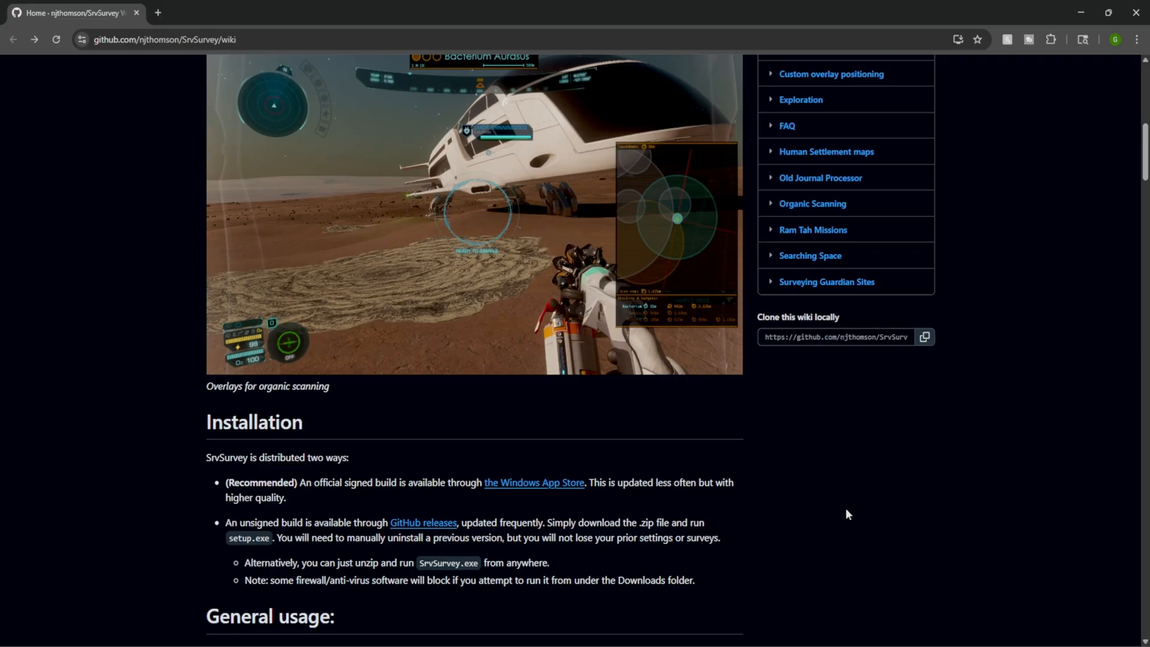
mouse_move(864, 480)
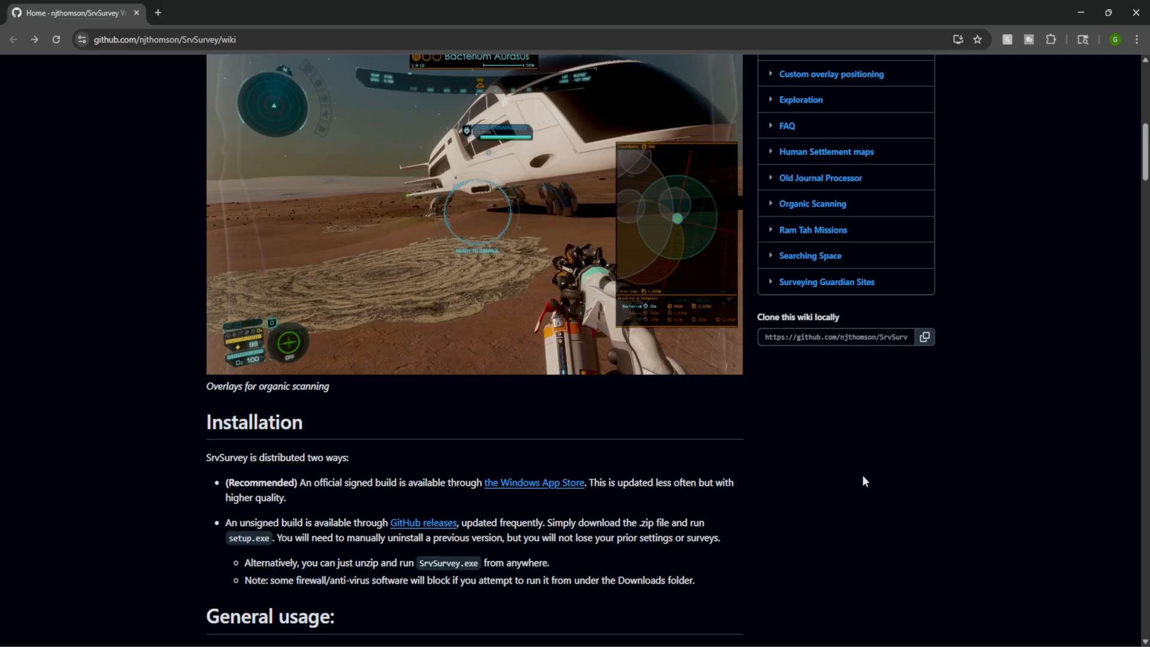
mouse_move(866, 476)
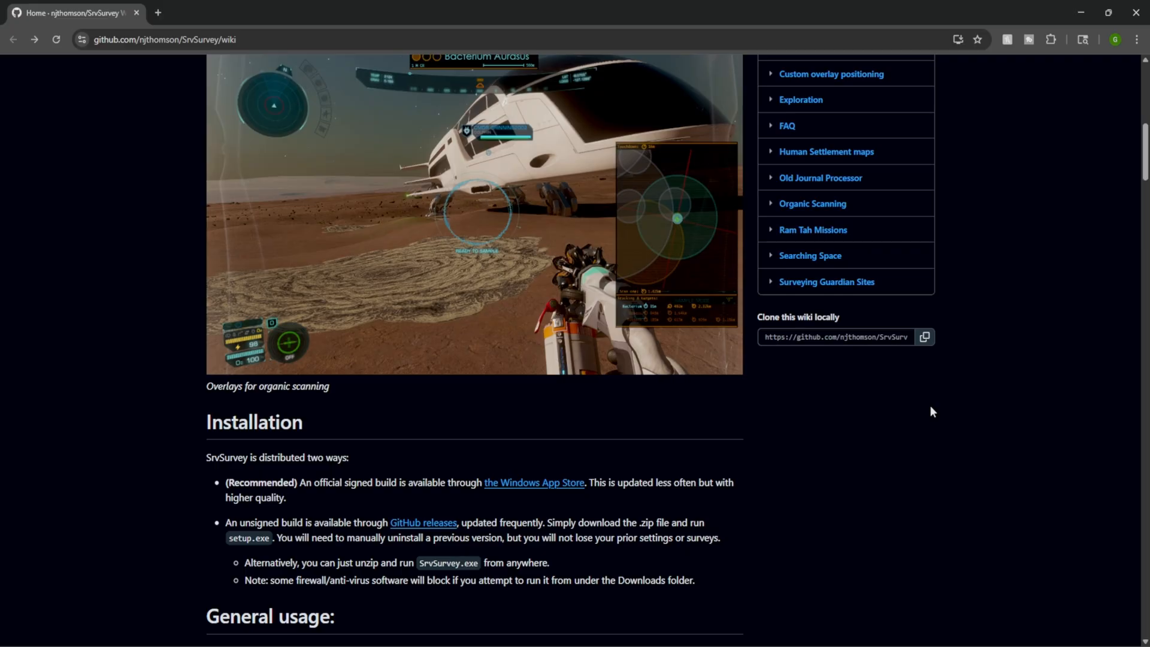
mouse_move(797, 451)
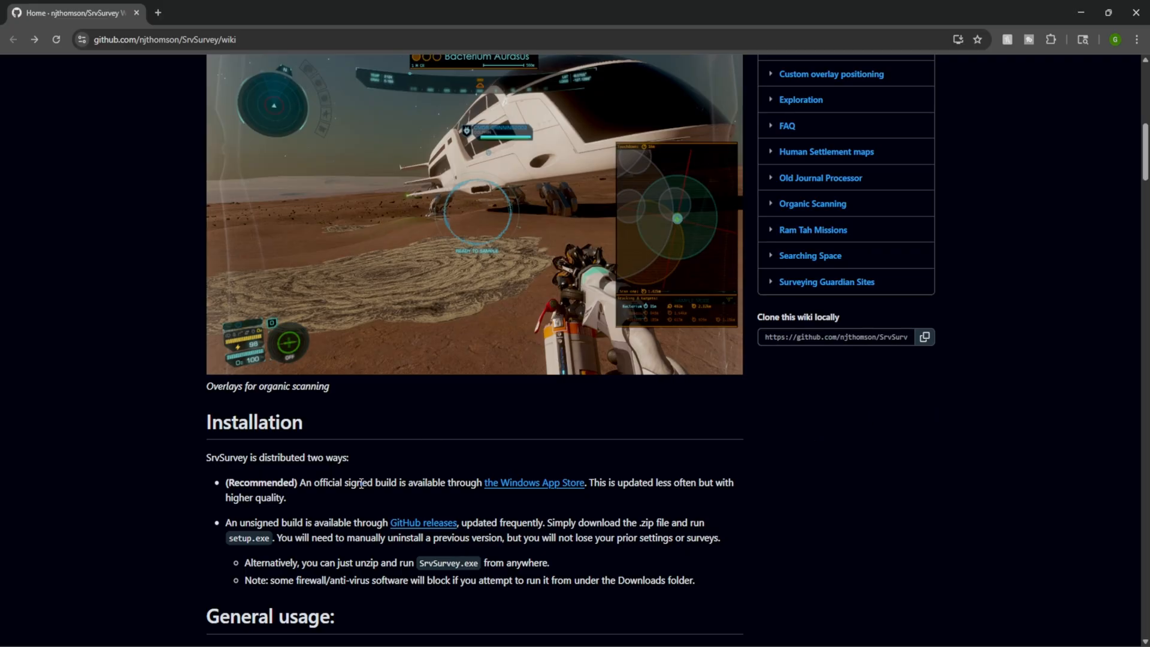
- Highlight the Store-update and unsigned-build notes, then open 2.0.7.30's zip asset menu
drag(360, 483, 455, 483)
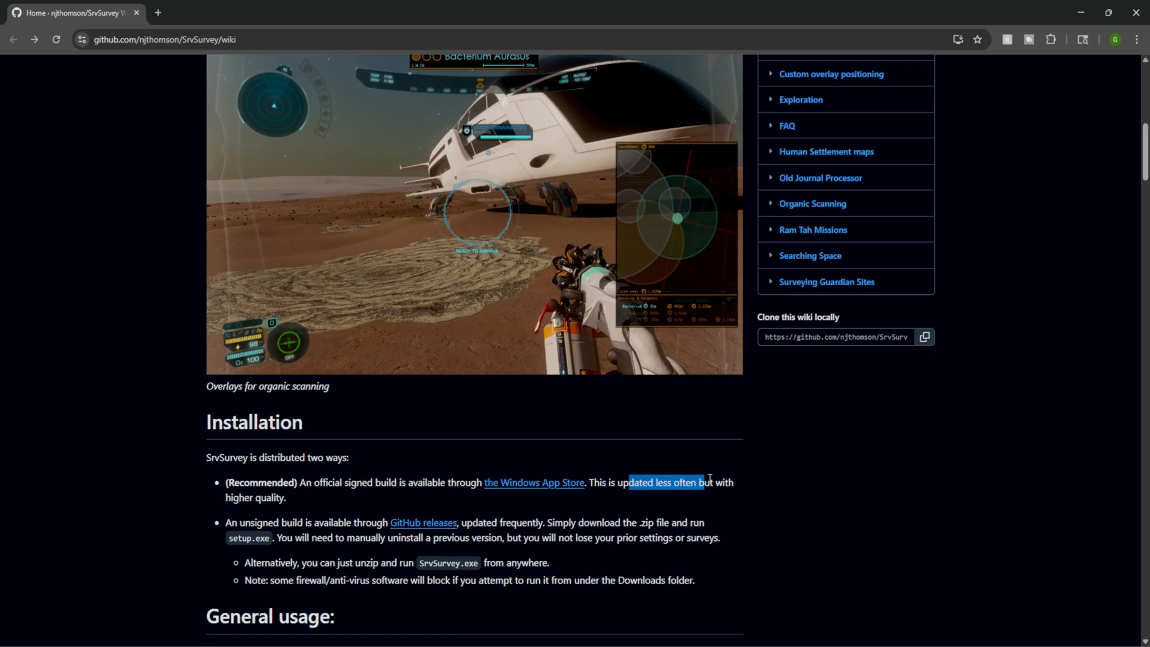
drag(704, 482, 226, 481)
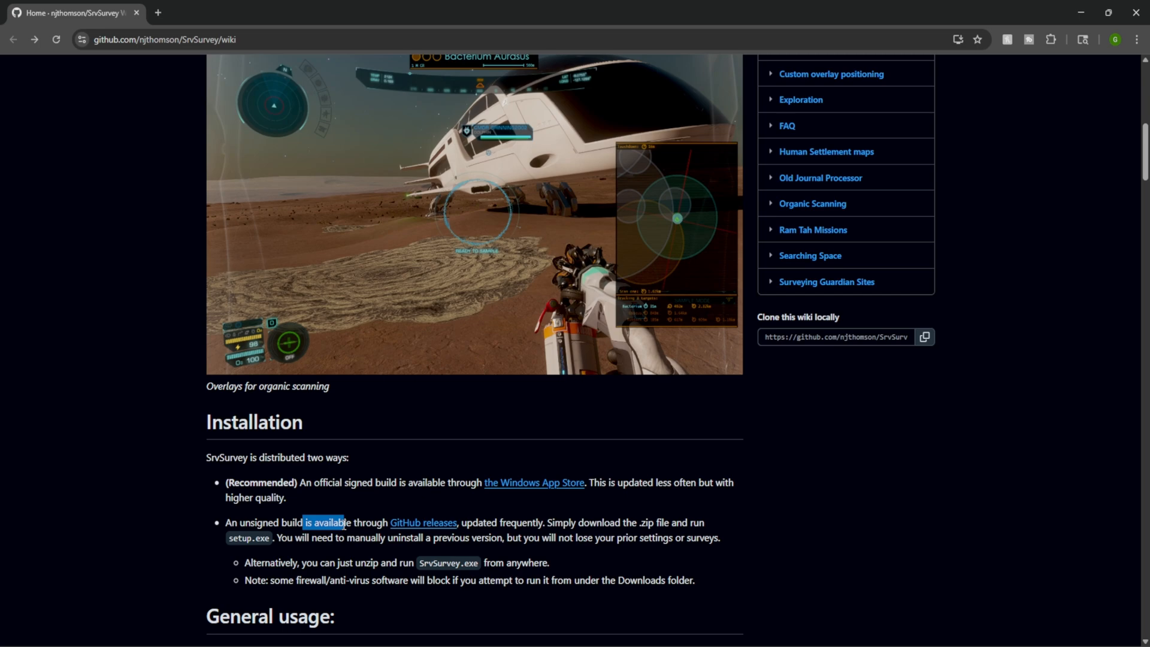
mouse_move(523, 518)
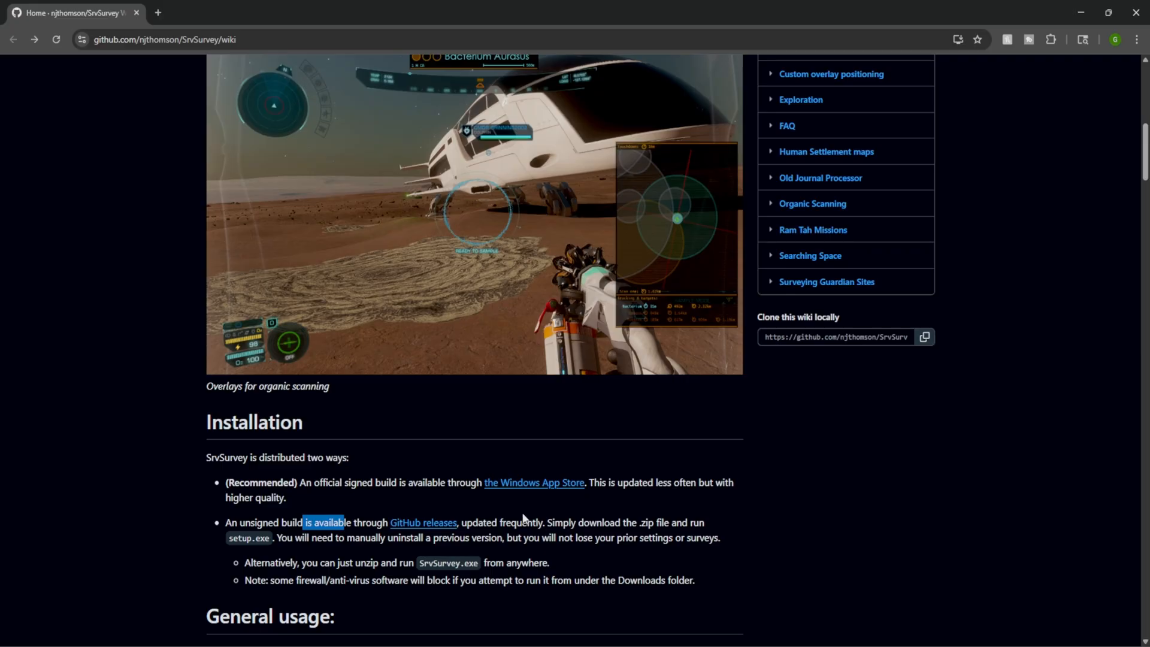
mouse_move(546, 487)
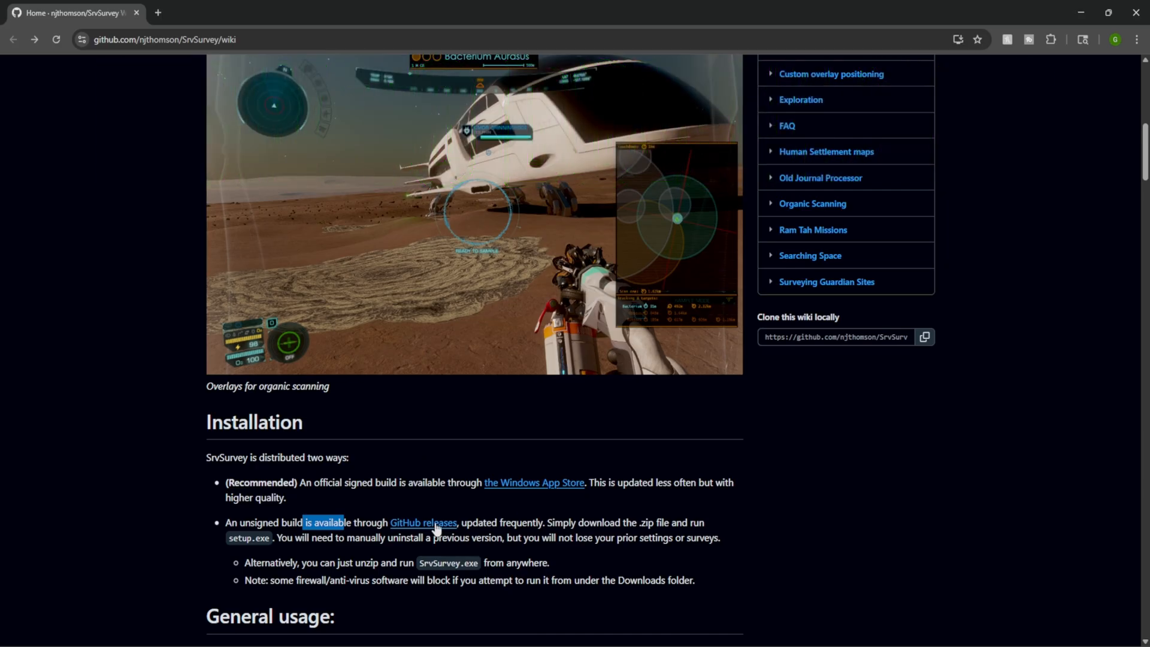
click(423, 523)
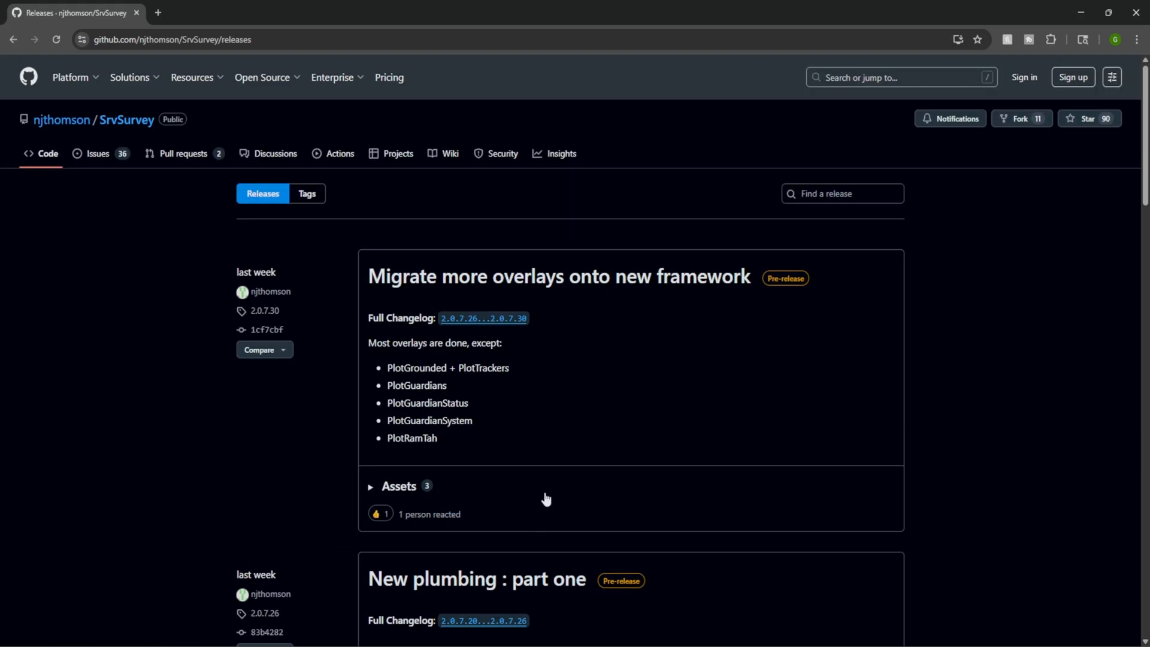
mouse_move(583, 307)
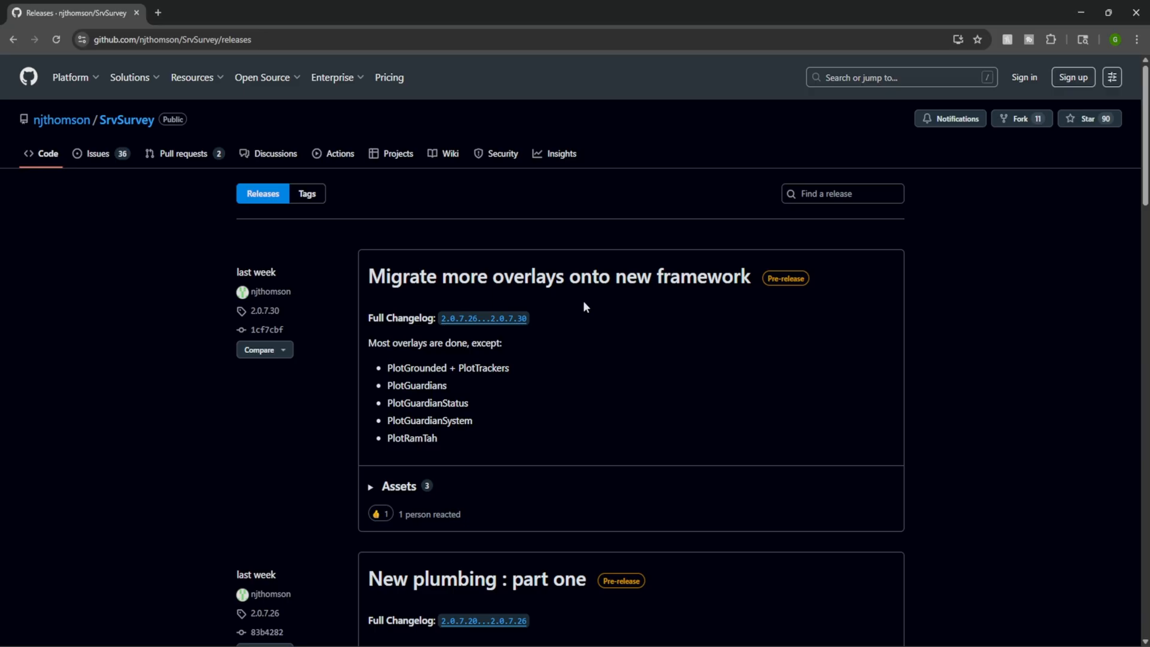
mouse_move(638, 284)
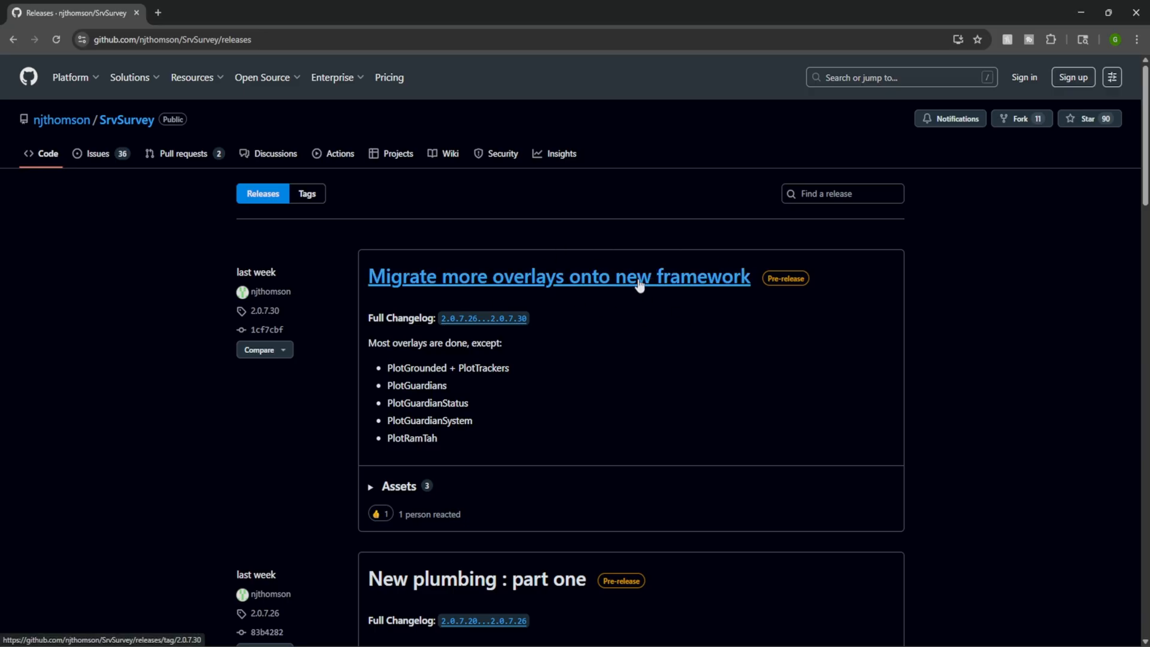
click(558, 277)
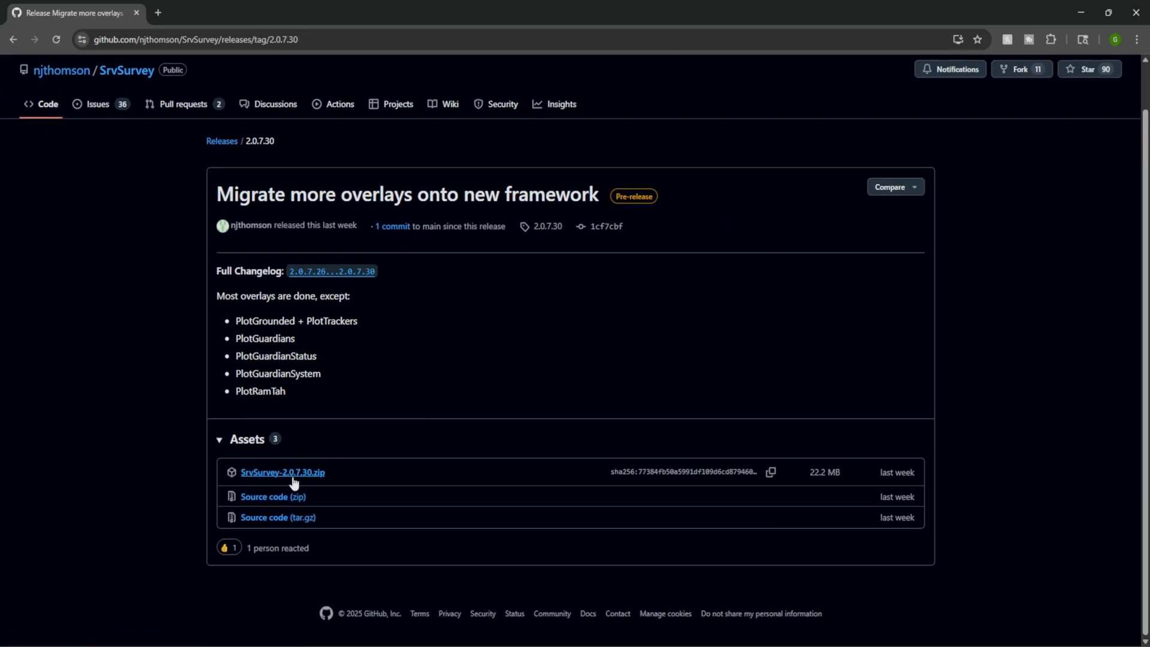
right_click(282, 472)
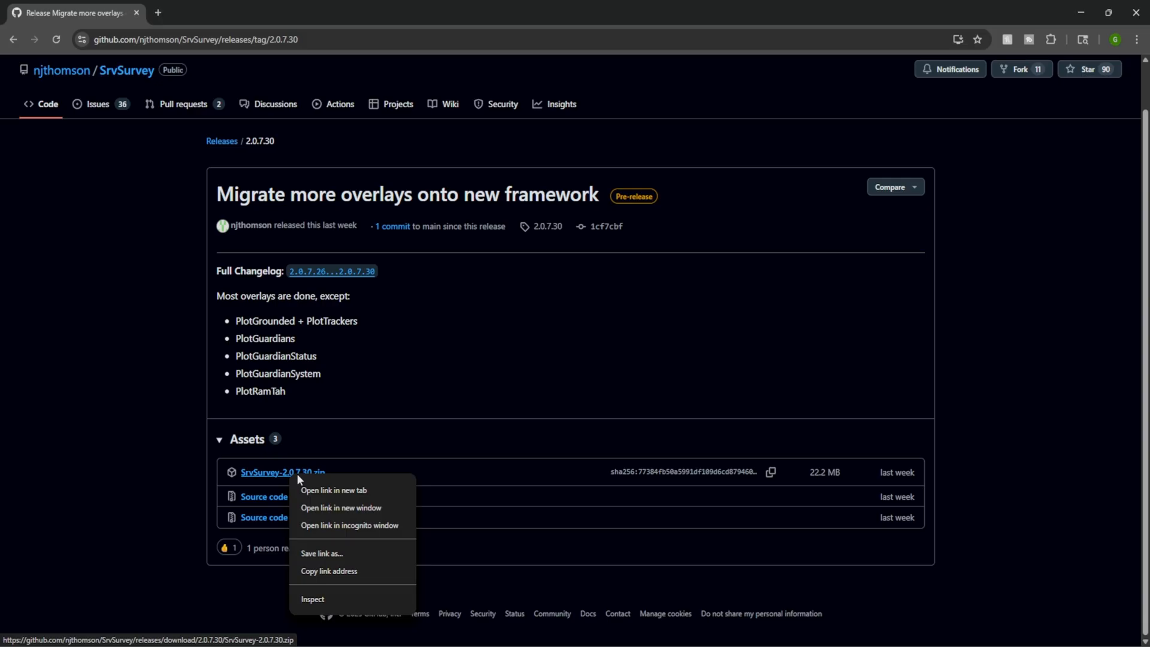
- Enlarge Srv Survey's Store screenshots, page through several, then close the viewer
click(460, 290)
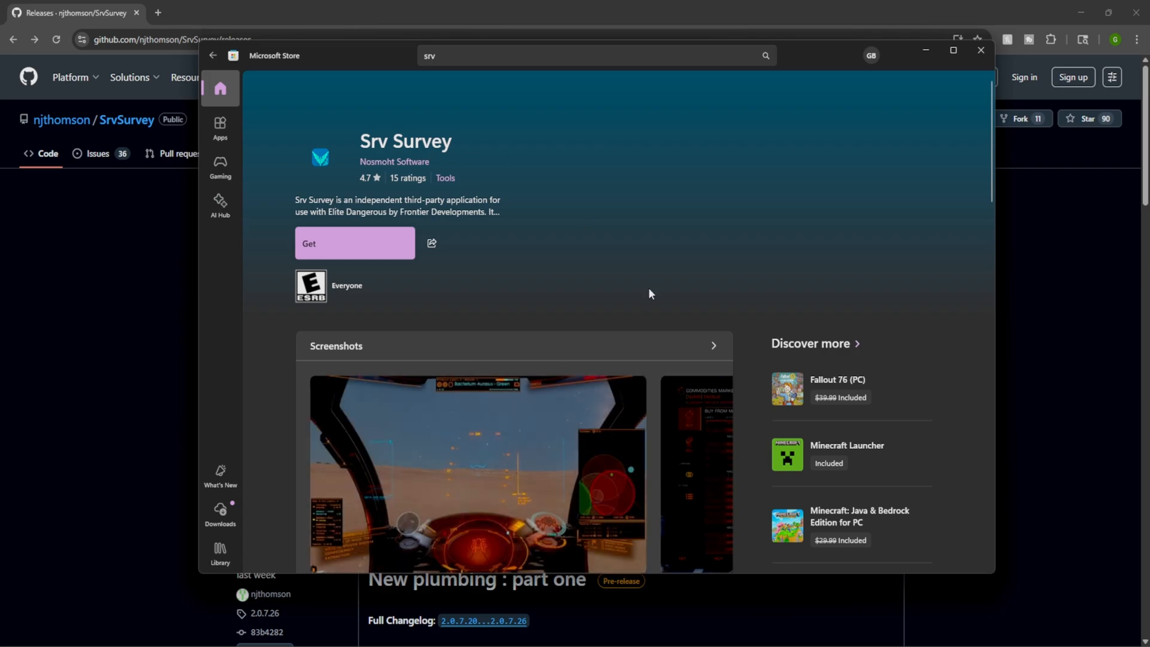
scroll(down, 3)
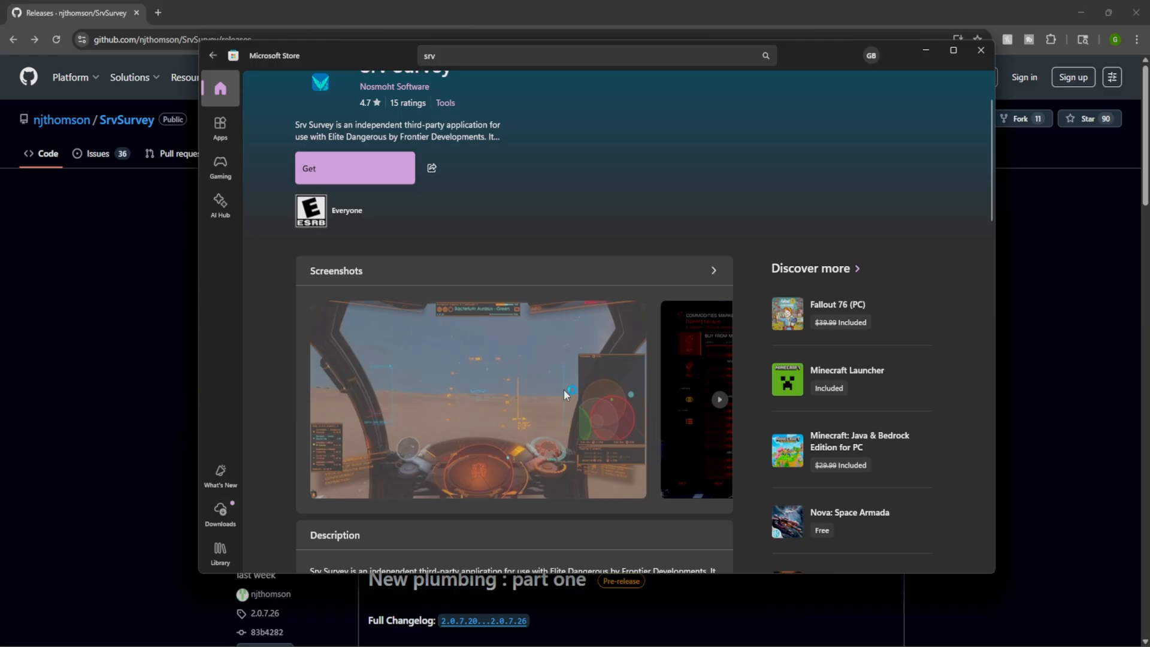
click(475, 399)
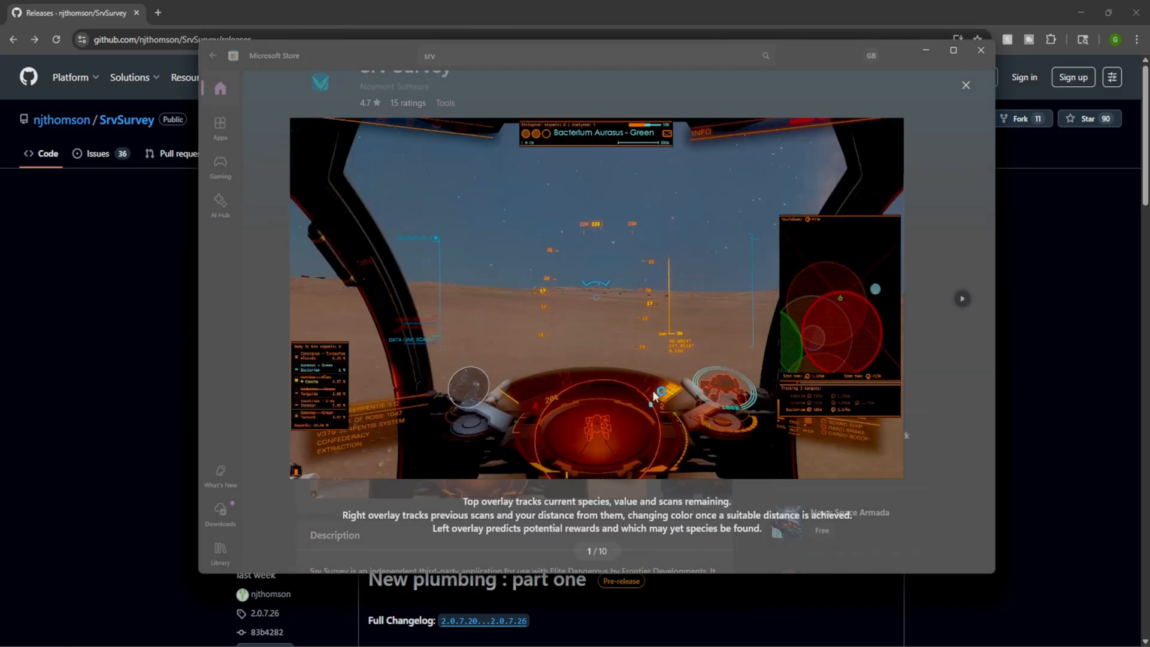
mouse_move(679, 174)
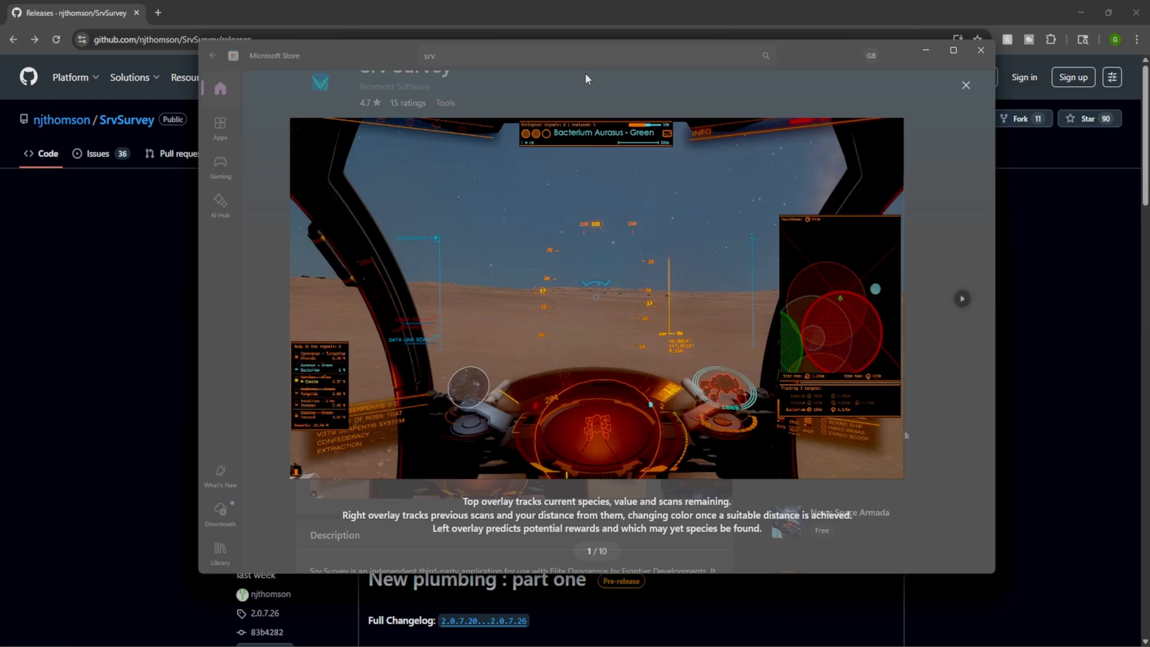
mouse_move(905, 265)
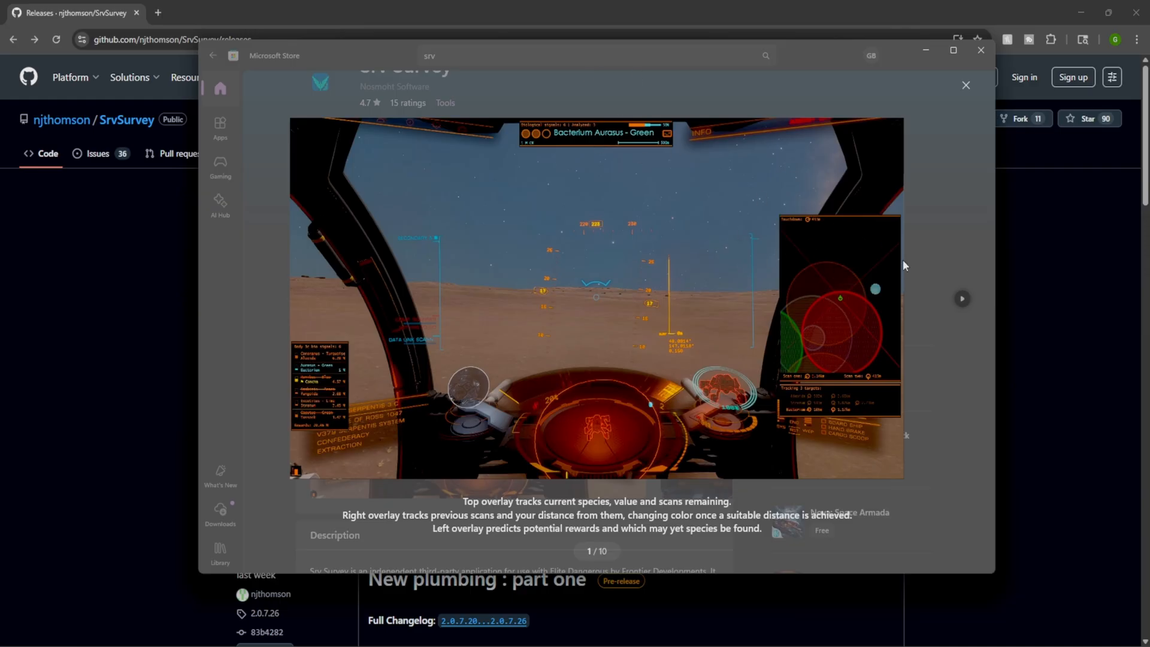
mouse_move(975, 298)
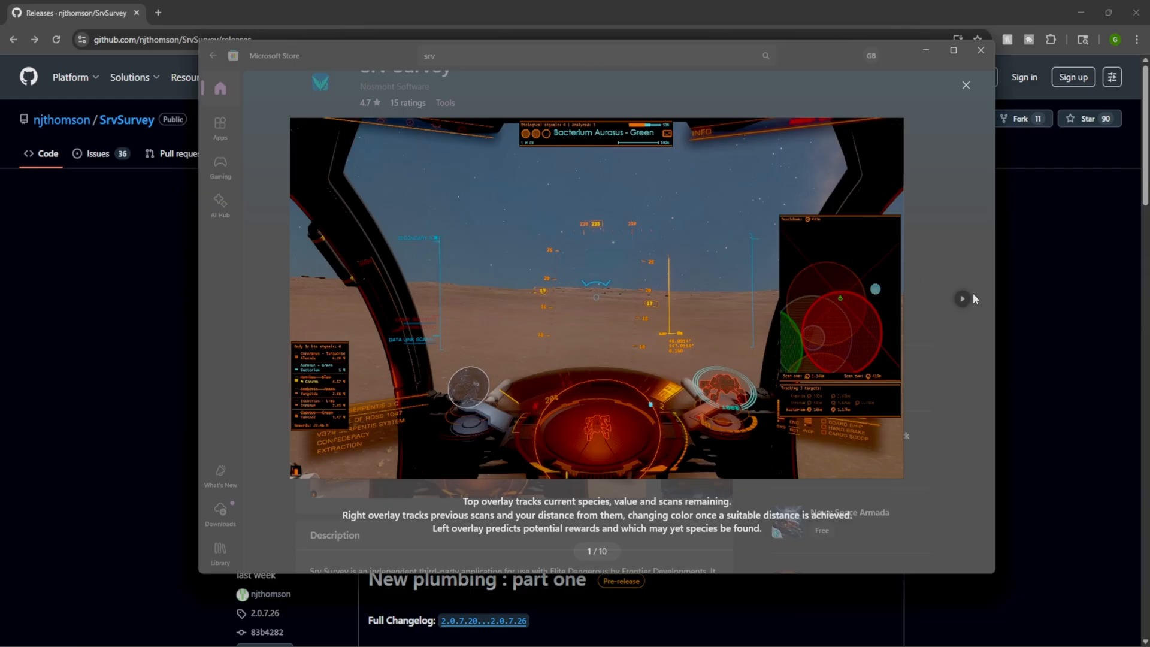
click(962, 298)
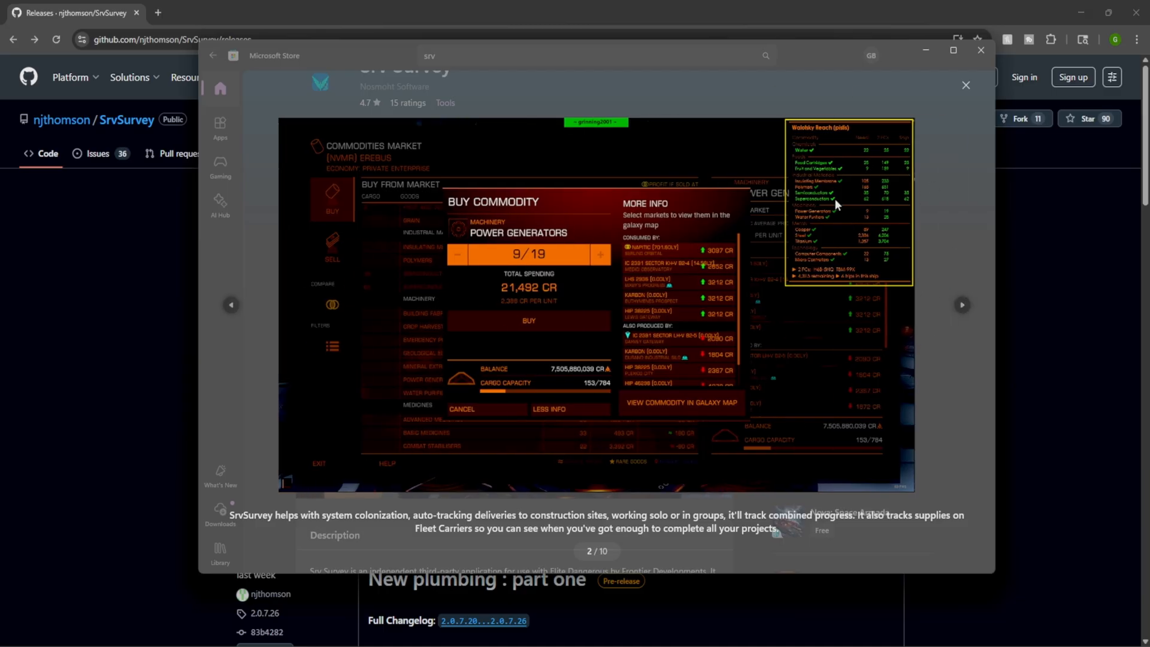
mouse_move(861, 119)
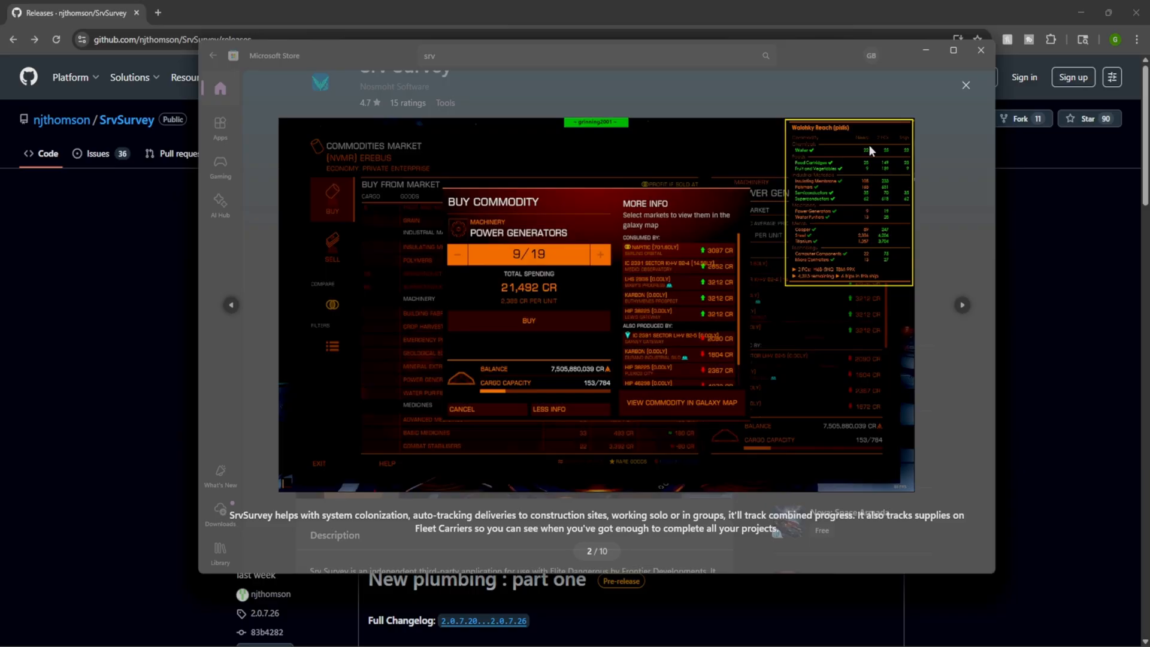
mouse_move(873, 153)
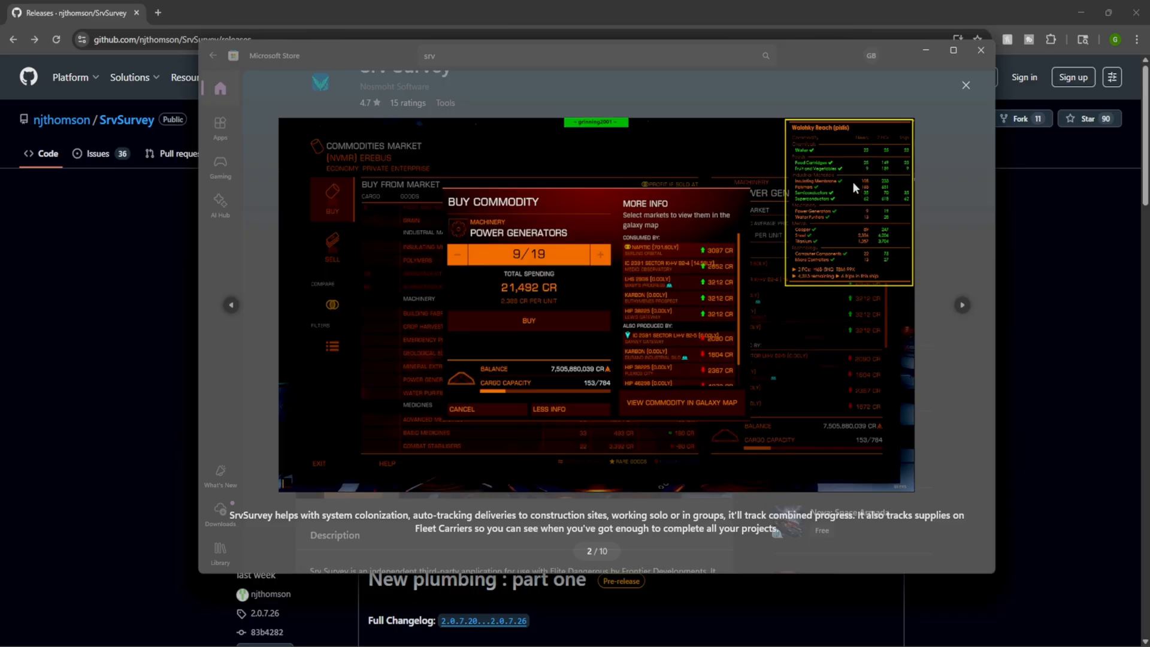
mouse_move(842, 219)
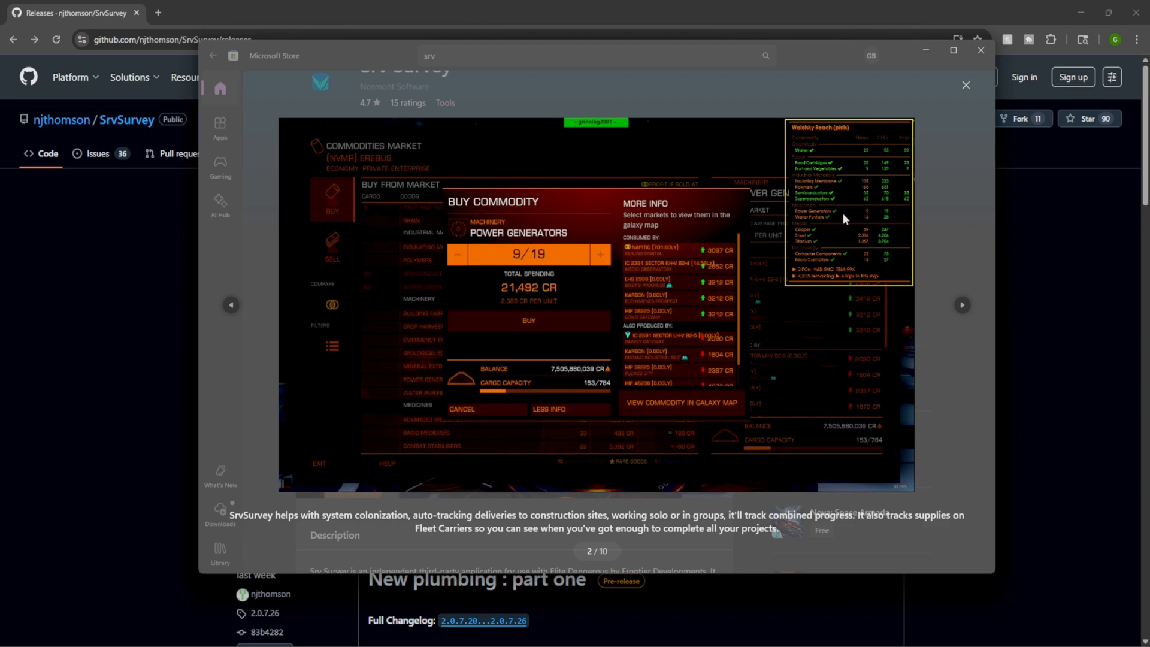
mouse_move(910, 310)
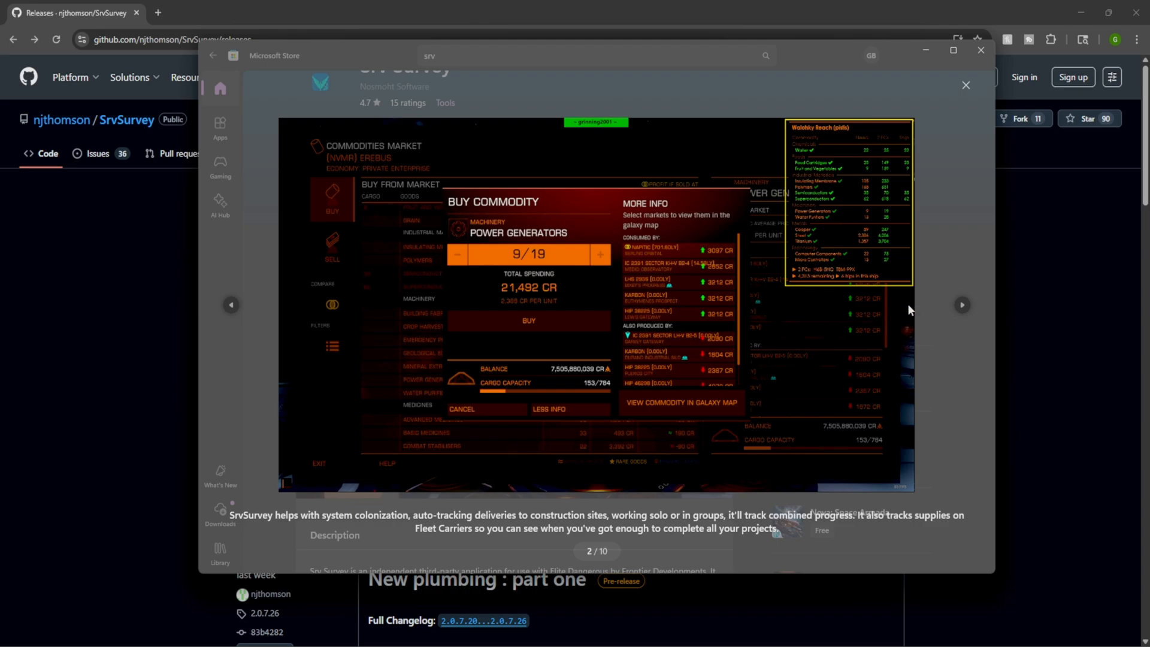
click(961, 311)
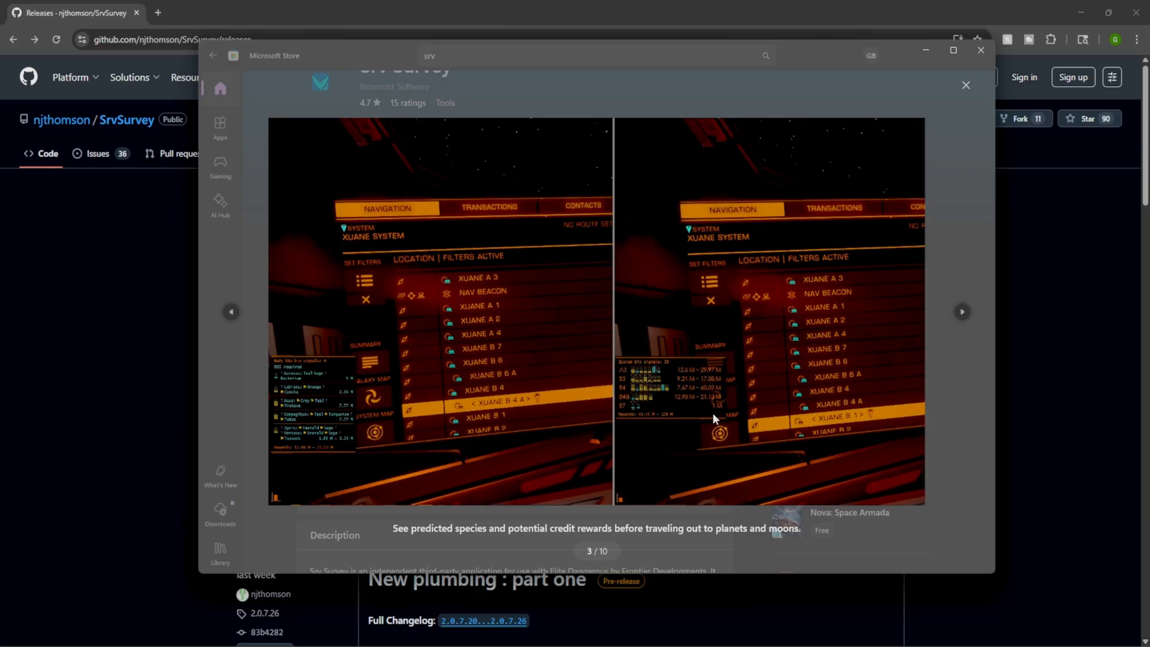
click(961, 311)
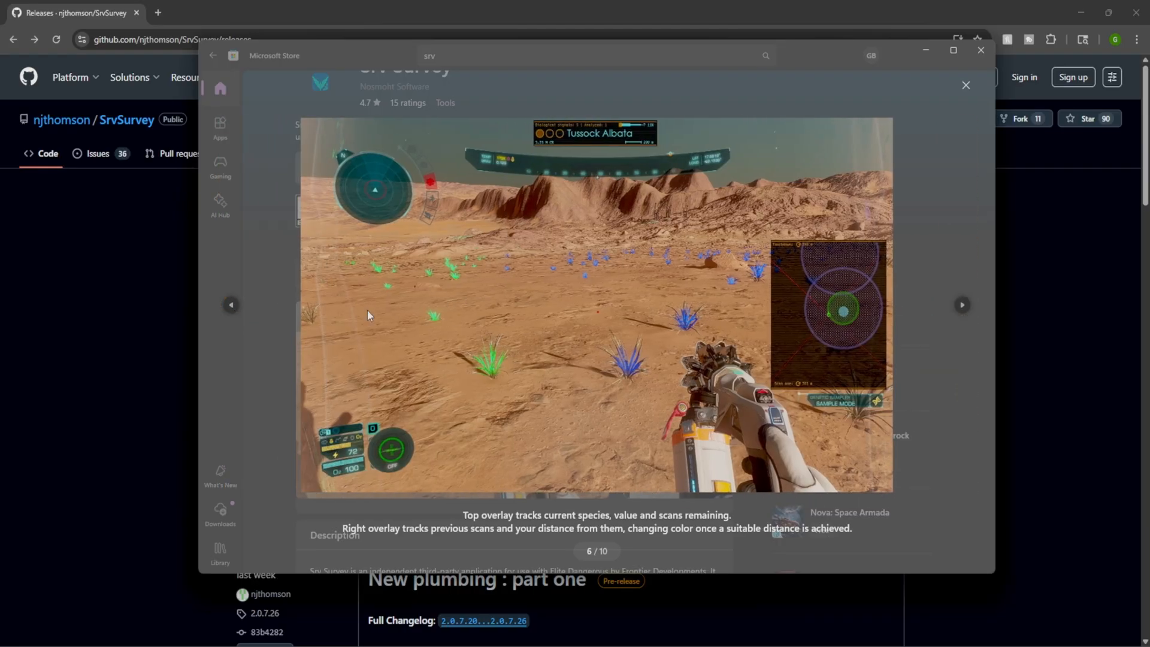
click(962, 305)
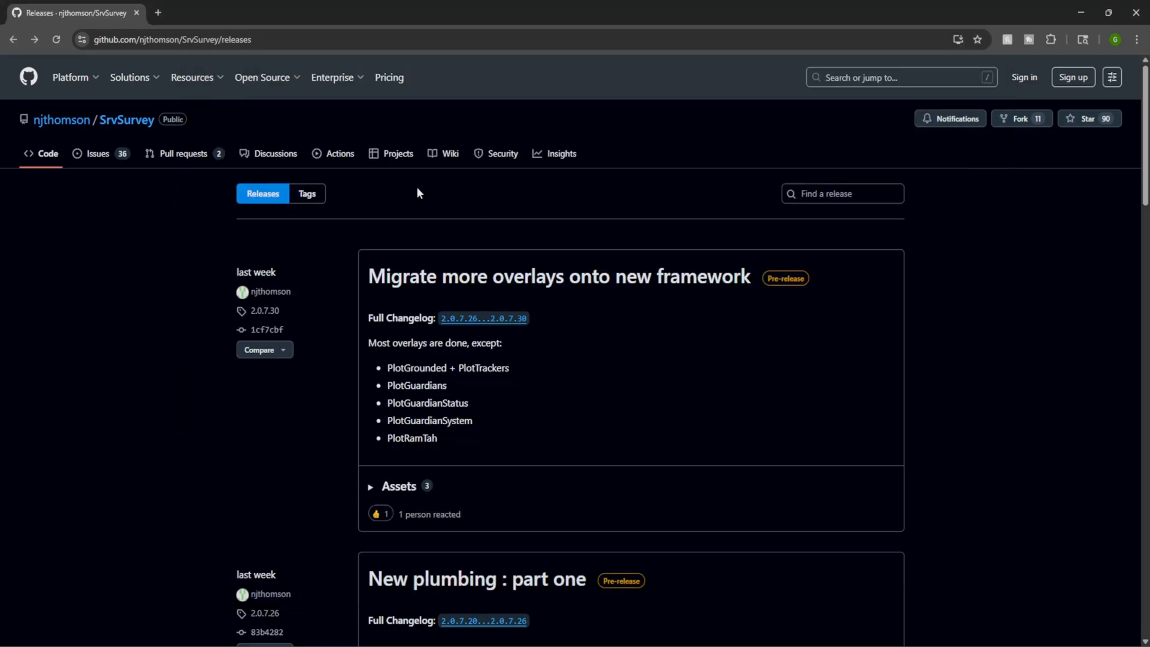
- Go back to the wiki and scroll to the Guardian ruins aerial assistance guide
click(451, 154)
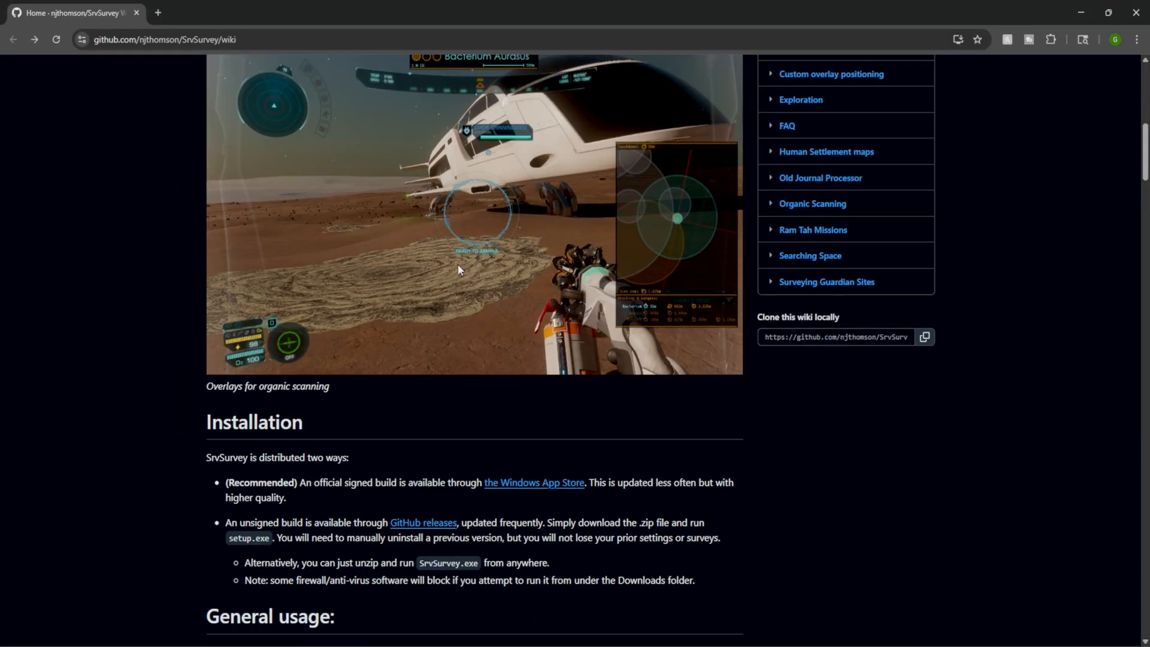
scroll(down, 3)
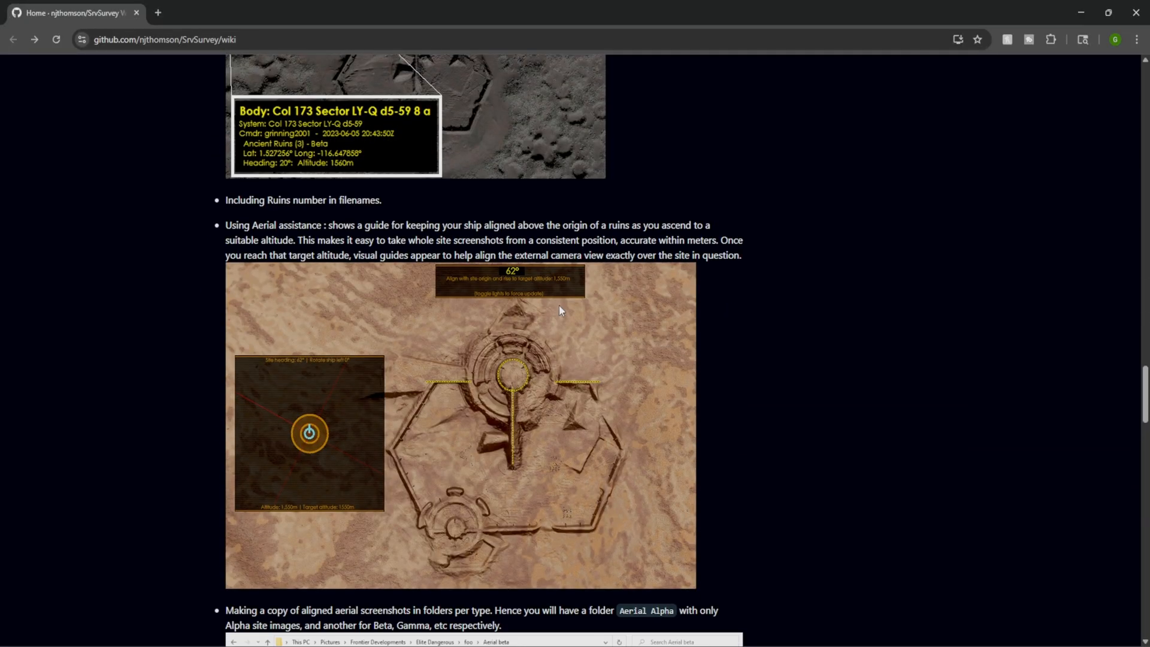
mouse_move(509, 375)
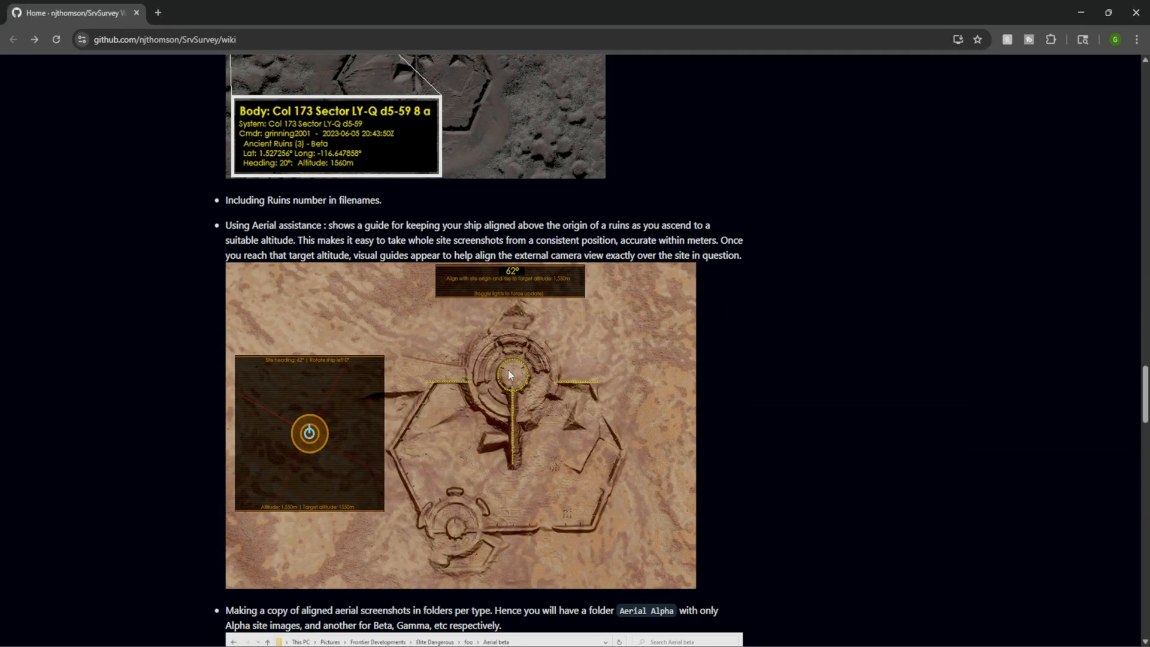
mouse_move(546, 442)
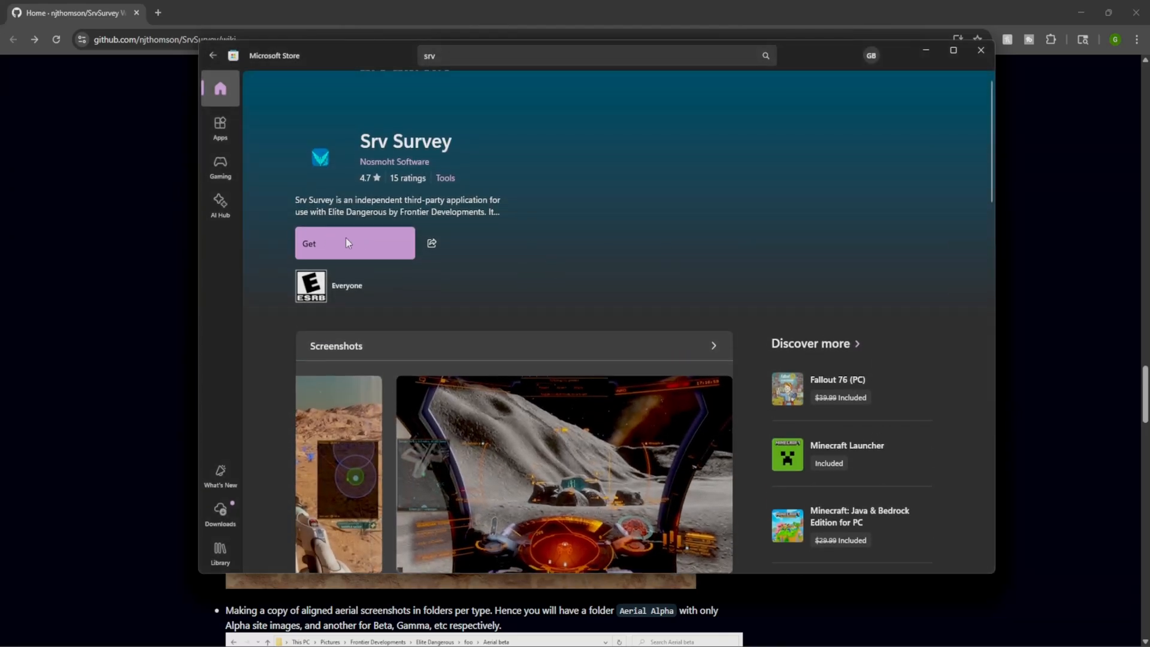
- Get and launch Srv Survey from the Store, accepting the one-time update restart
click(354, 242)
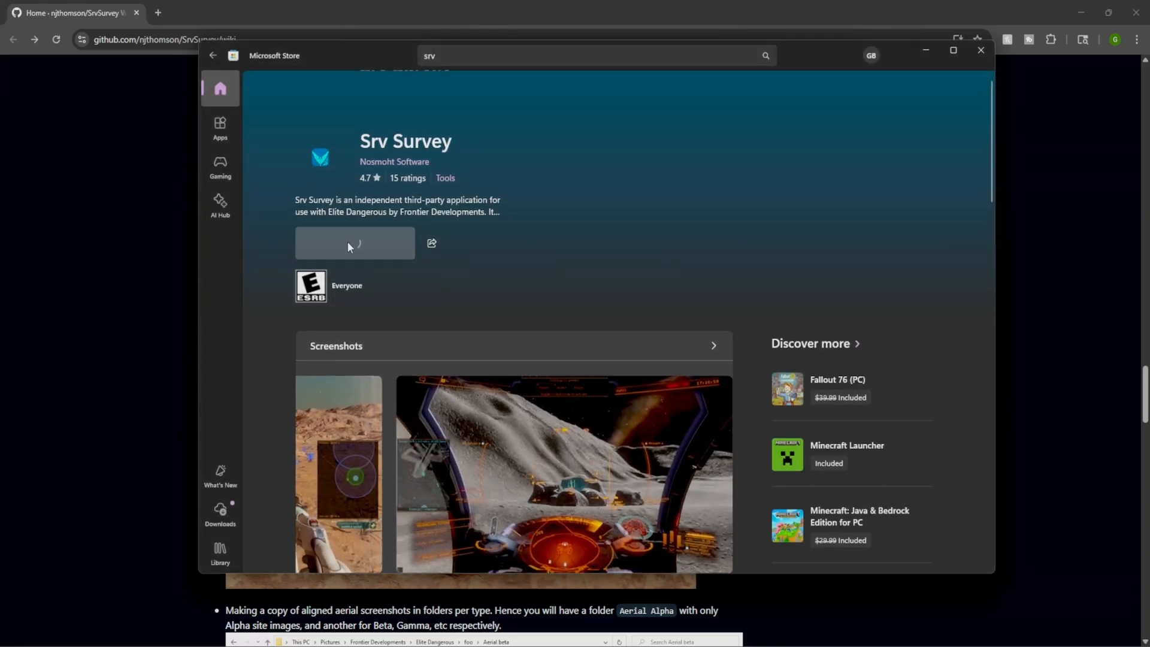
click(354, 242)
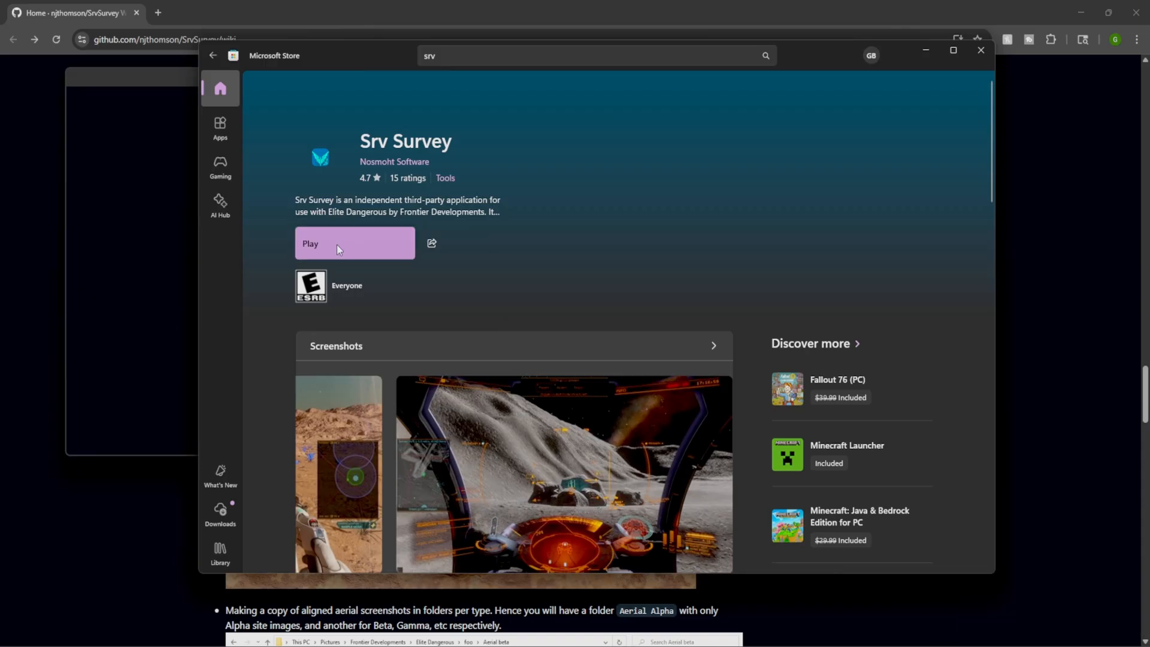
click(354, 243)
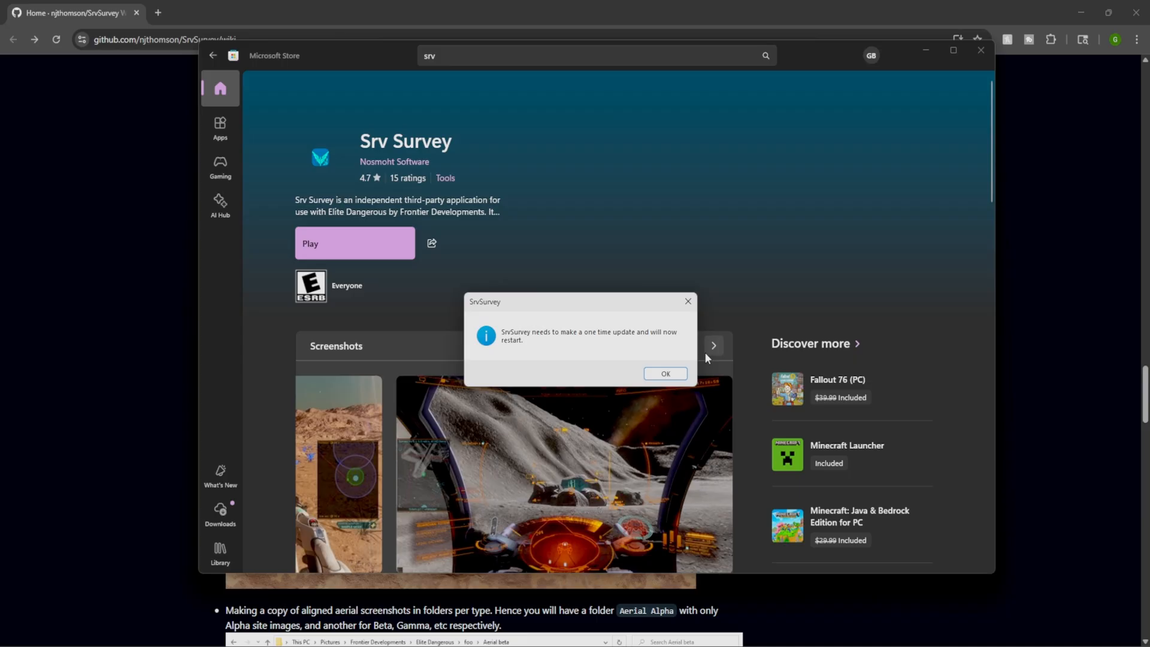
click(665, 374)
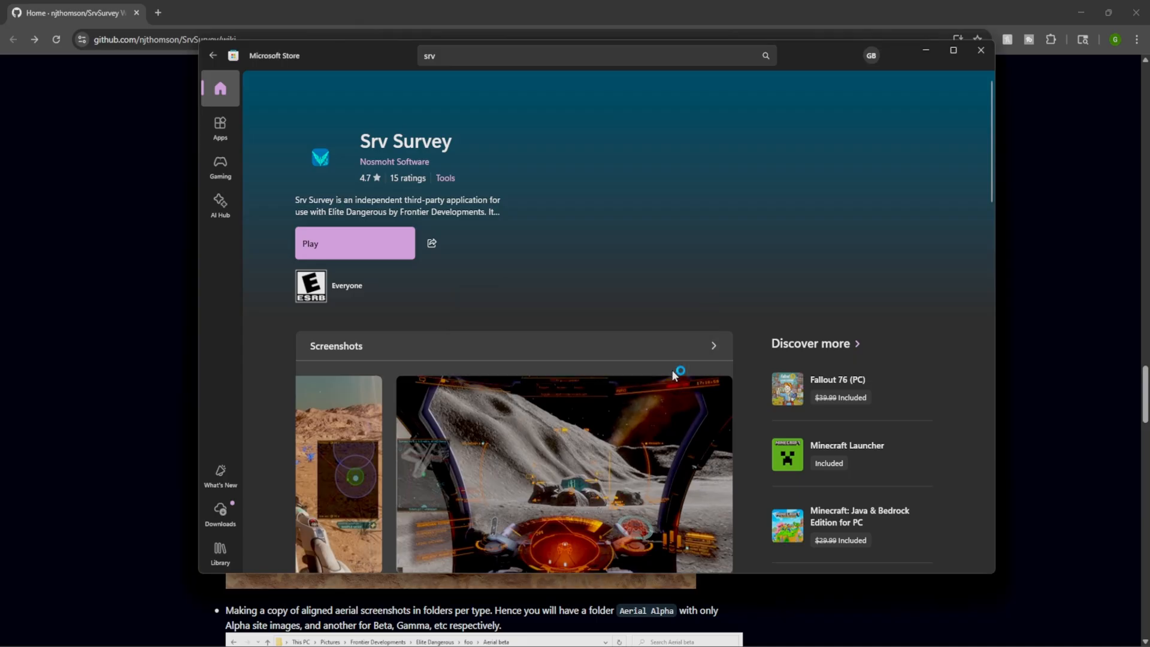
click(354, 242)
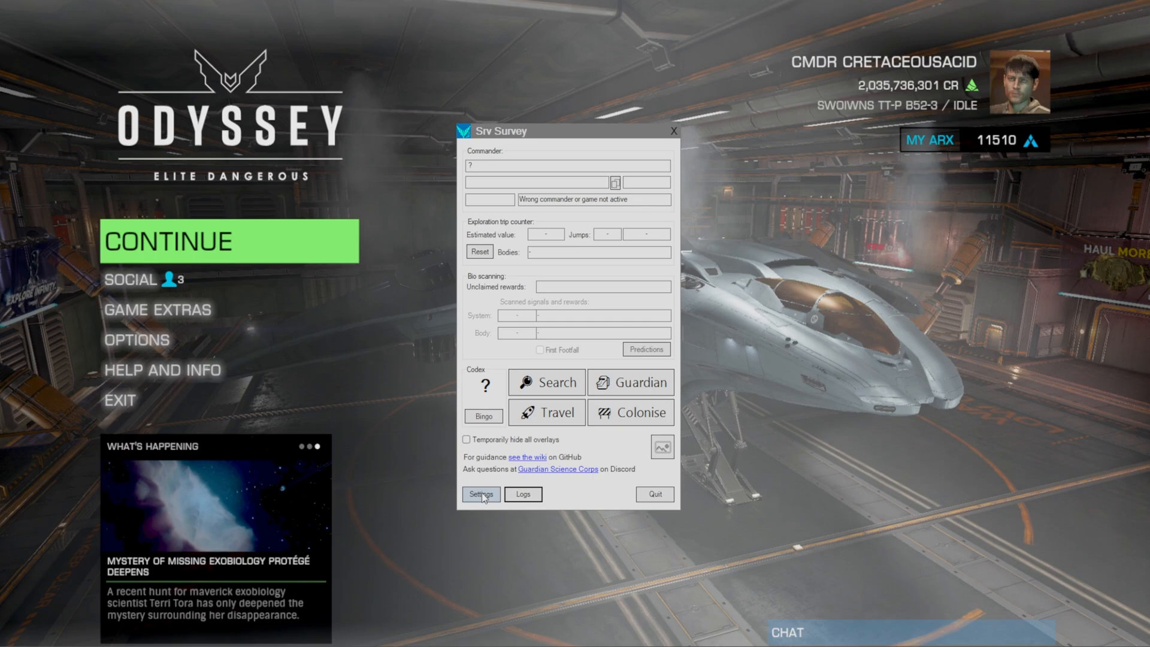
- Choose the game's commander as Preferred Commander in Srv Survey settings
click(480, 494)
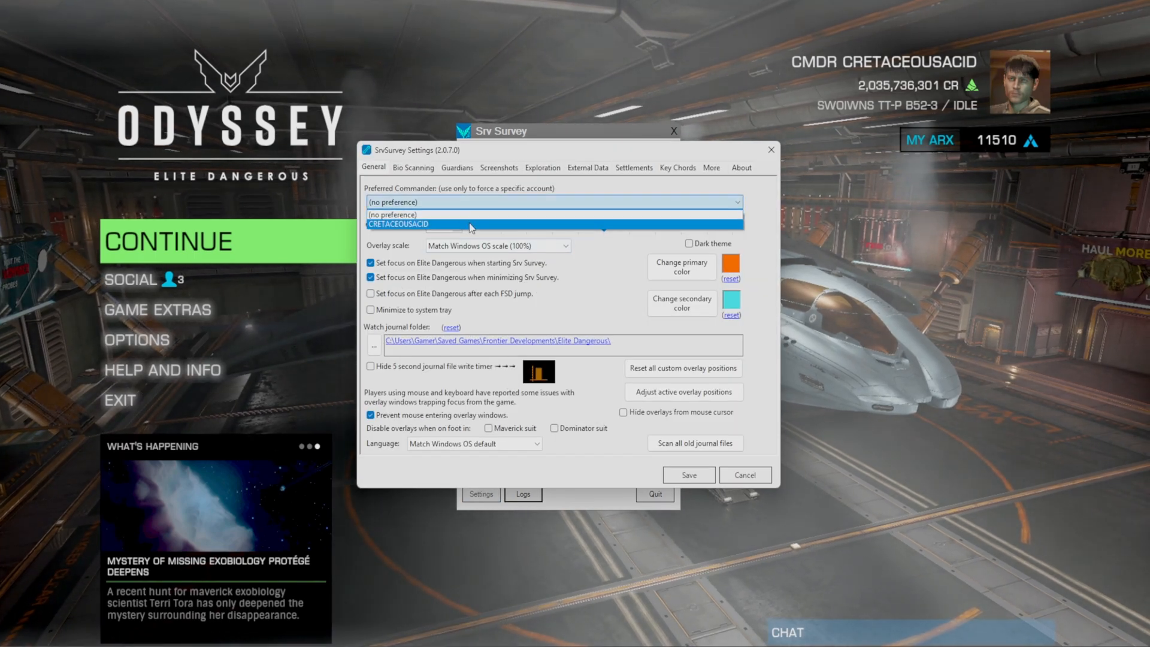
click(400, 225)
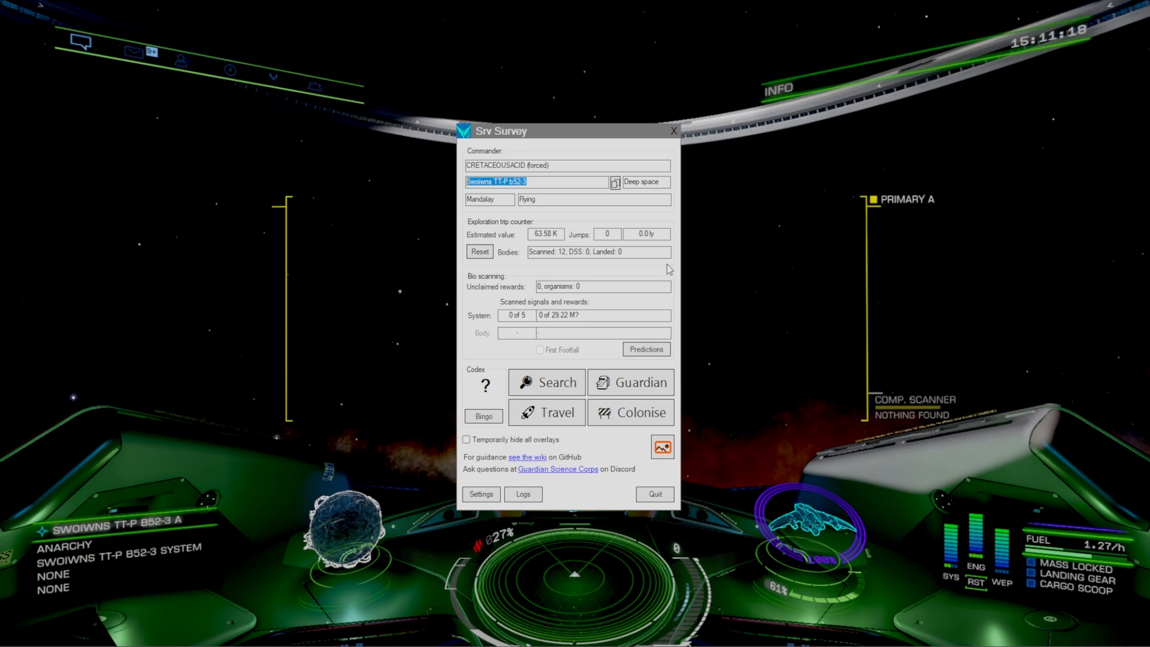
mouse_move(637, 357)
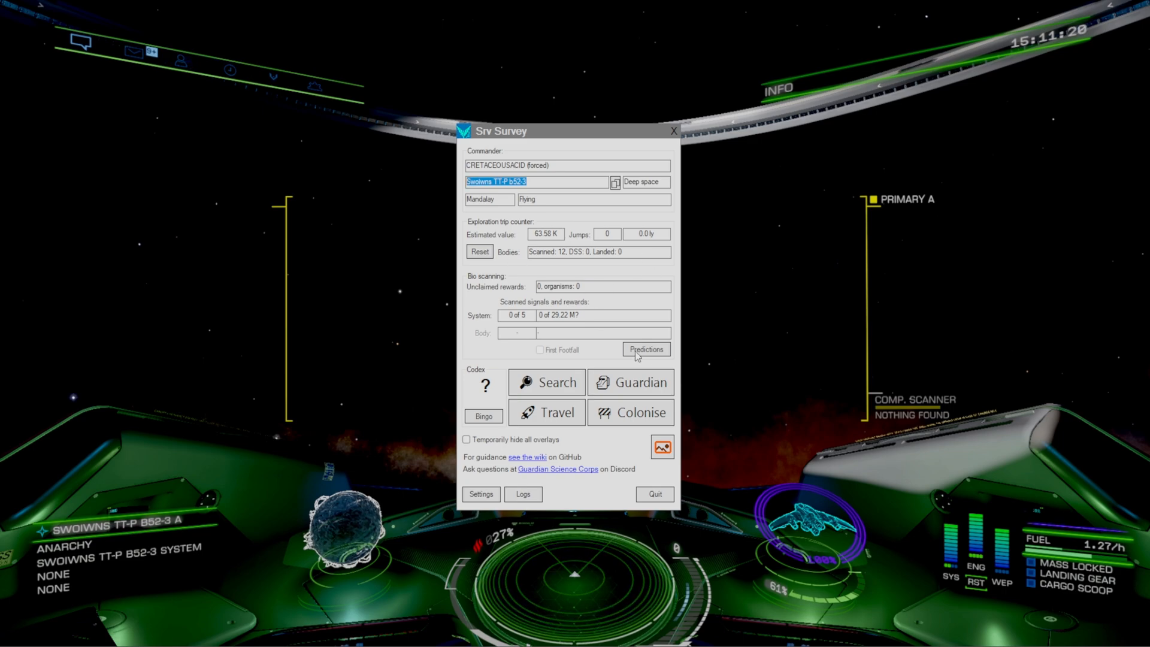
- View this system's bio signal predictions from the Srv Survey window
click(644, 349)
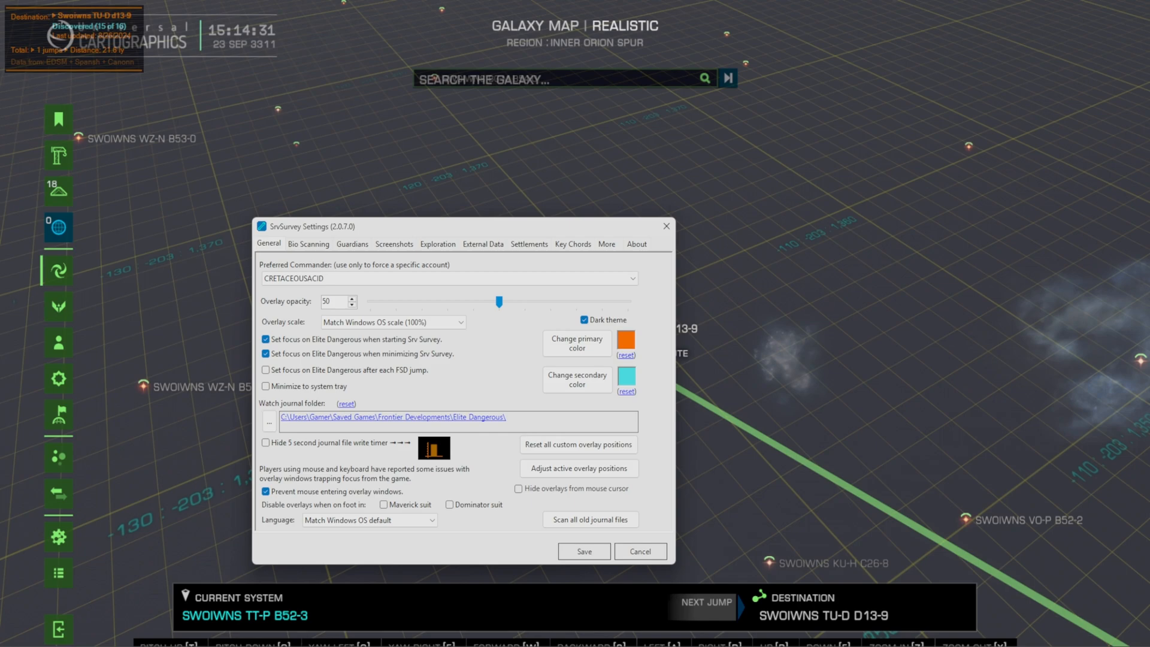
mouse_move(566, 494)
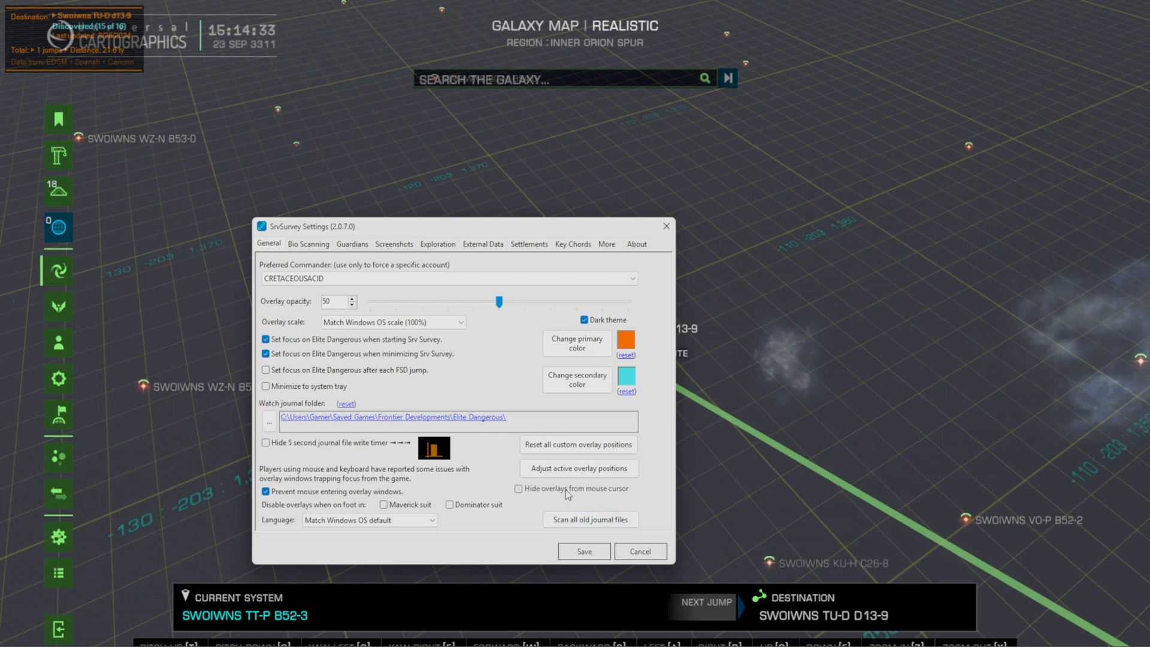
- Anchor the PlotGalMap overlay right, raise its X offset, and enter a 25 opacity override
click(639, 551)
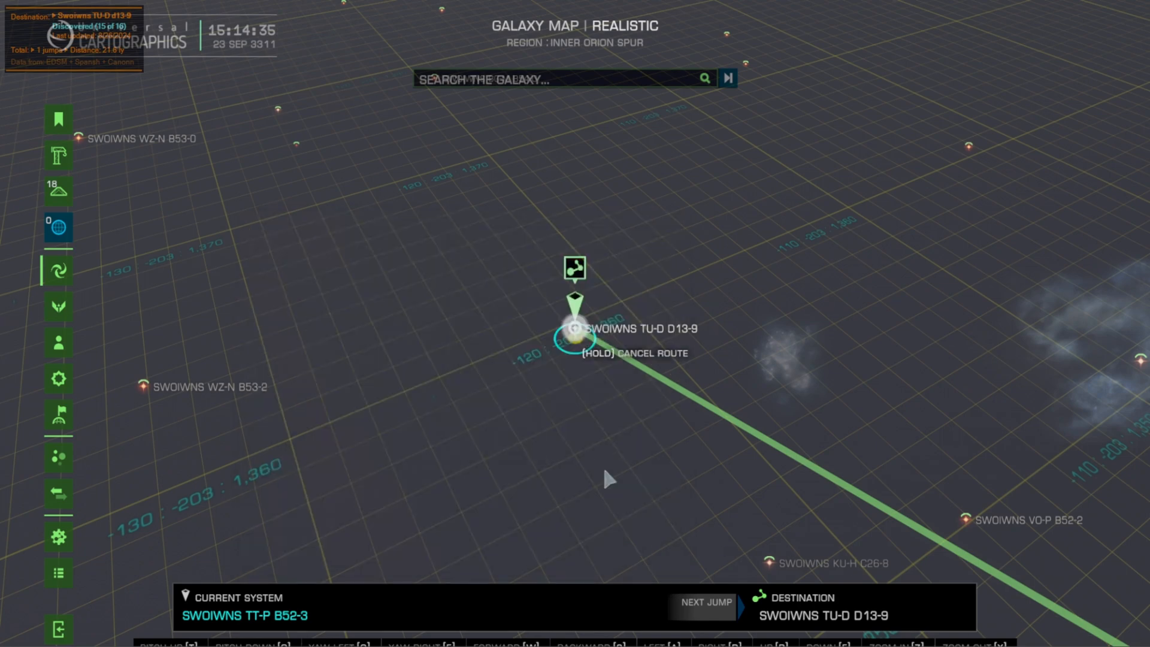
click(612, 258)
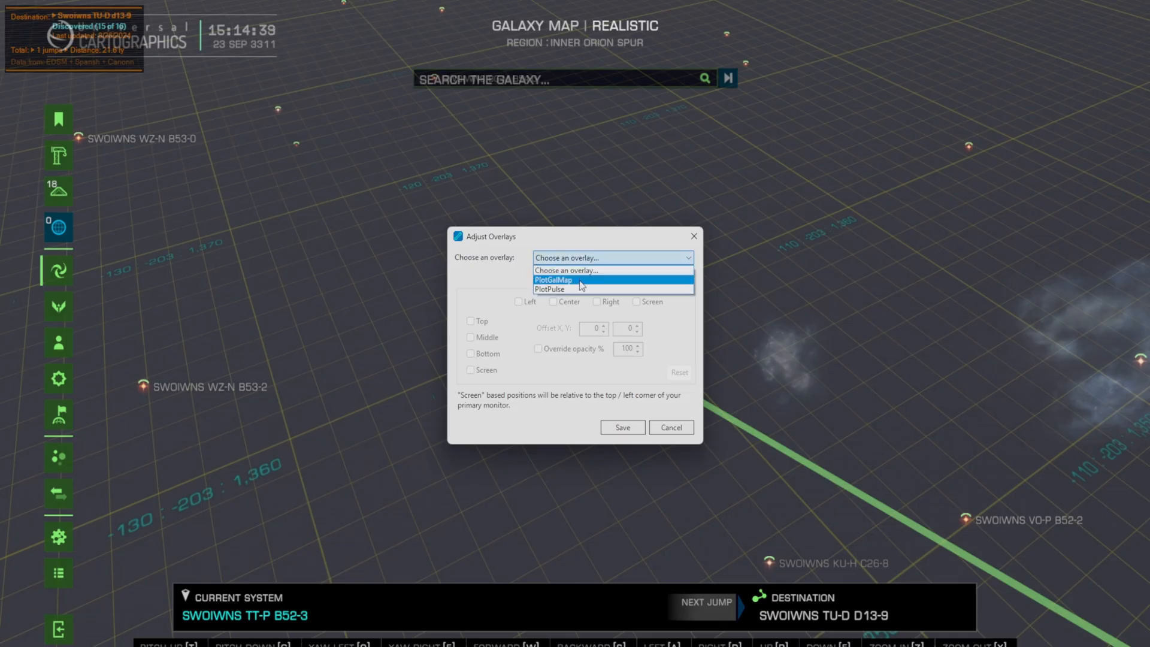
click(552, 279)
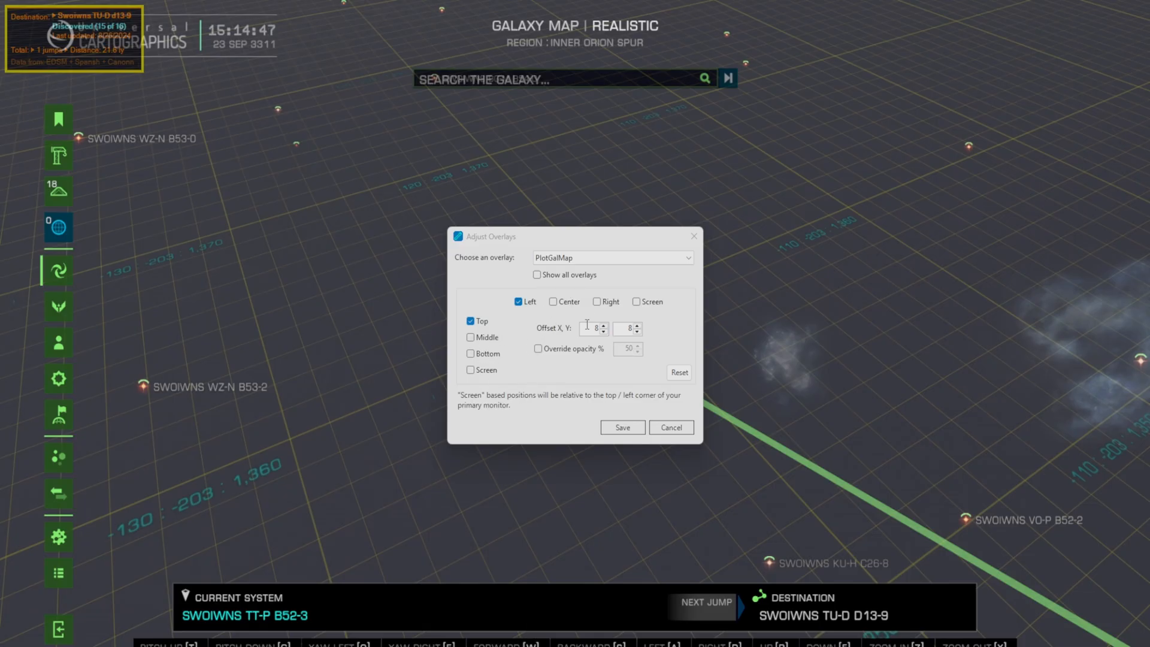
click(605, 324)
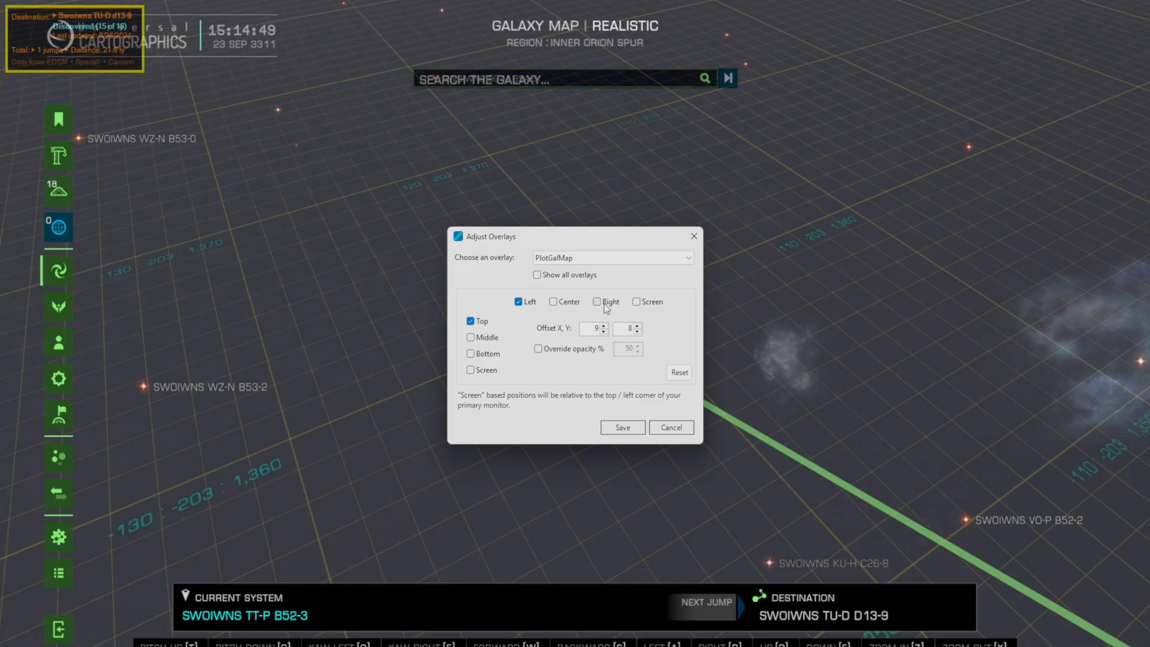
click(597, 302)
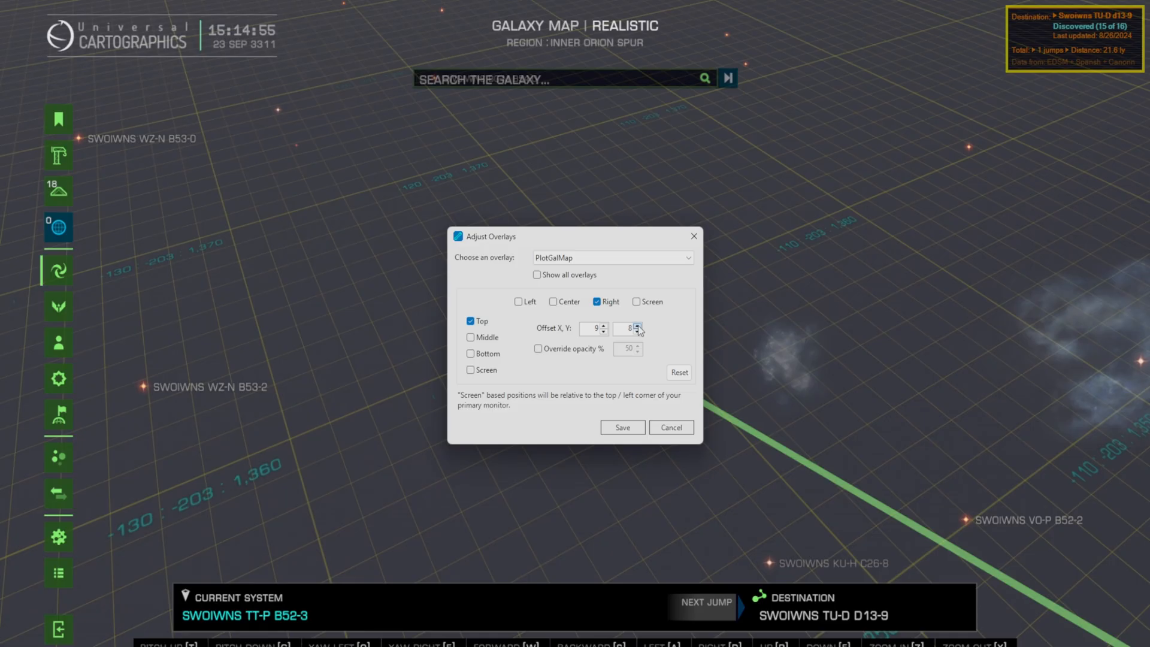
click(537, 348)
text(2)
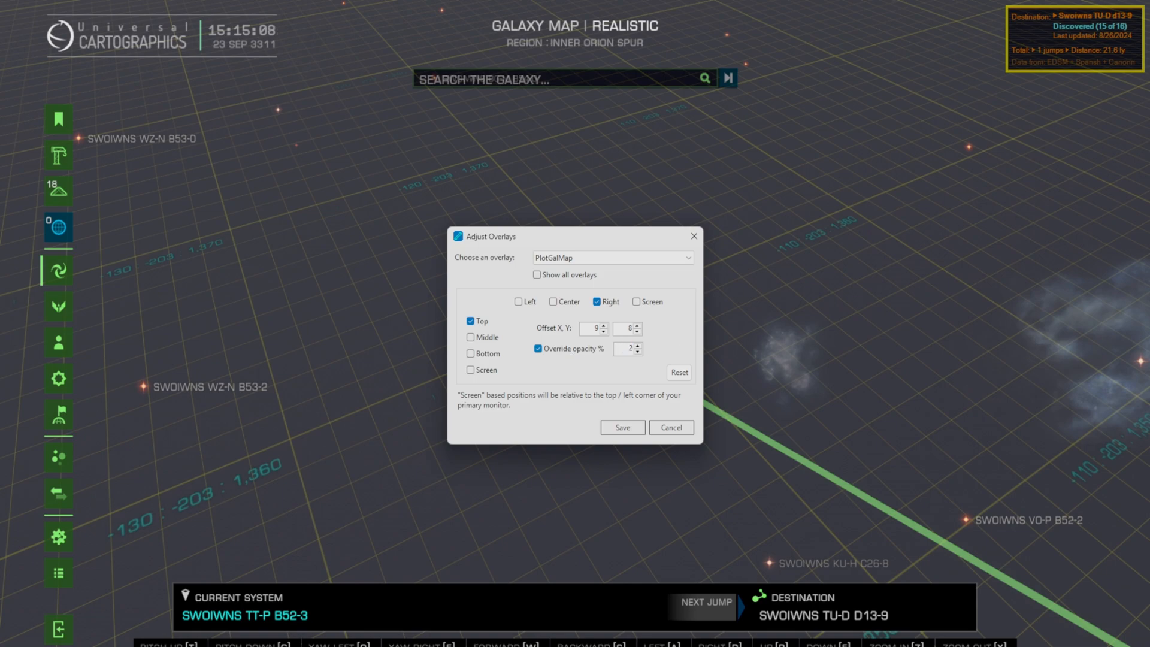
text(5)
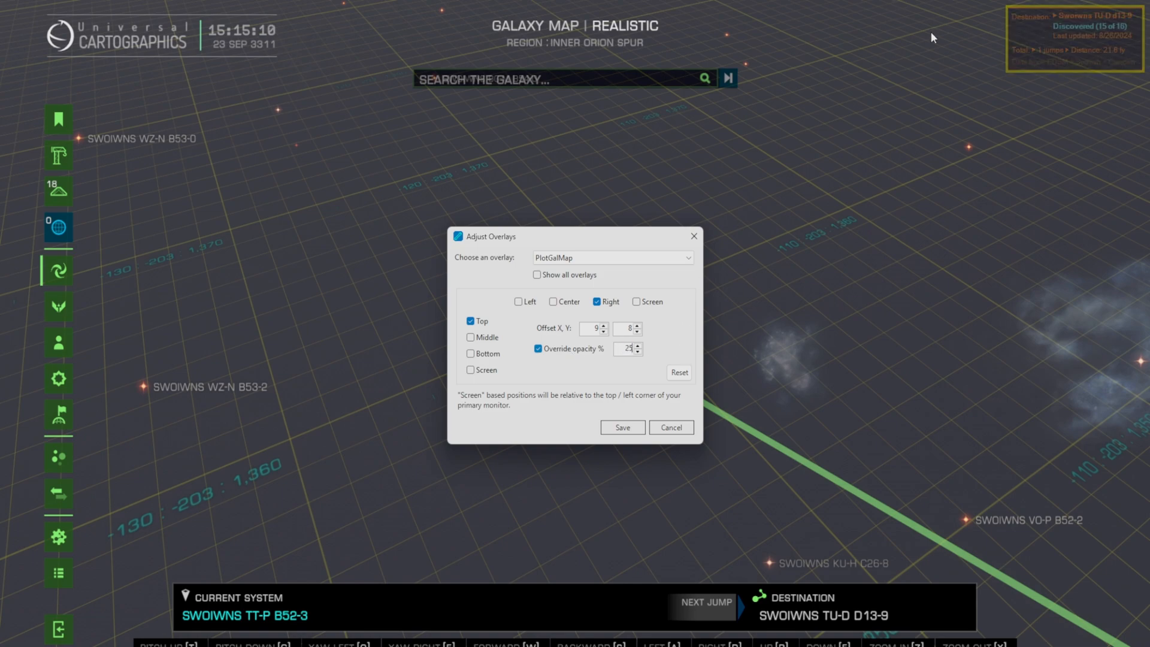
mouse_move(622, 427)
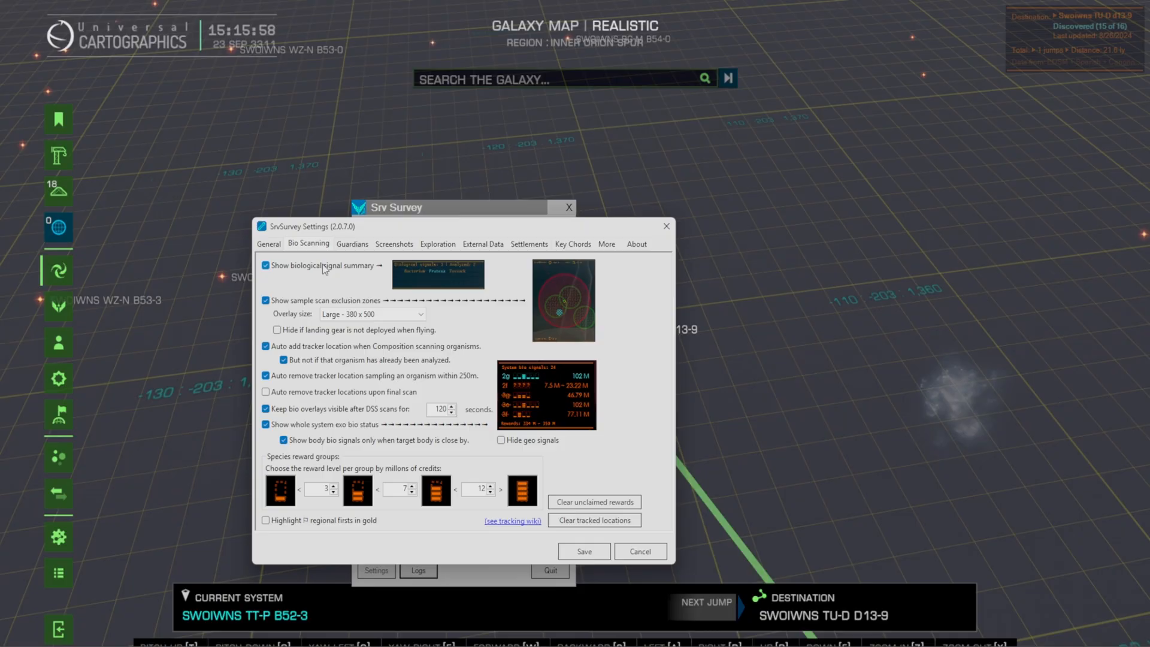
mouse_move(328, 272)
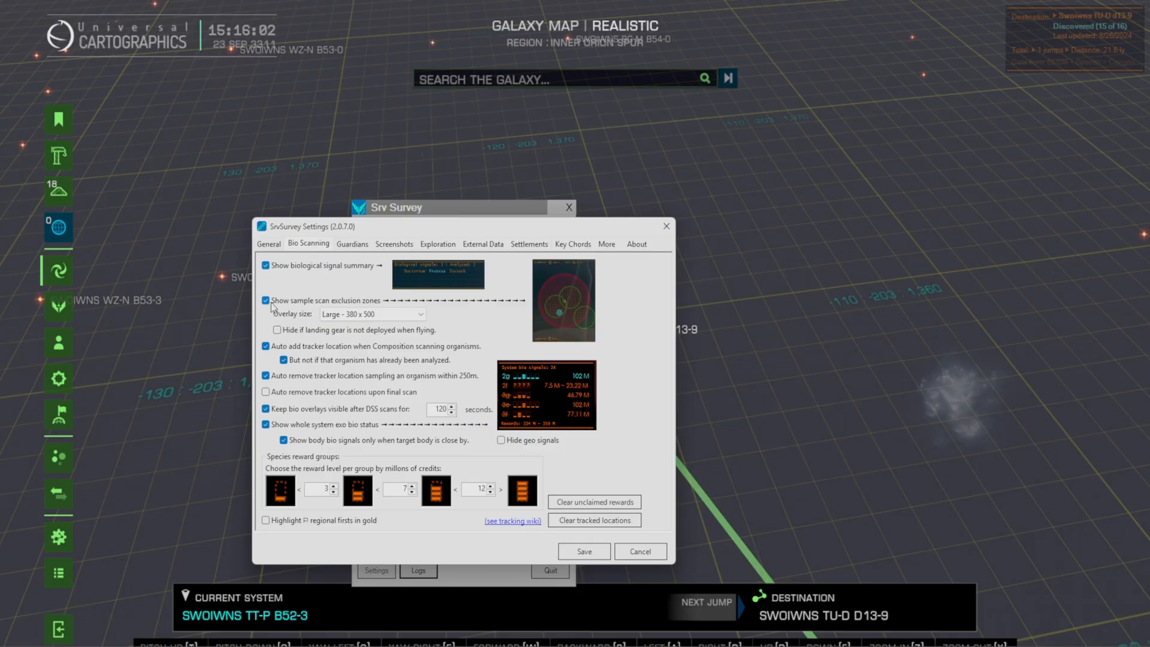
- Disable sample scan exclusion zones, then view Guardians, Screenshots, Exploration, External Data, Settlements and Key Chords tabs
click(266, 301)
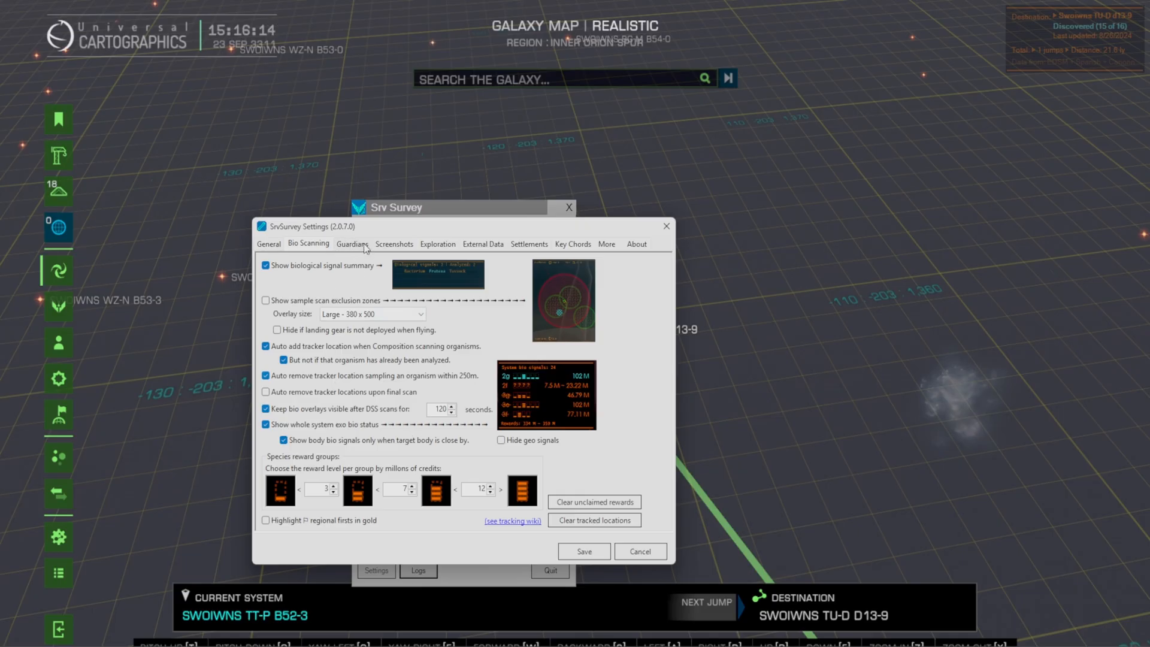
click(353, 243)
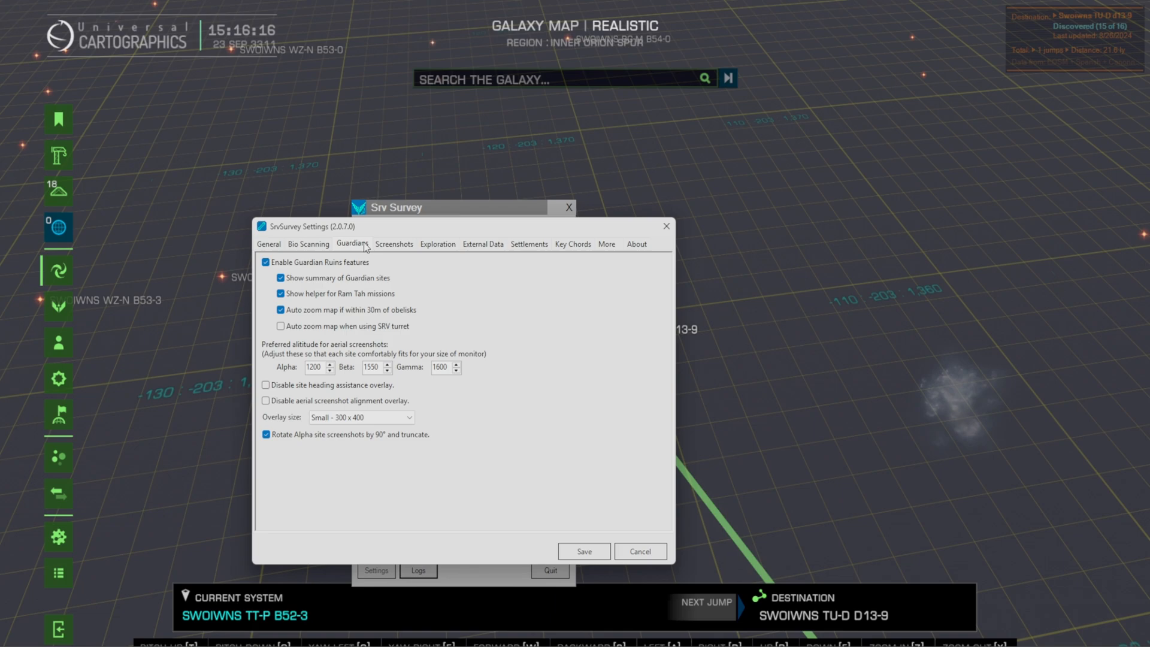
click(394, 244)
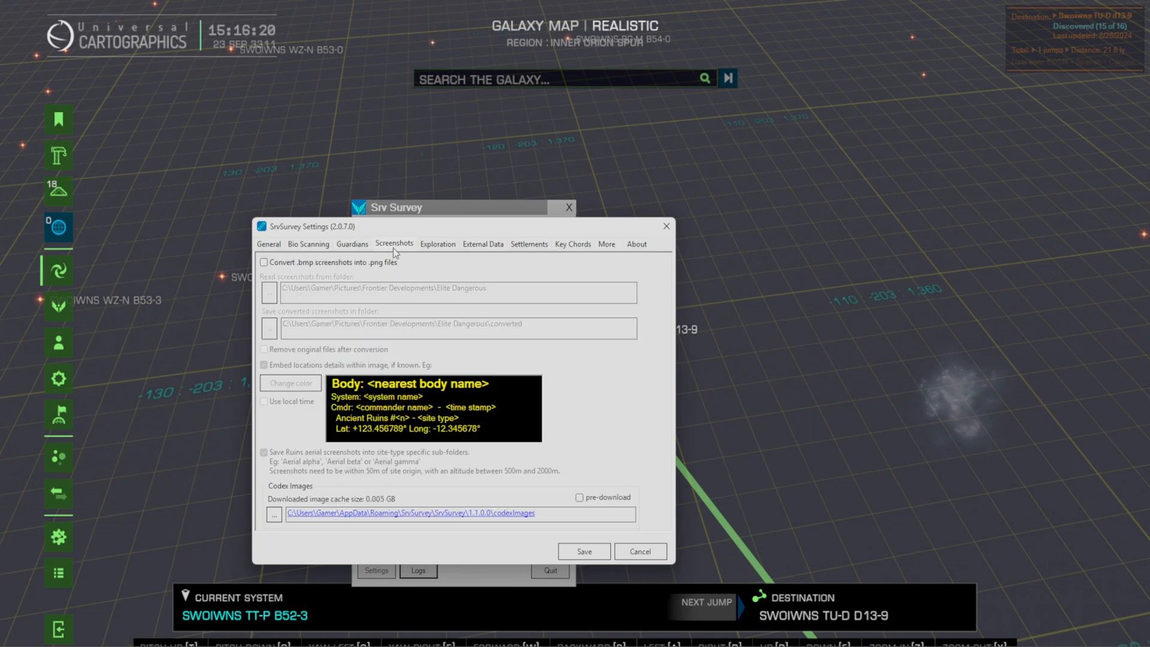
mouse_move(367, 276)
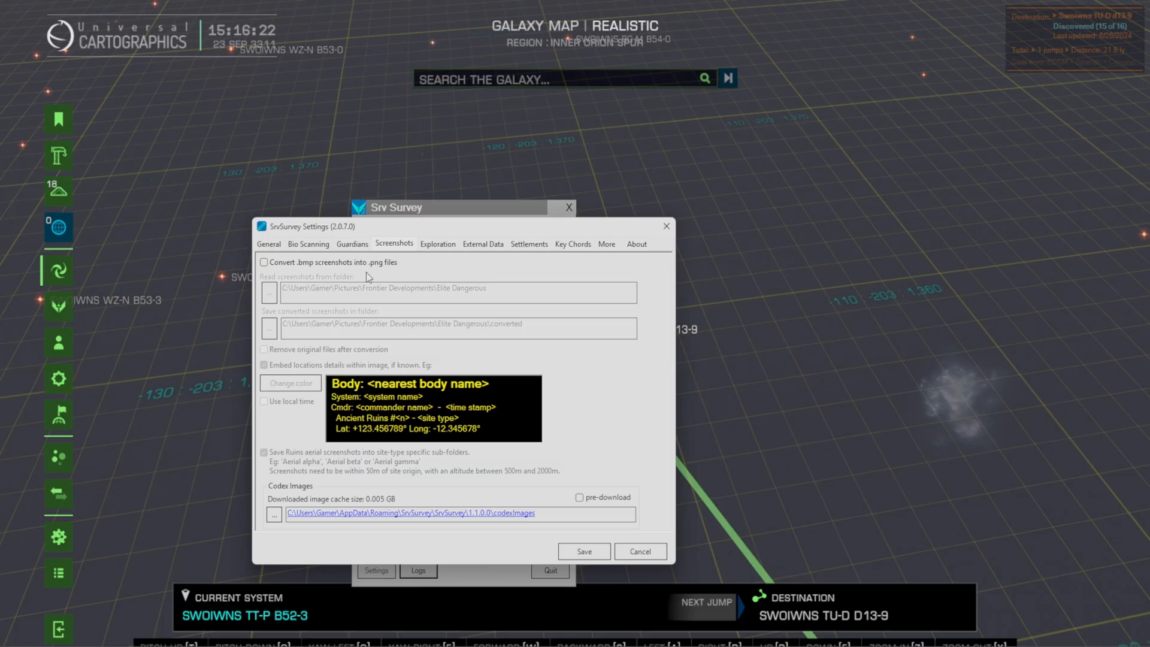
click(437, 244)
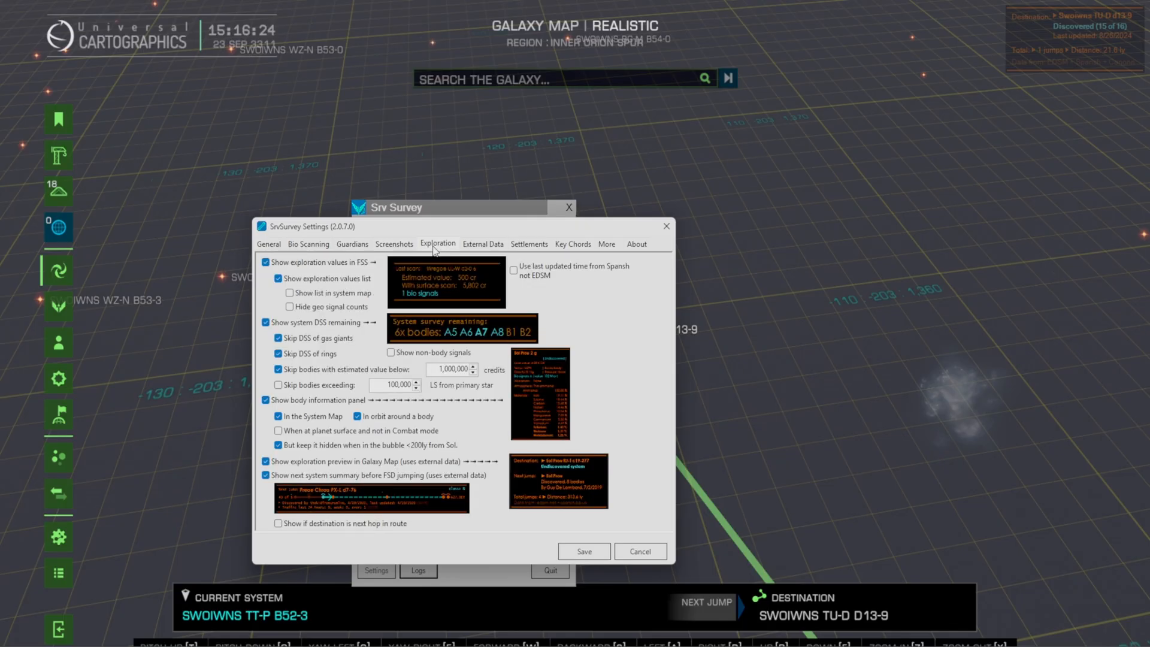
mouse_move(412, 442)
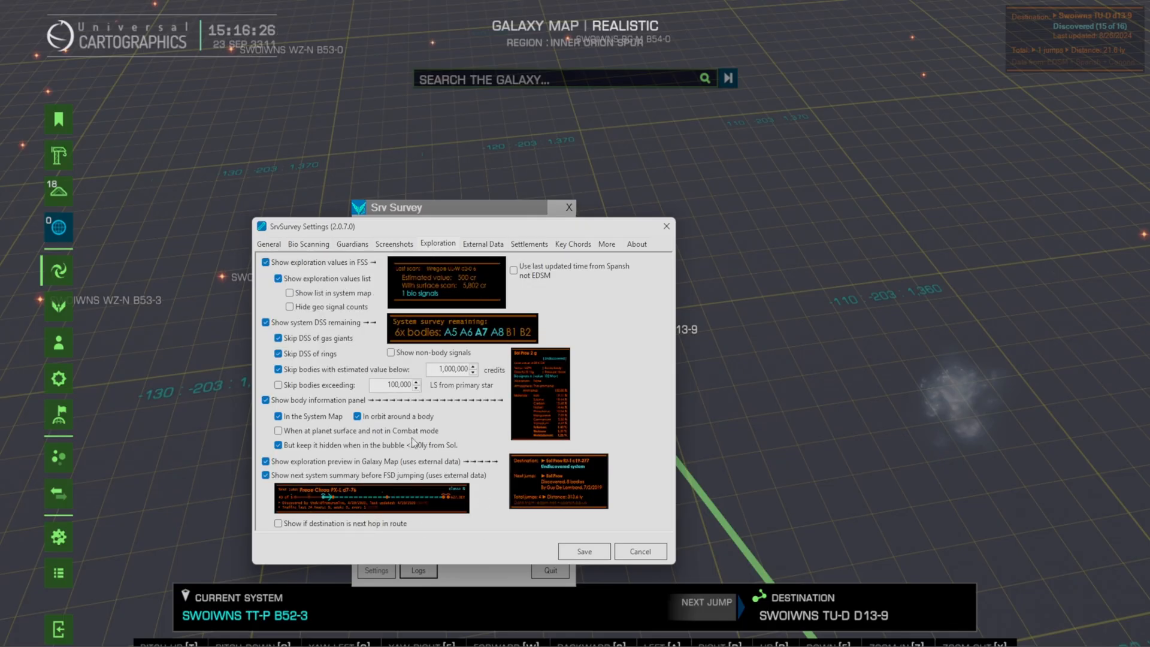
click(483, 245)
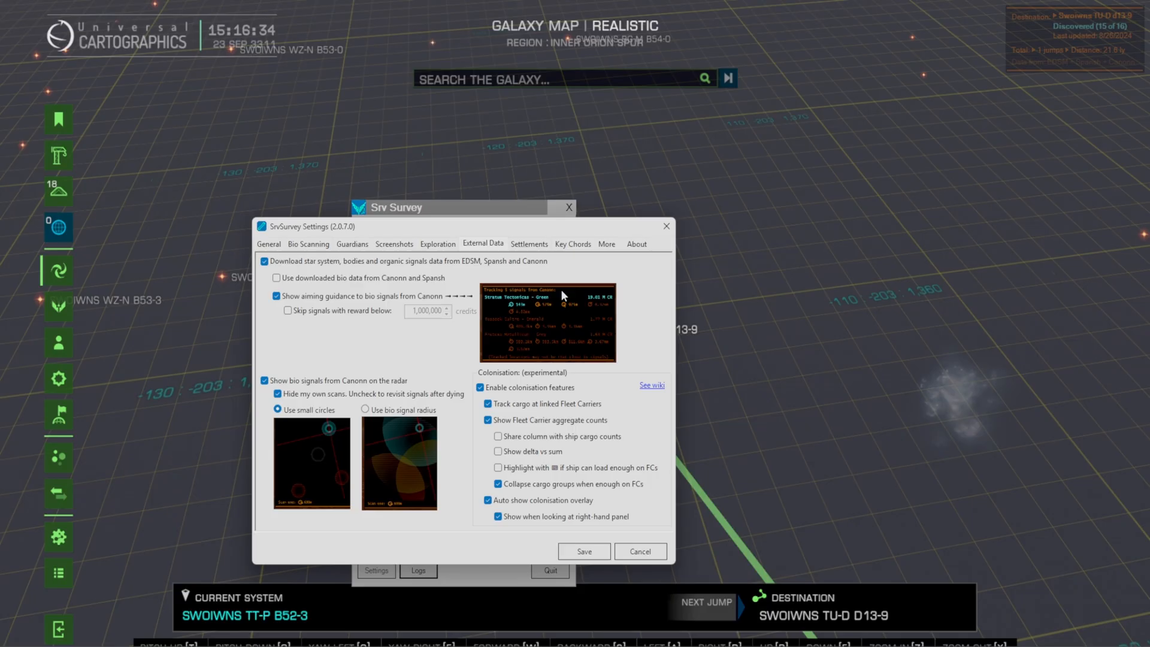
click(529, 244)
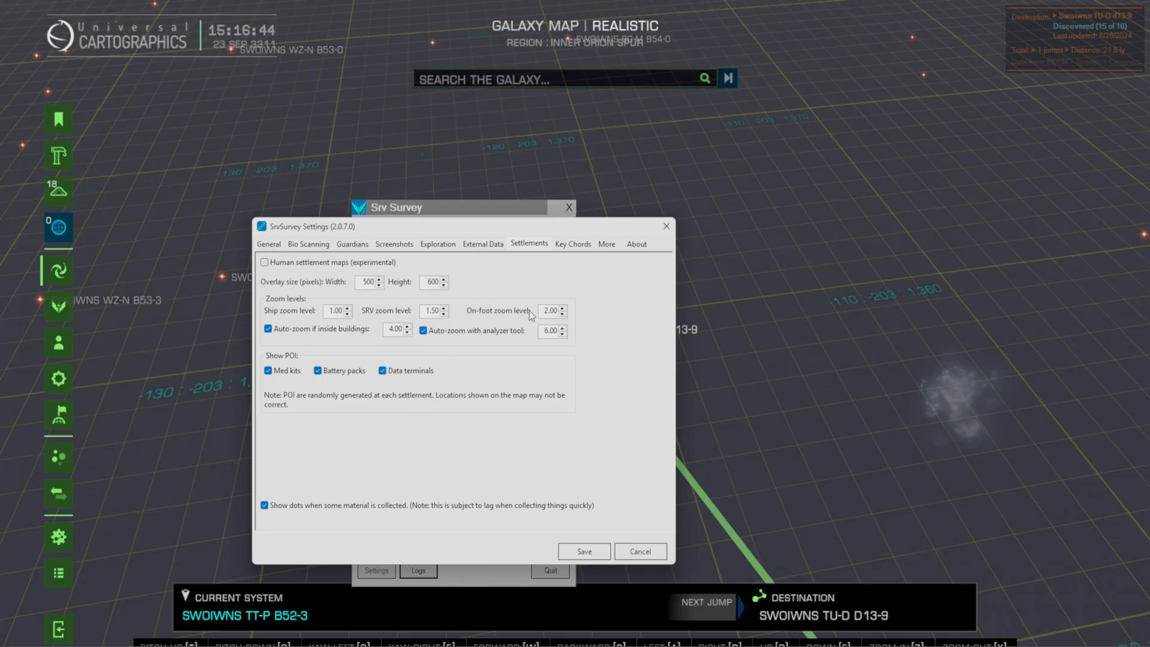
mouse_move(571, 248)
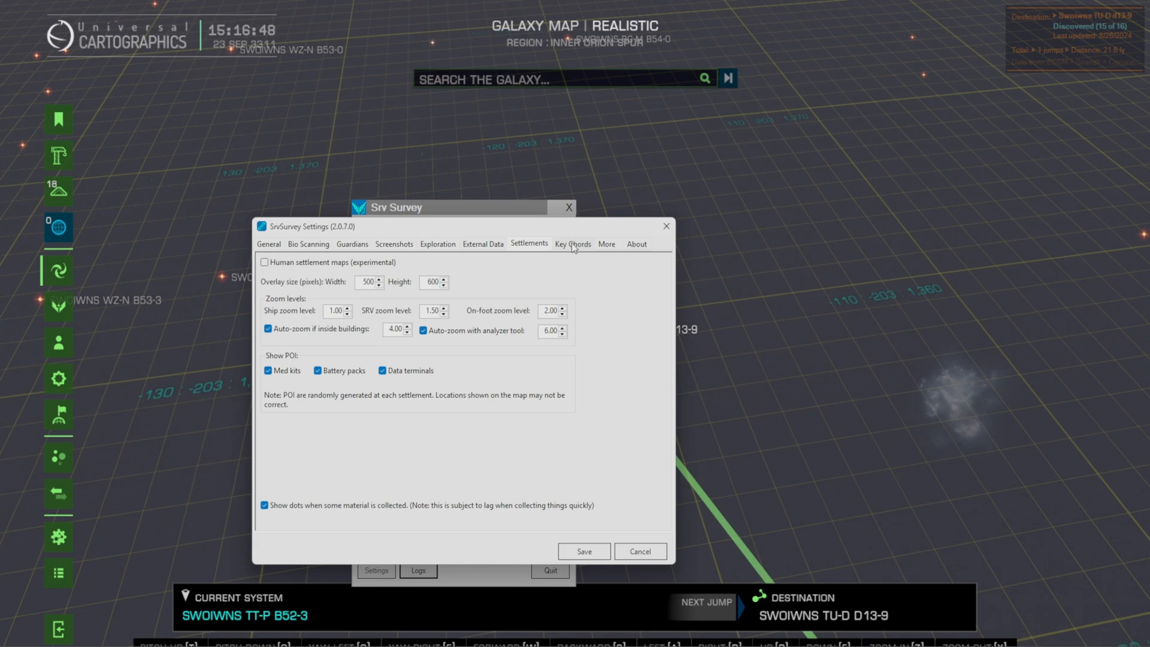
click(573, 244)
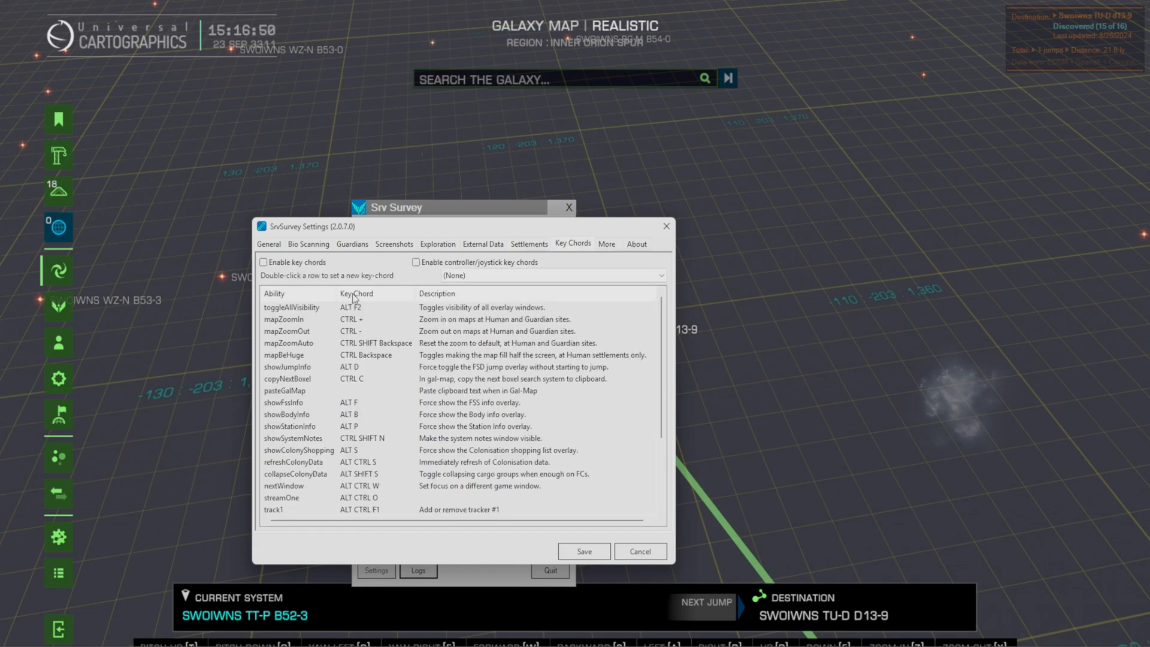
mouse_move(341, 505)
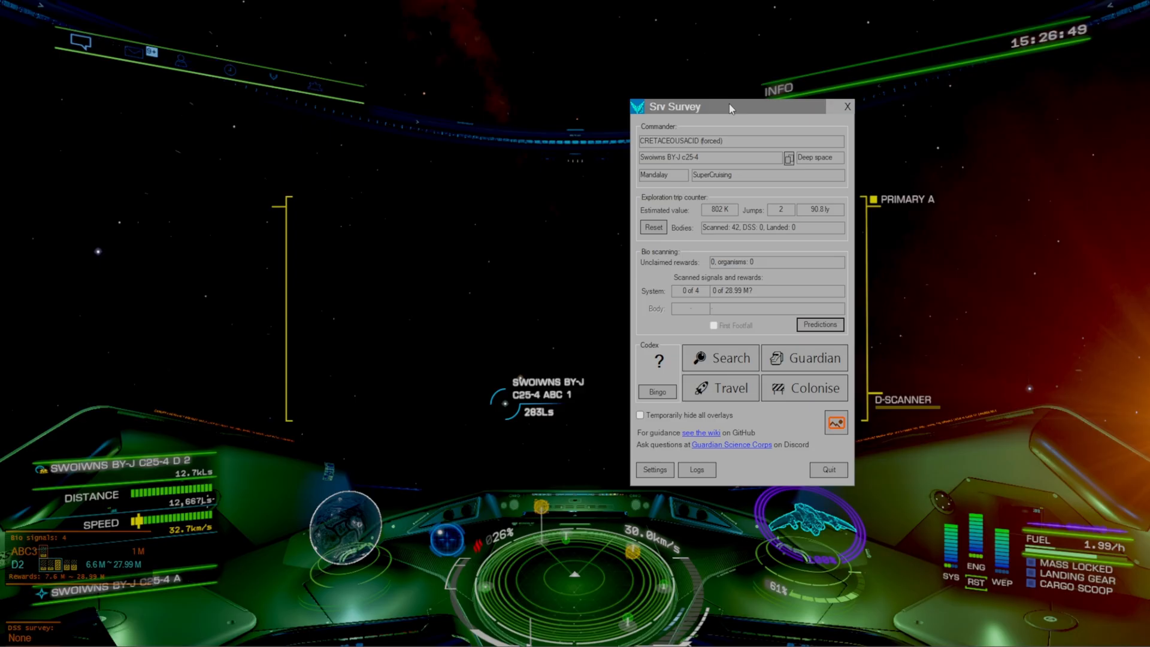
mouse_move(793, 203)
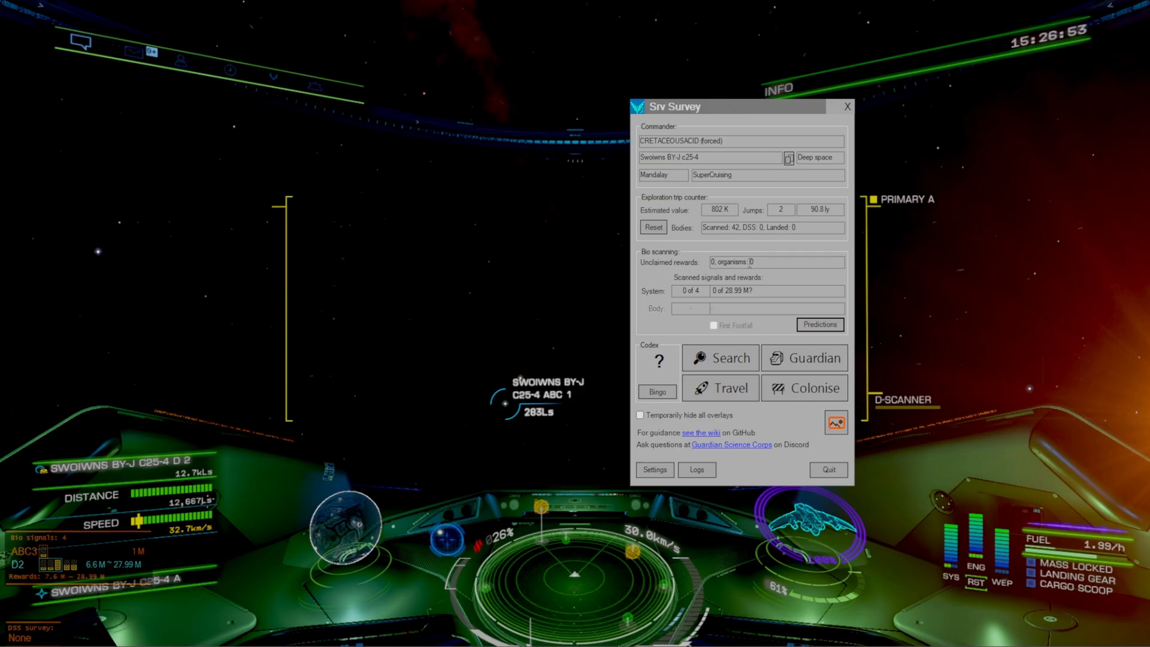
mouse_move(859, 327)
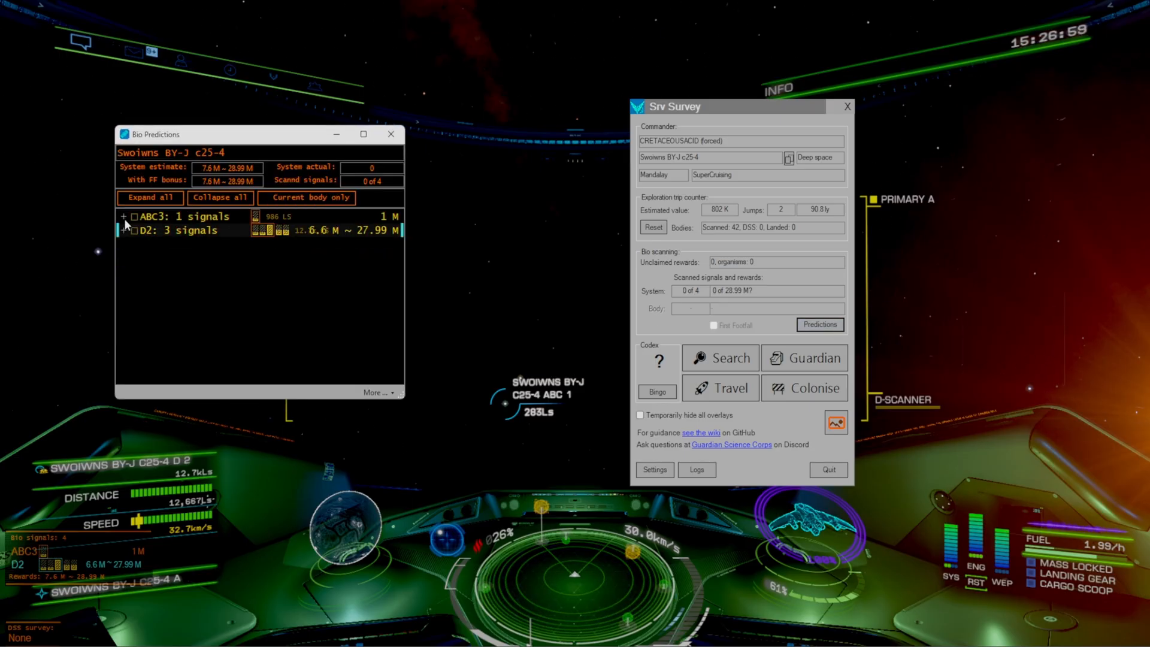
- Expand the predicted species listed under bodies ABC3 and D2
click(149, 197)
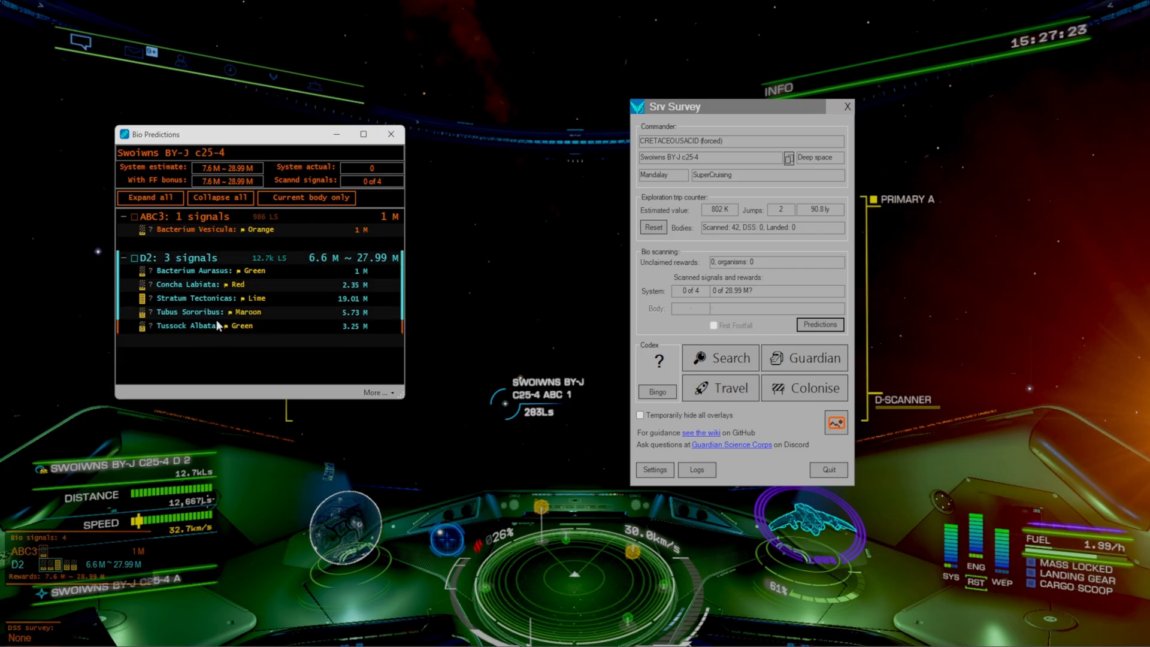
mouse_move(212, 297)
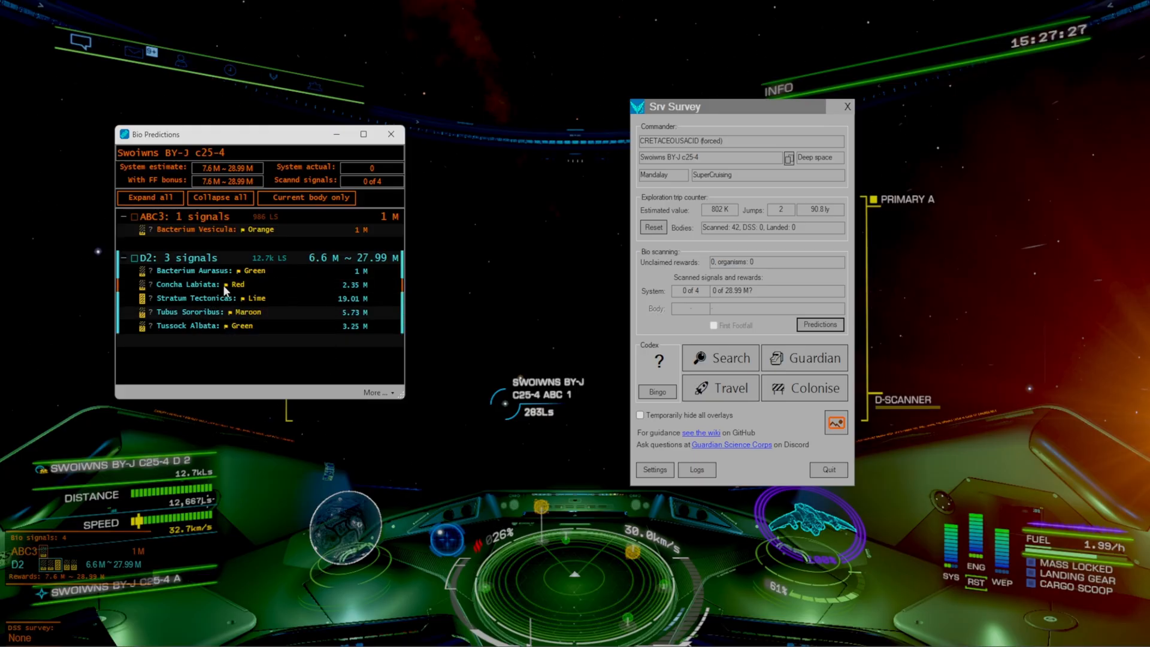
mouse_move(418, 254)
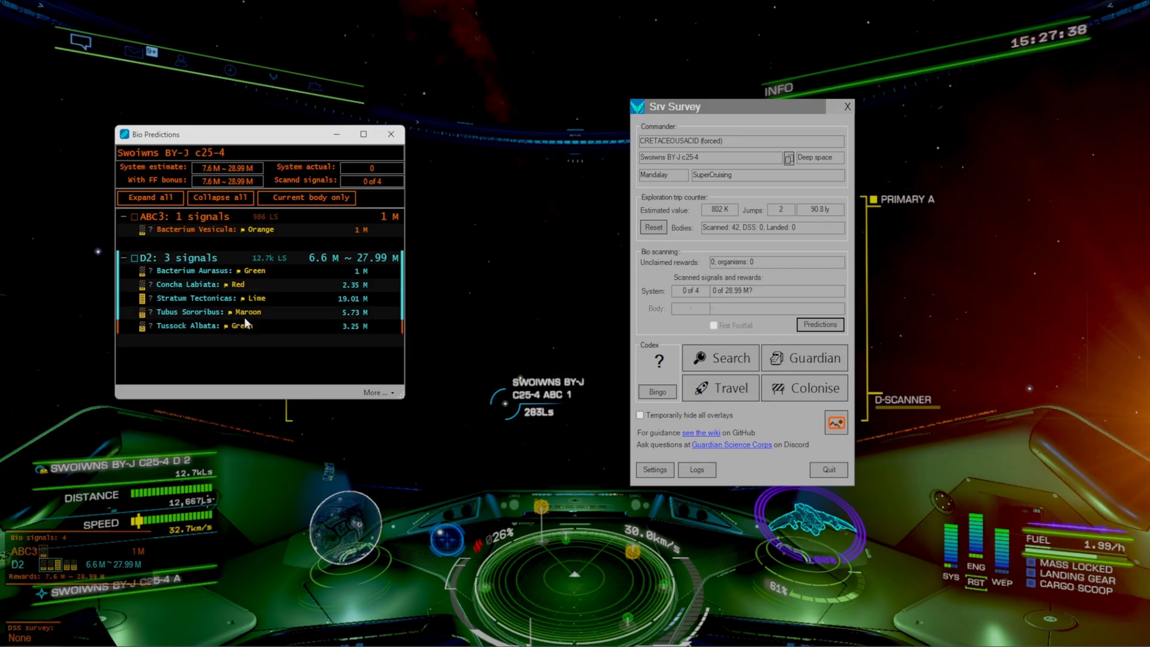
mouse_move(255, 285)
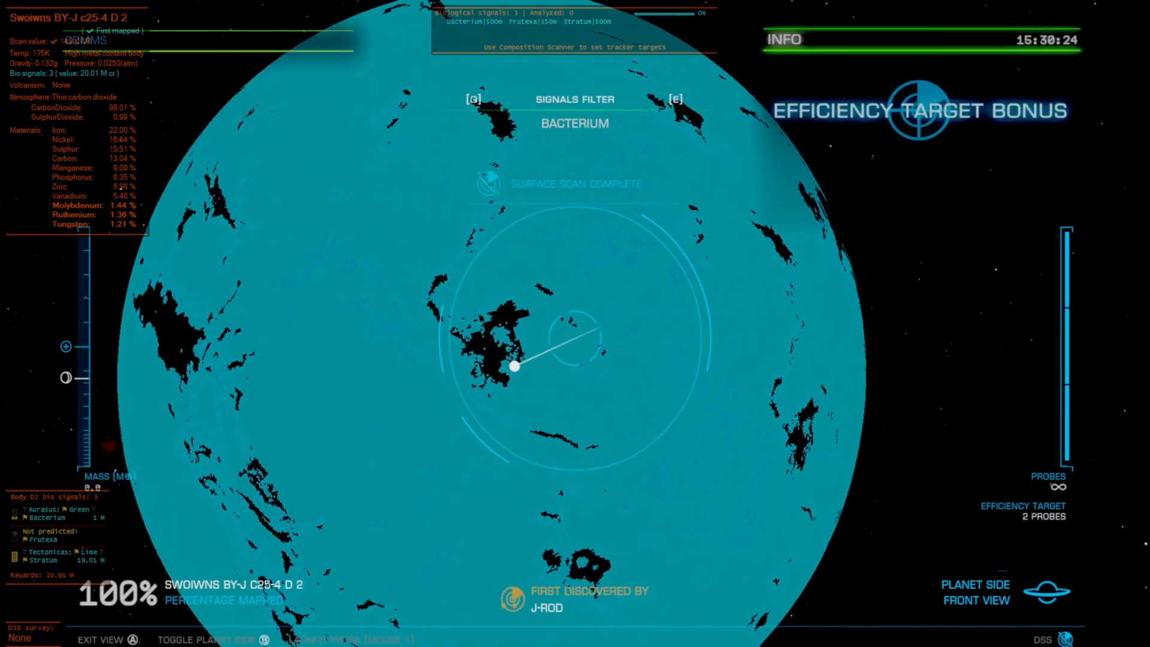
- Leave D2's planet map for the cockpit and check Srv Survey's 20.01 M signals
key(e)
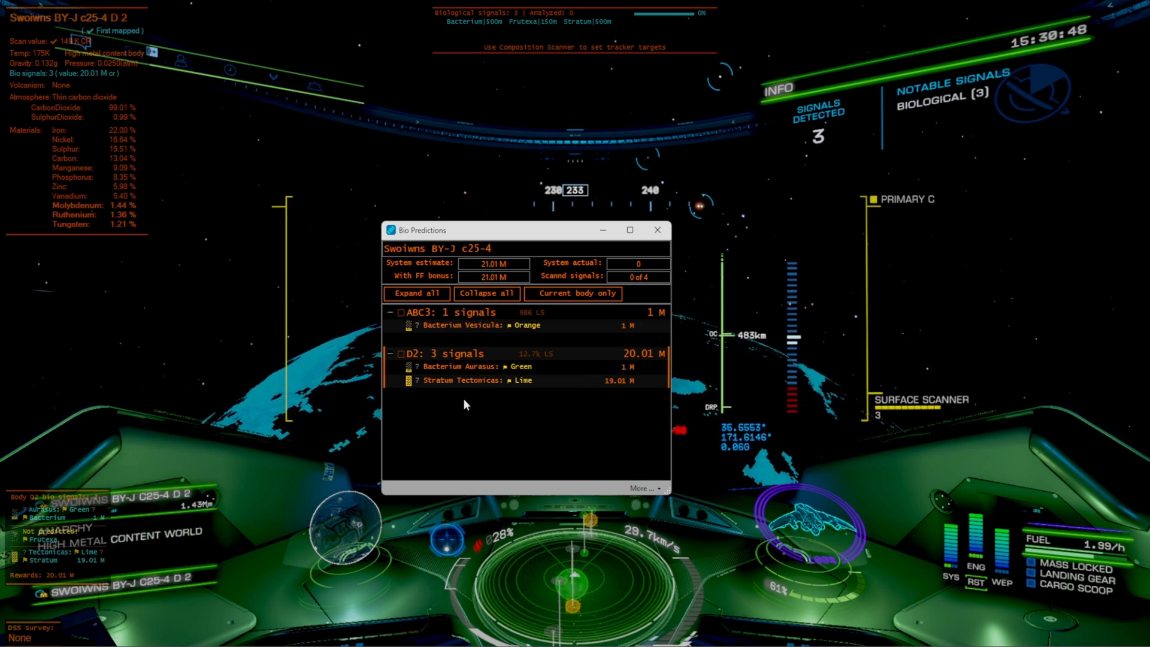
click(657, 230)
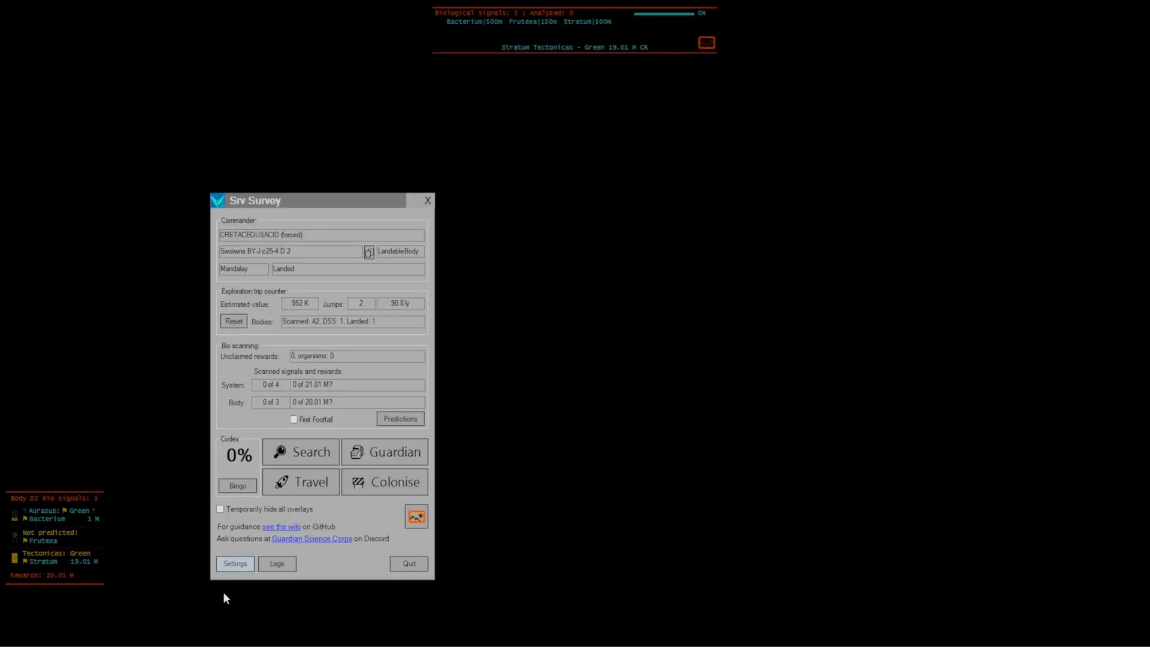
- Hide overlays in Maverick and Dominator suits, enable sample scan exclusion zones, and save
click(235, 563)
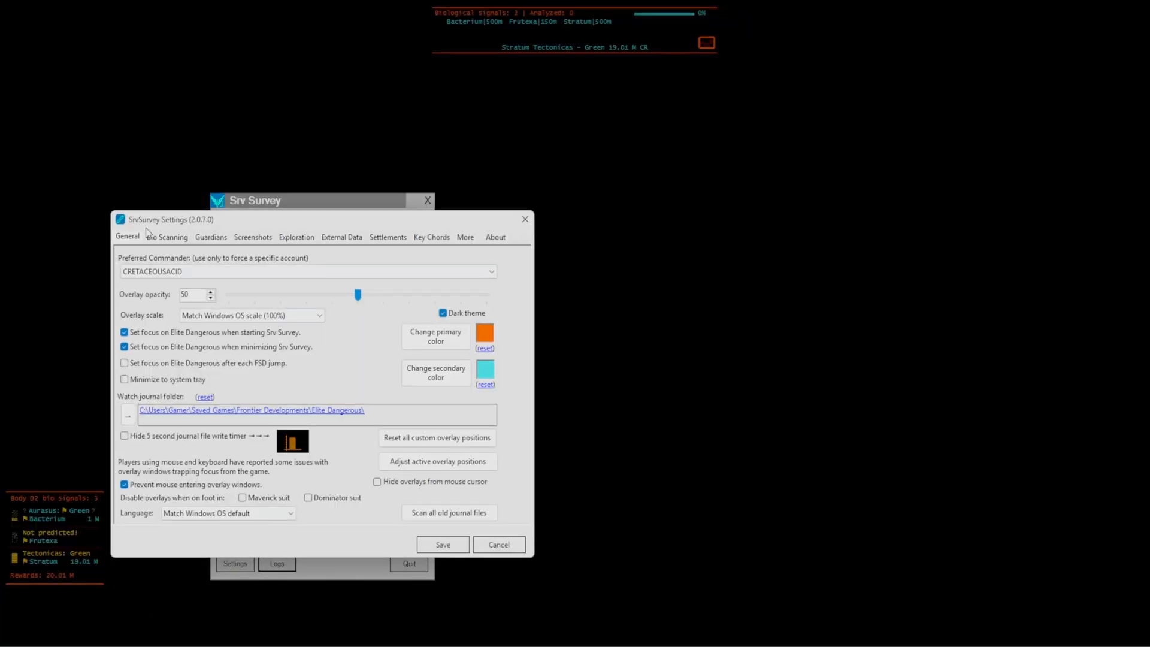
click(167, 236)
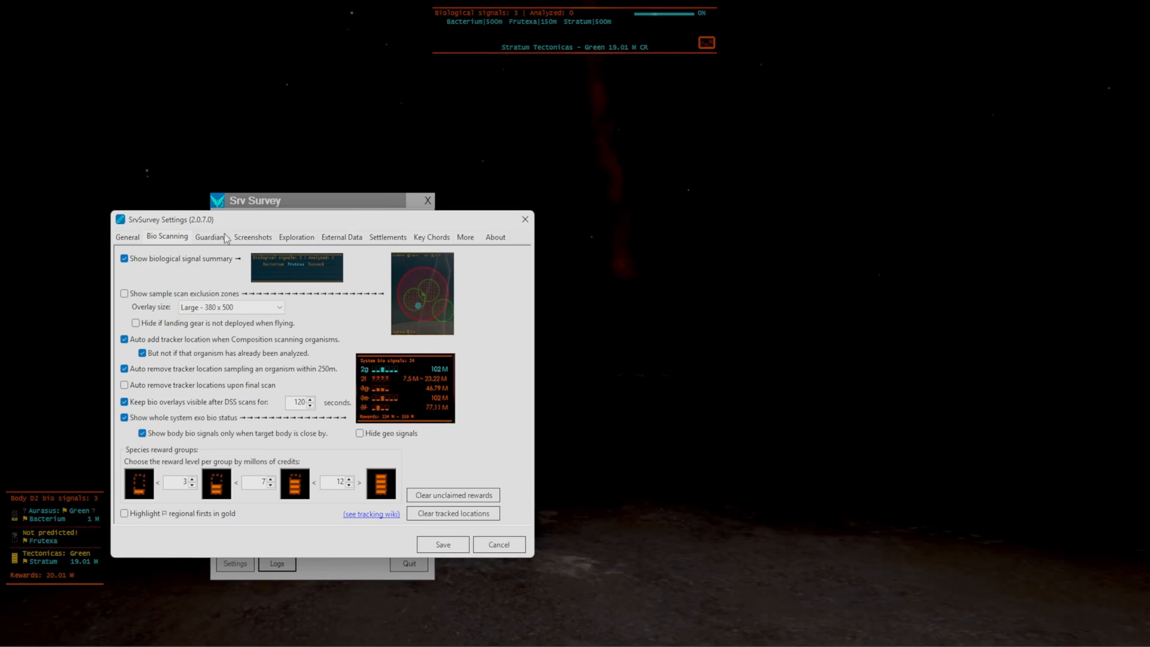
click(127, 236)
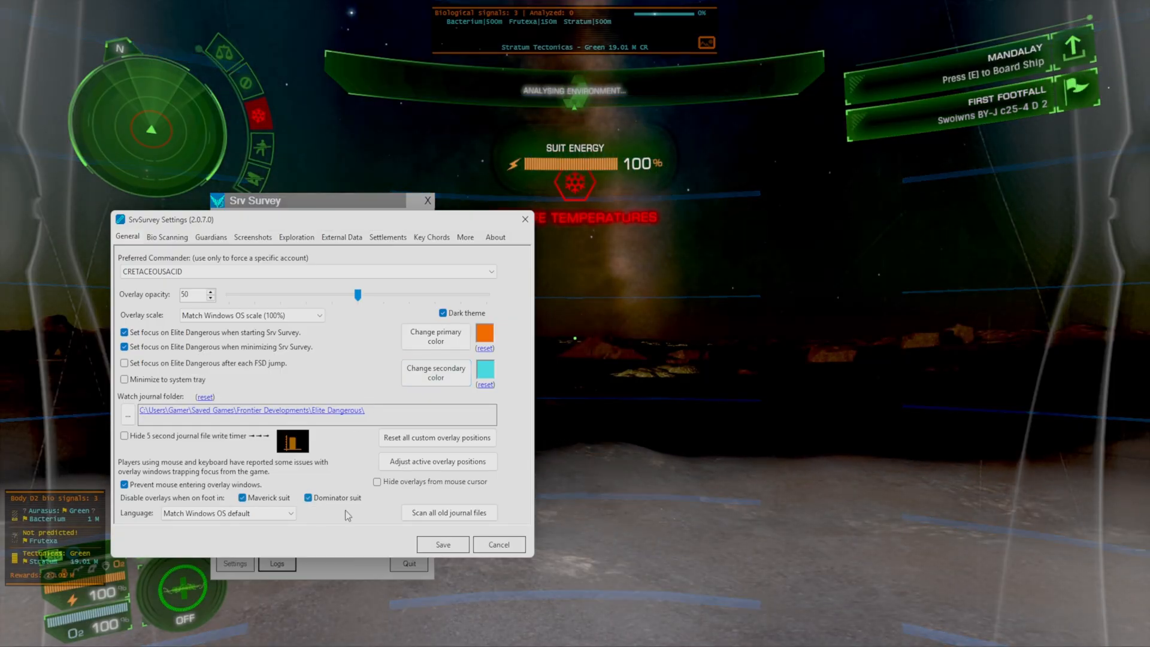
click(442, 545)
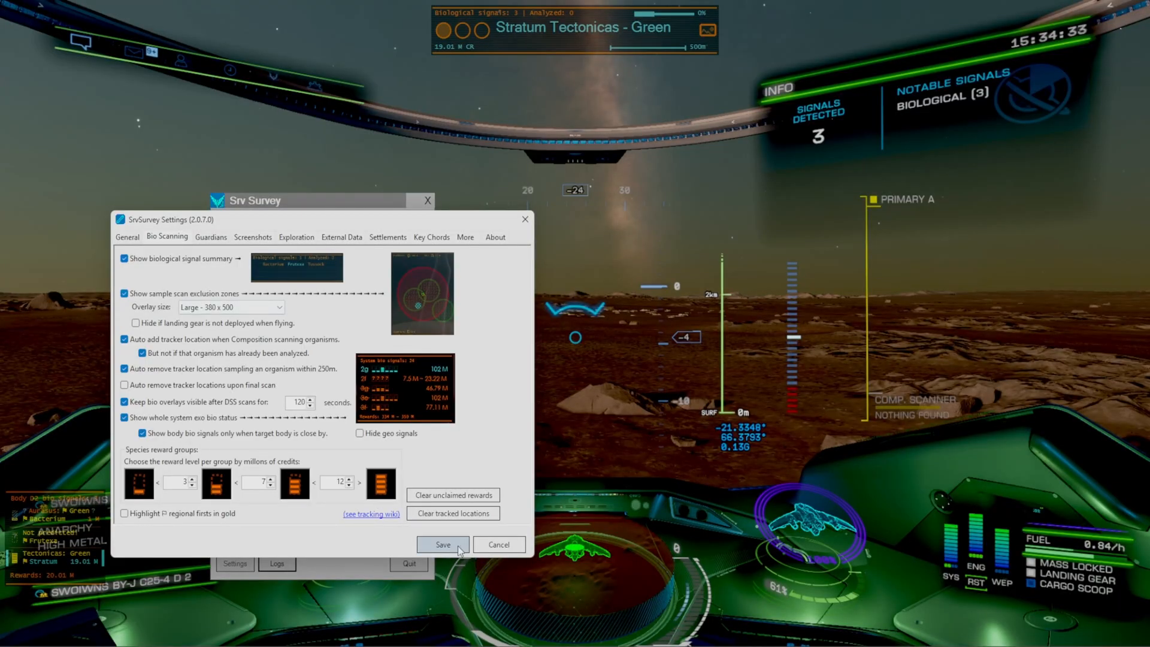
click(442, 544)
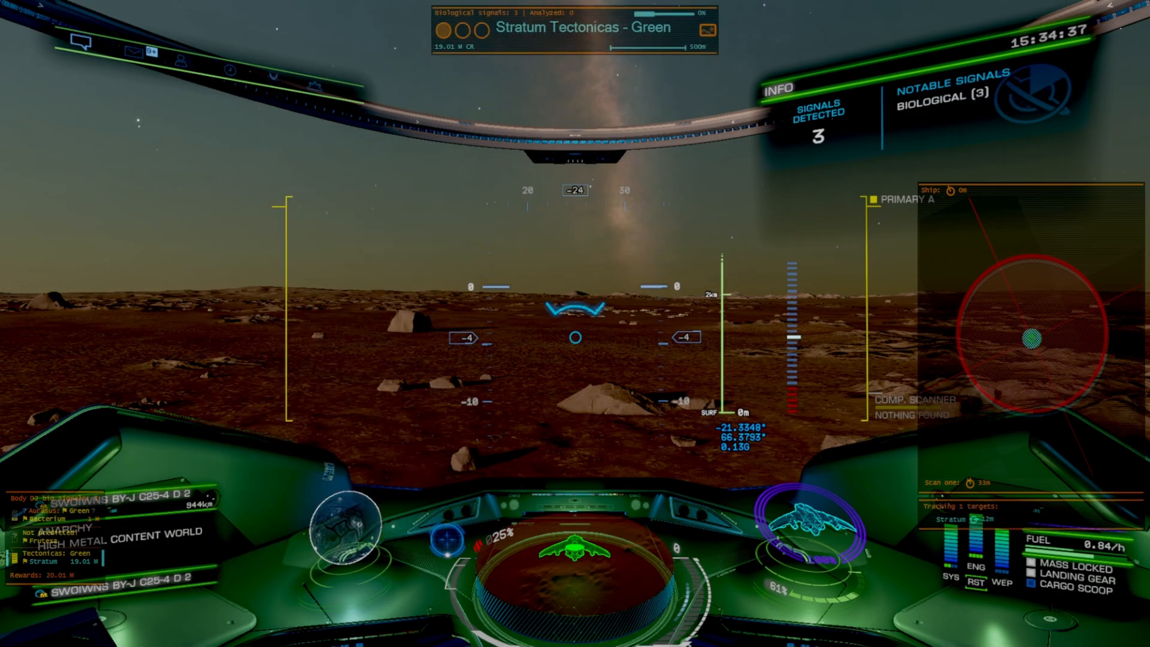
- Disembark and take a genetic sample from the Stratum Tectonicas
key(j)
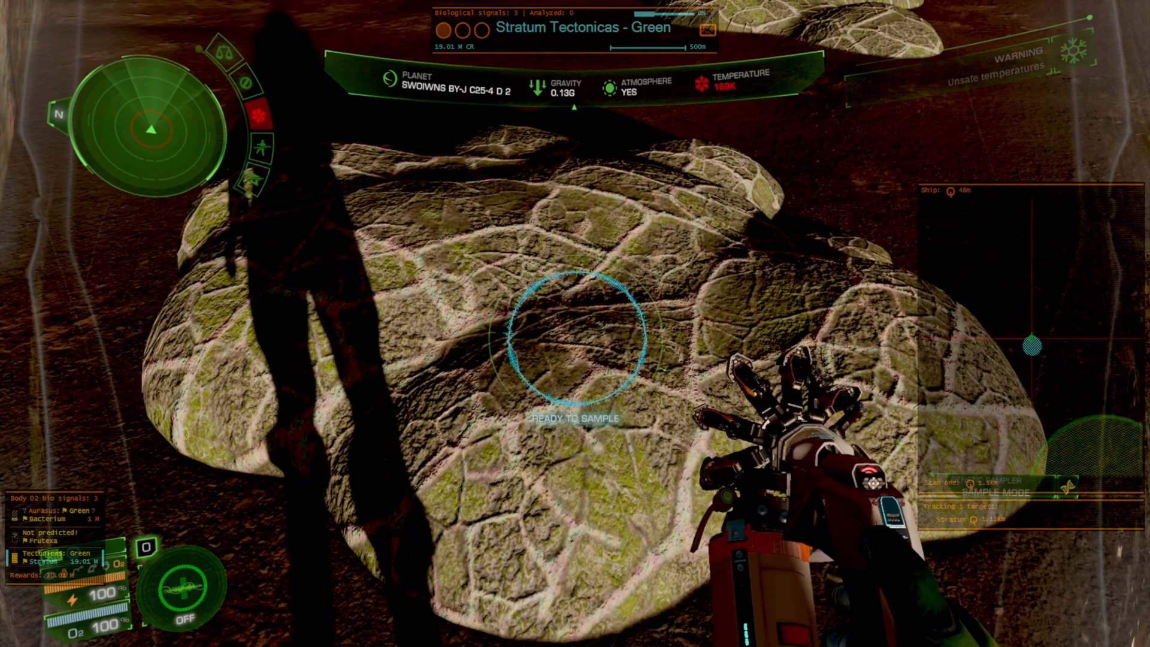
click(575, 338)
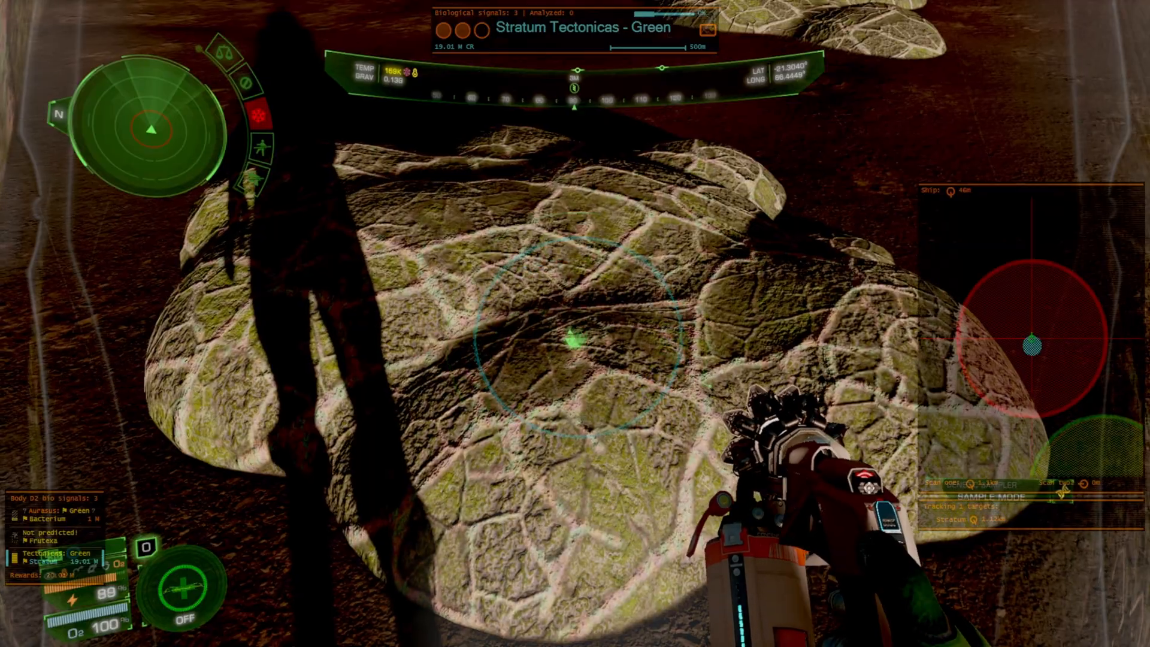
click(574, 353)
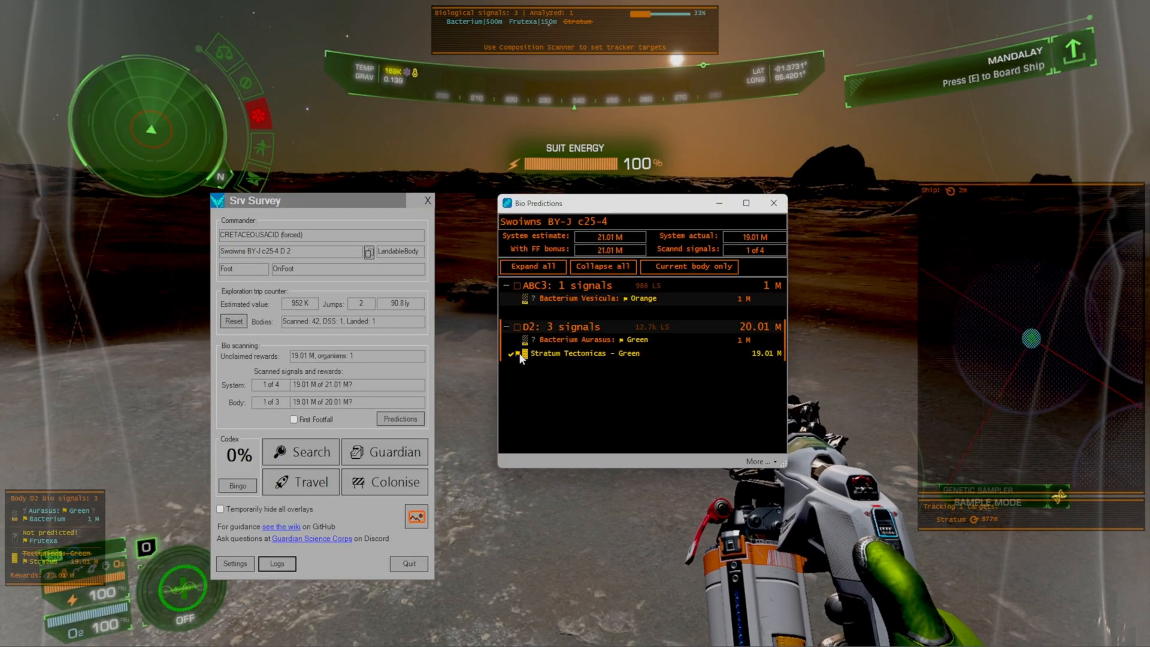
- Inspect Bio Predictions showing Stratum Tectonicas under D2 ticked as sampled
click(511, 354)
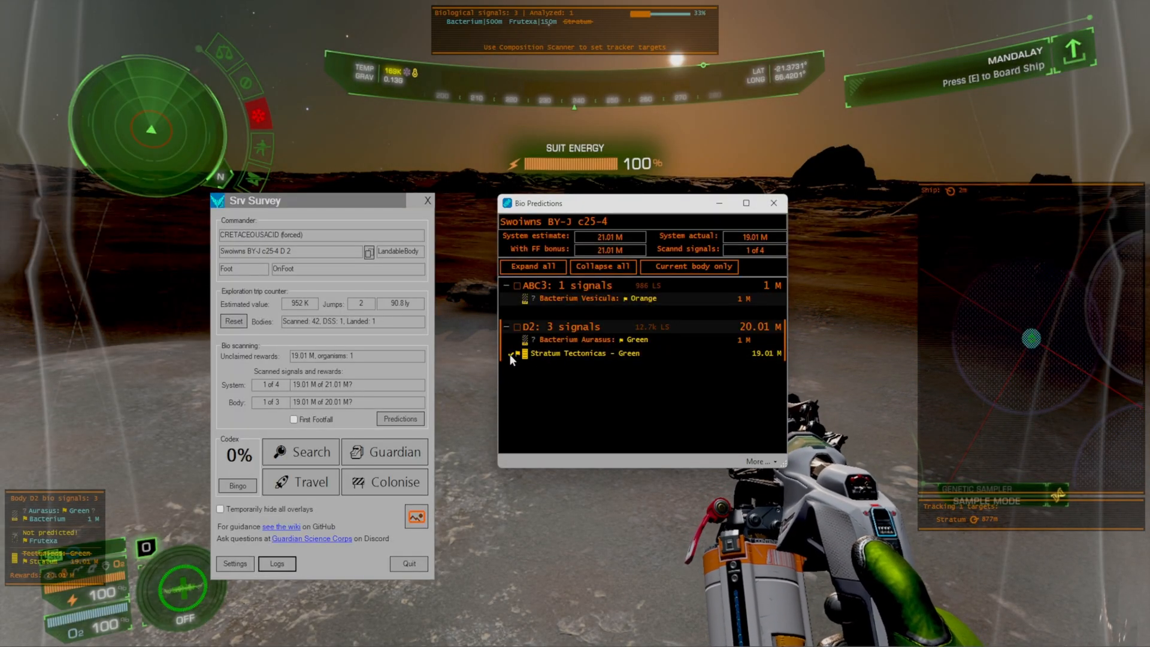
click(514, 353)
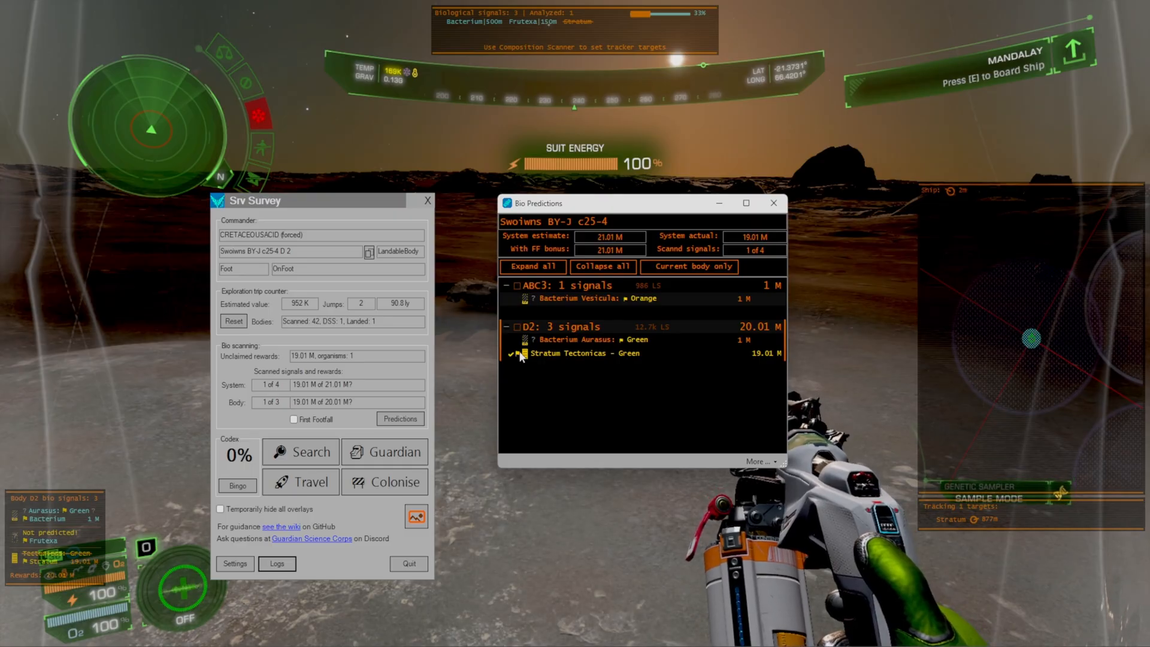
mouse_move(579, 298)
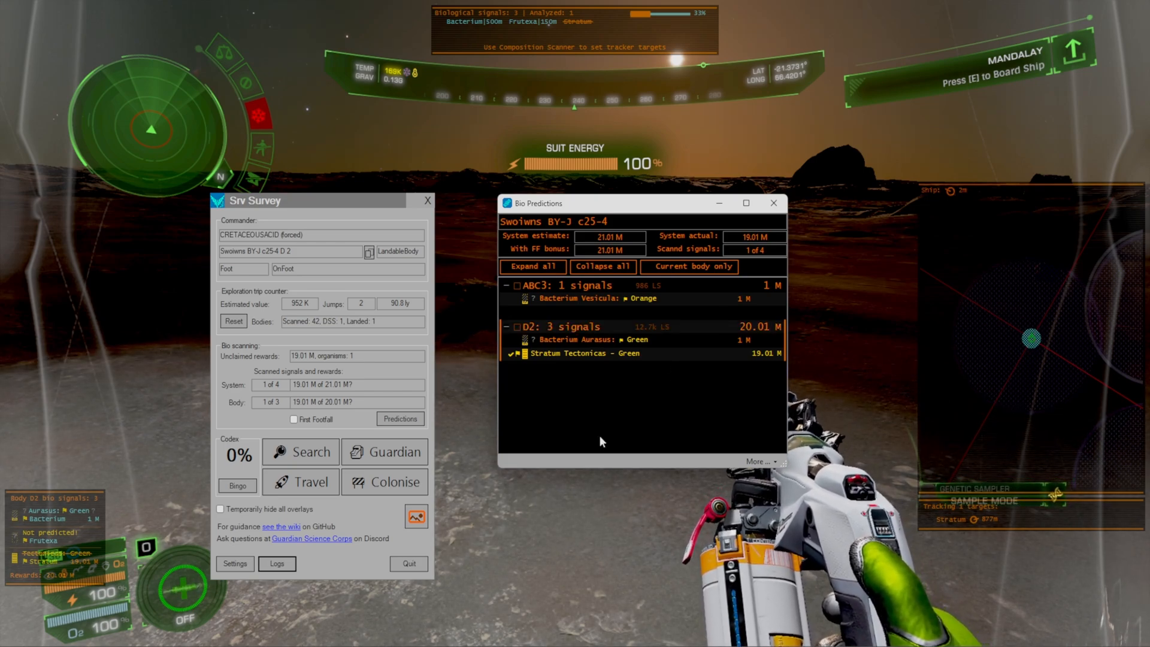
click(293, 418)
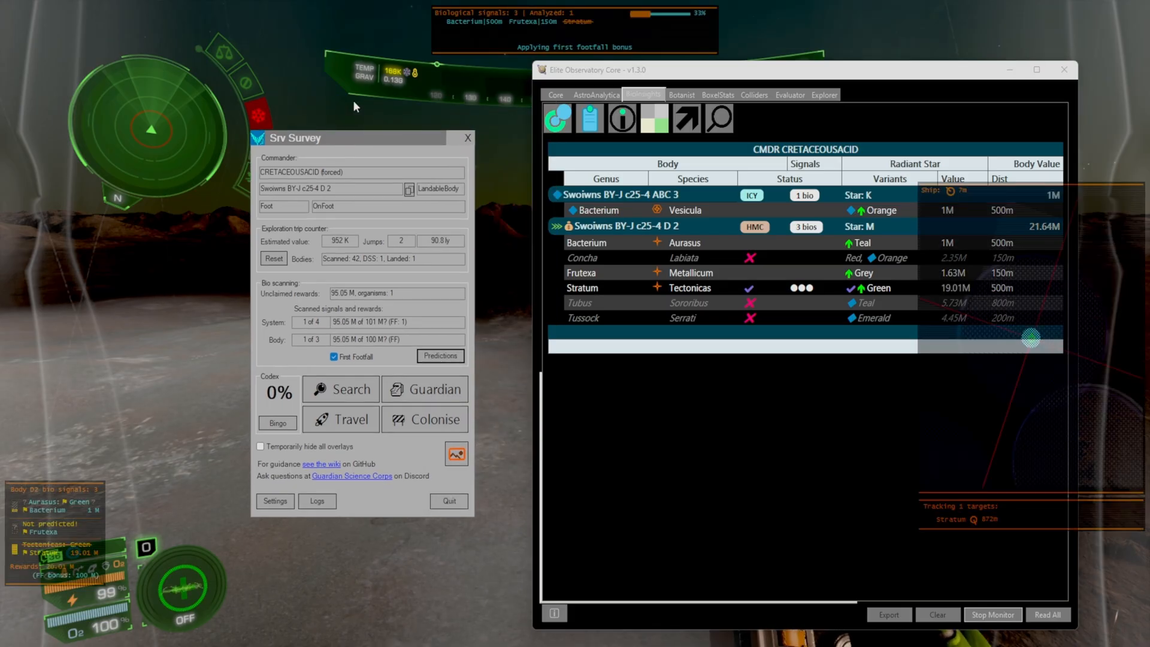
- Move the SrvSurvey main window higher, above Observatory's D2 biology table
drag(350, 138, 351, 103)
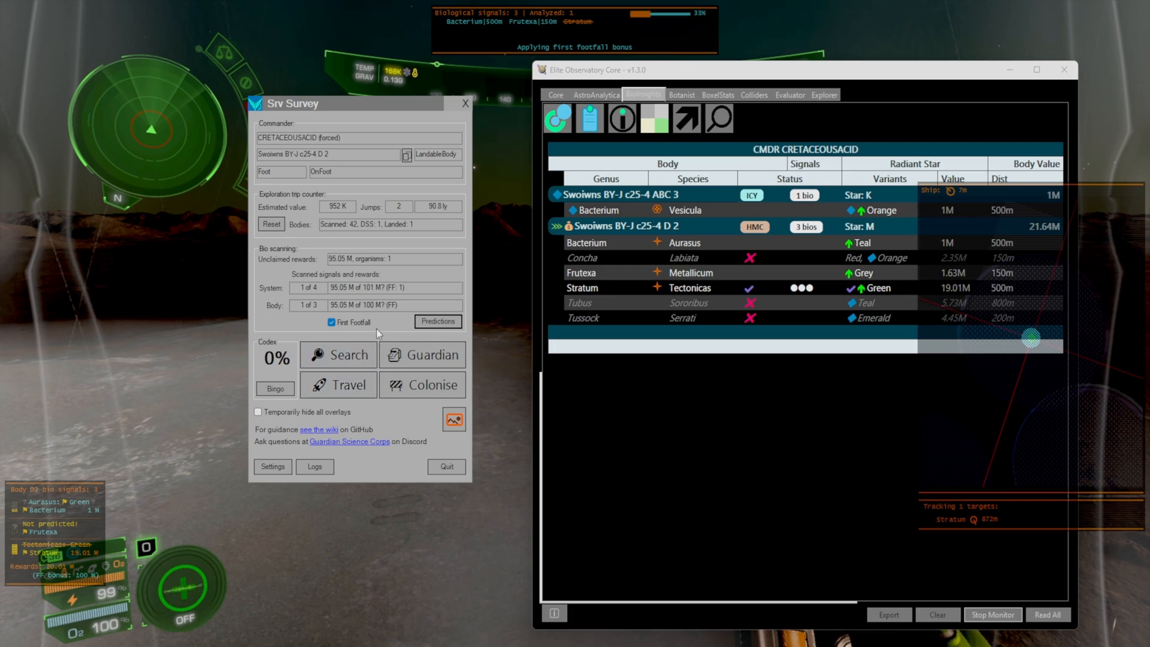
mouse_move(1011, 394)
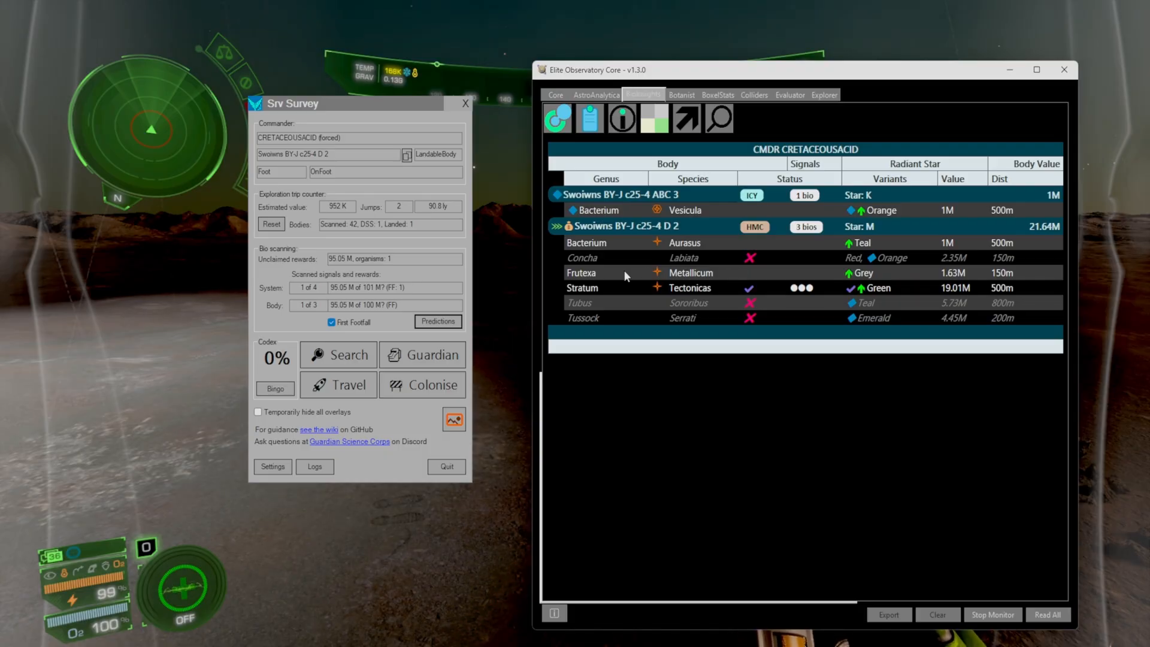
mouse_move(179, 494)
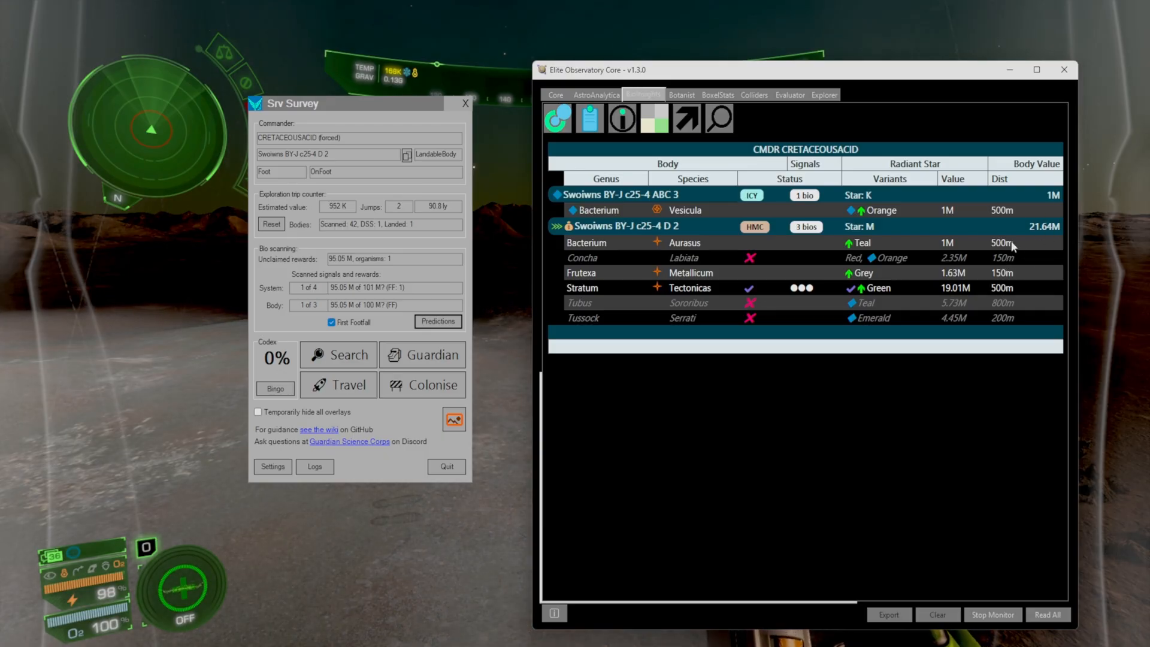
mouse_move(1053, 238)
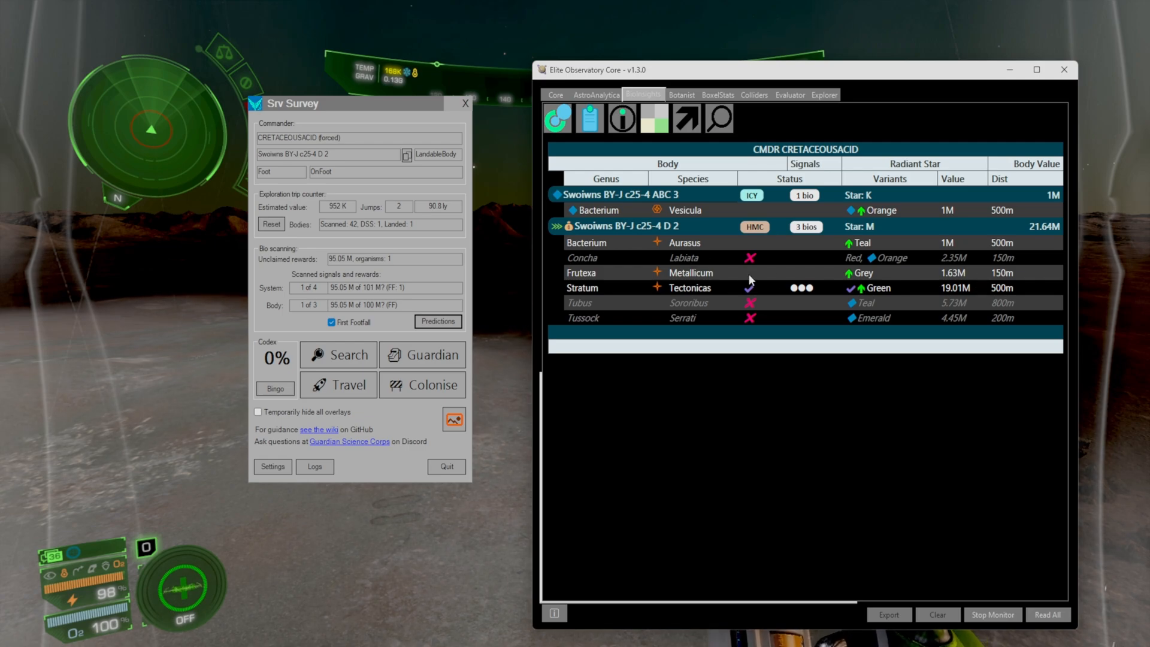
mouse_move(974, 282)
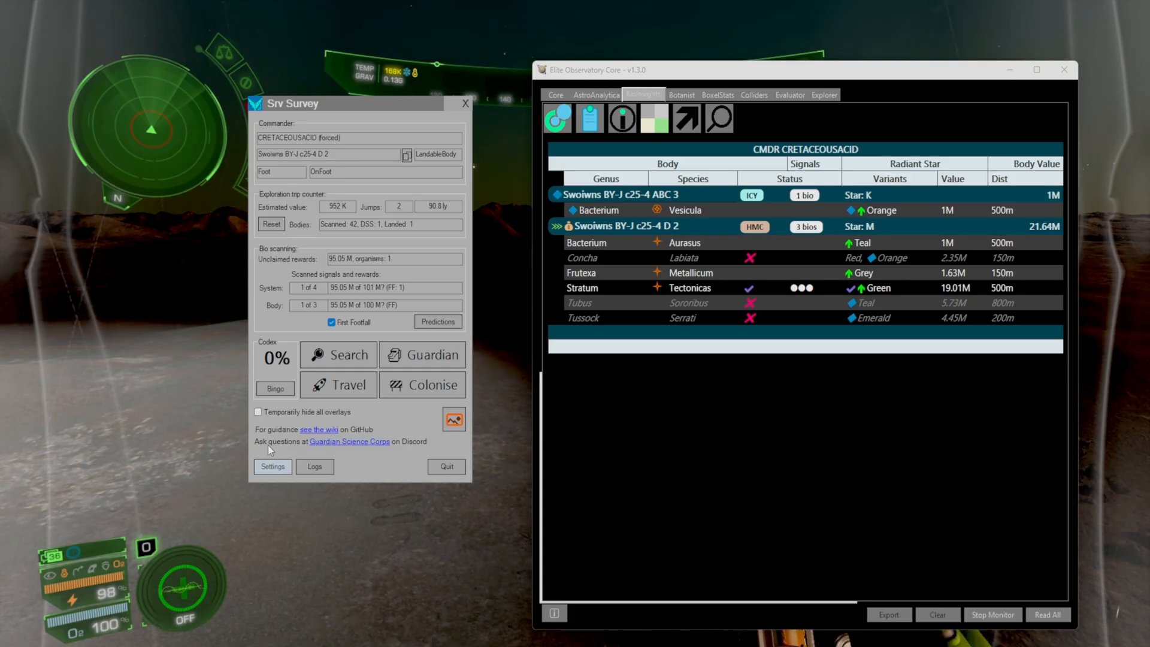
click(272, 467)
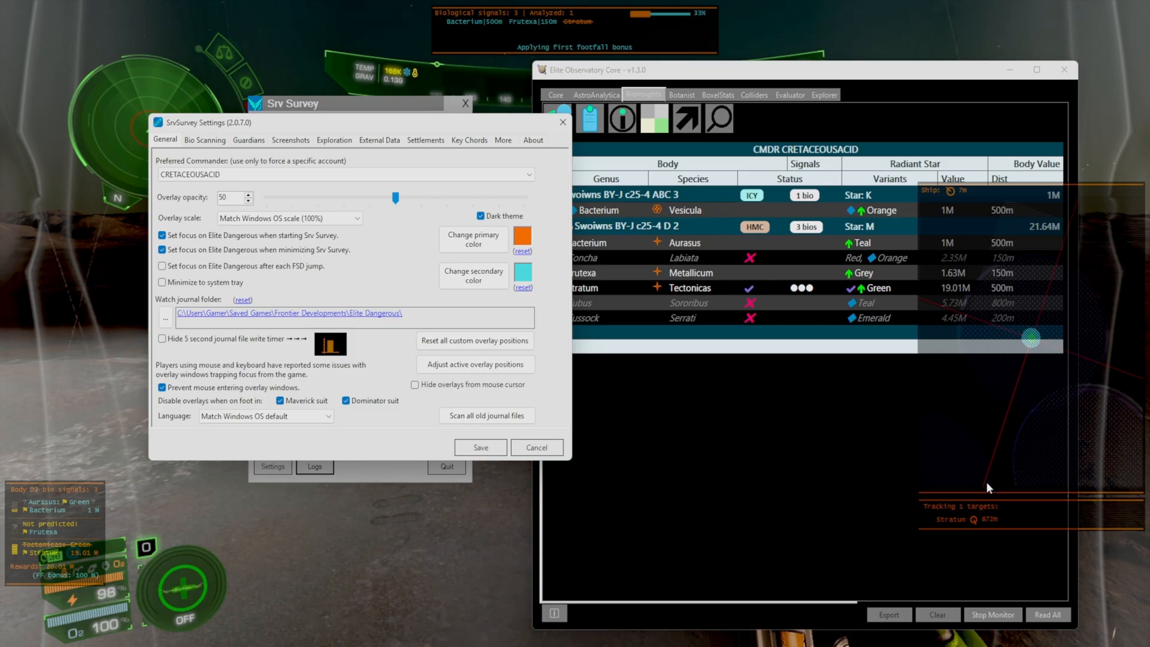
mouse_move(626, 403)
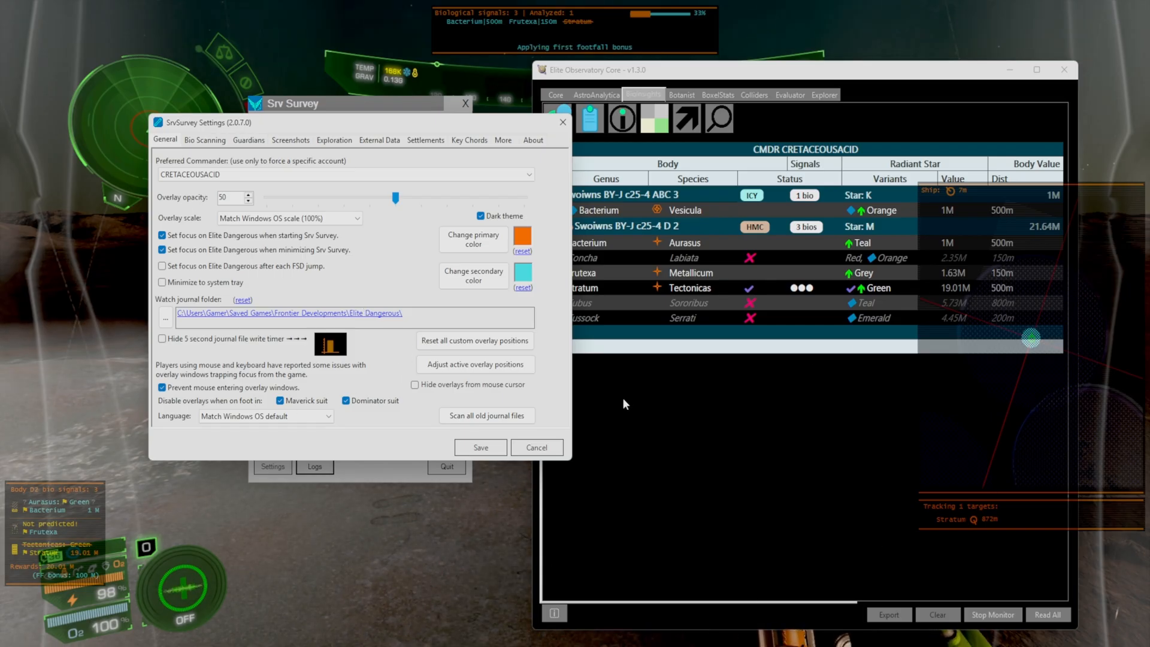
click(205, 140)
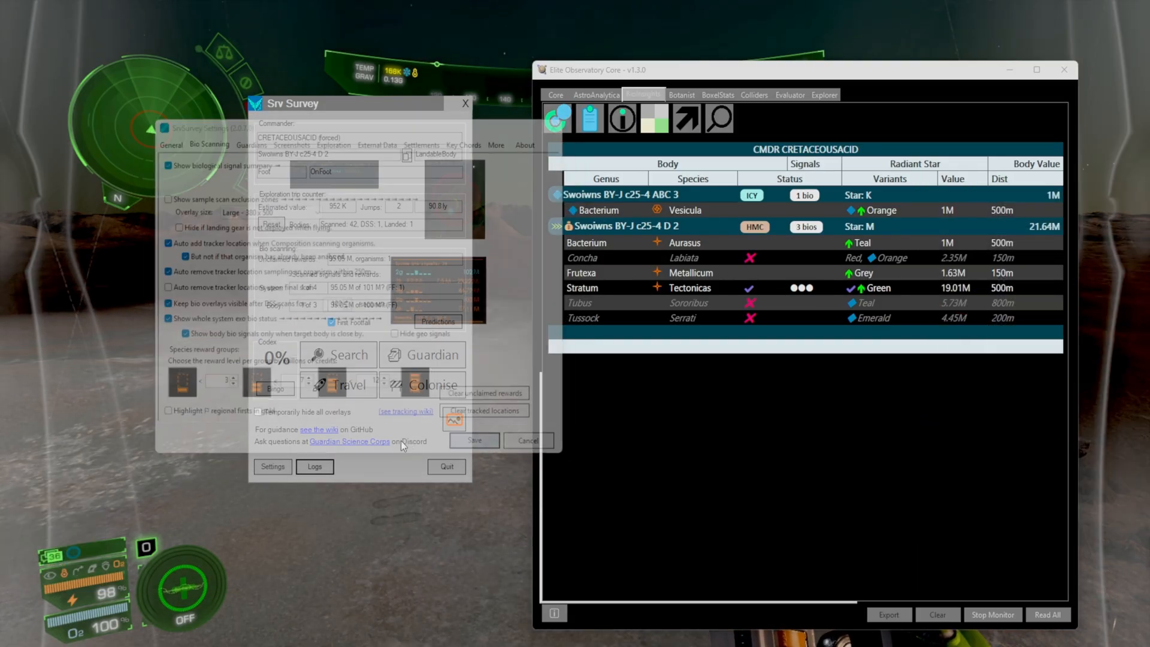
click(249, 140)
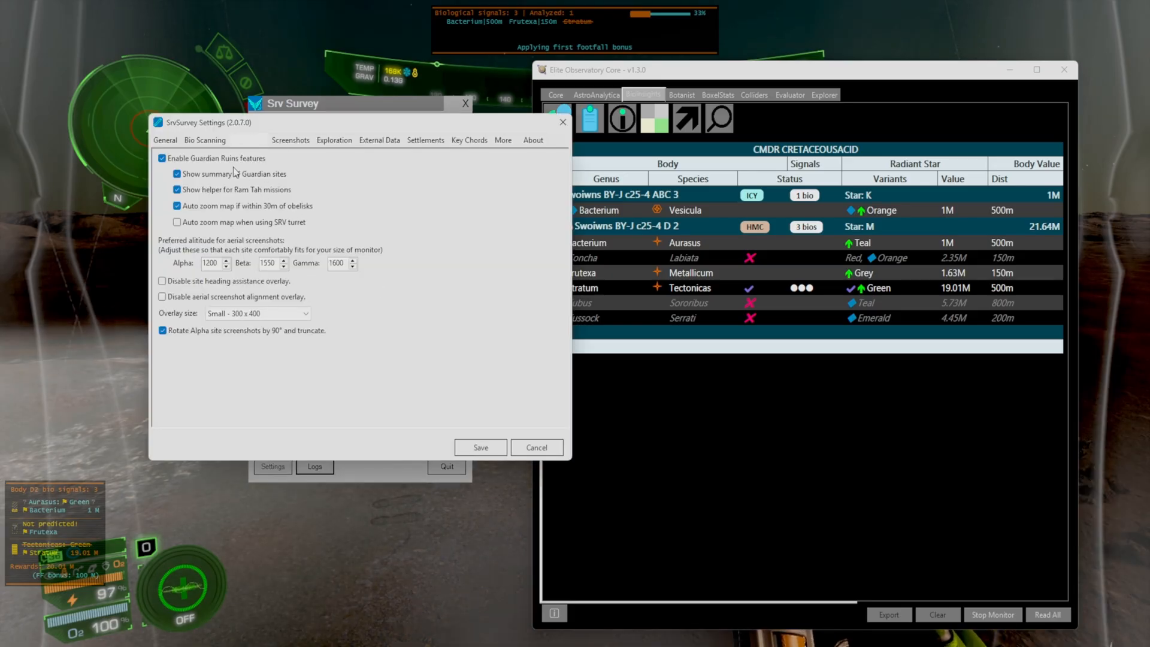
click(248, 140)
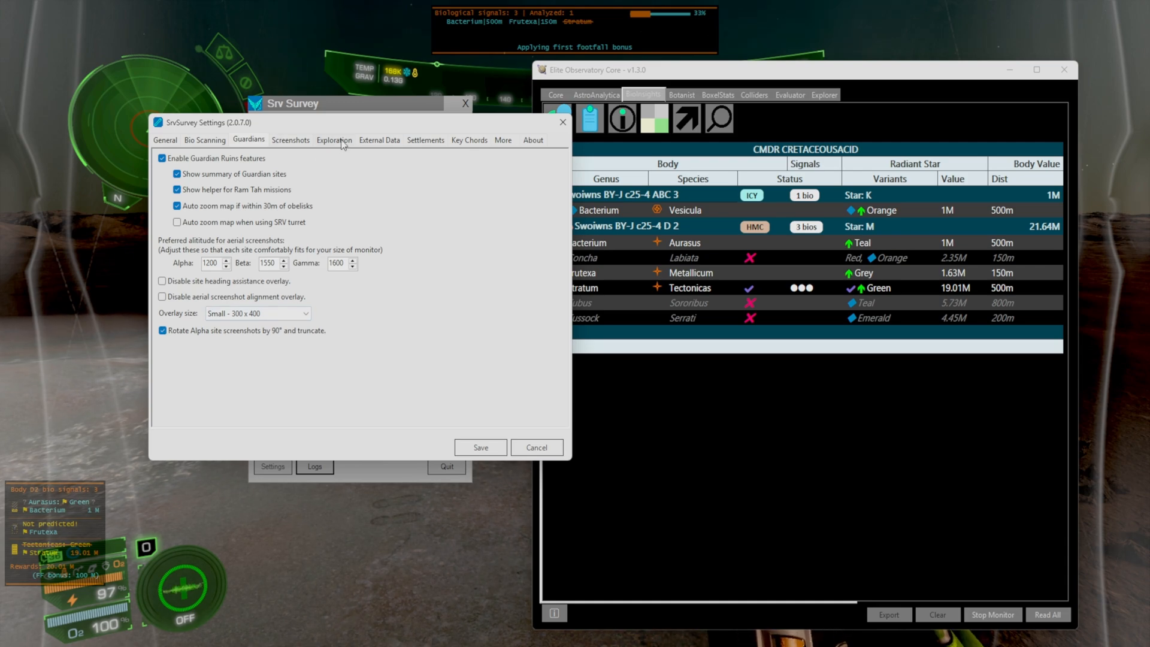
click(333, 140)
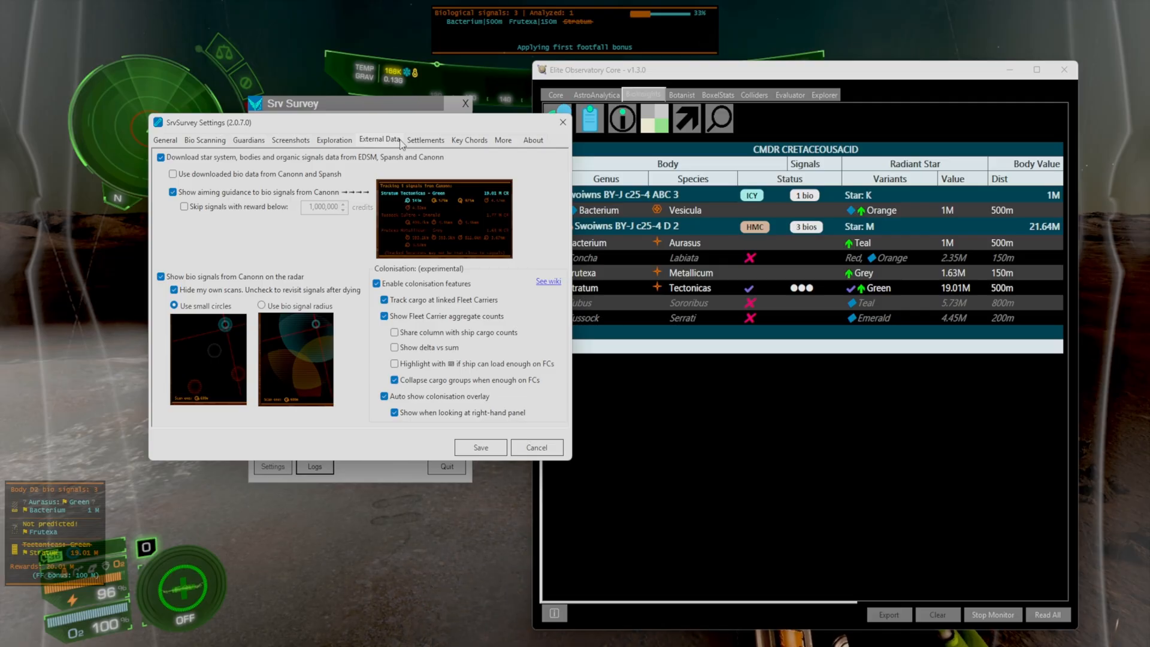
click(536, 447)
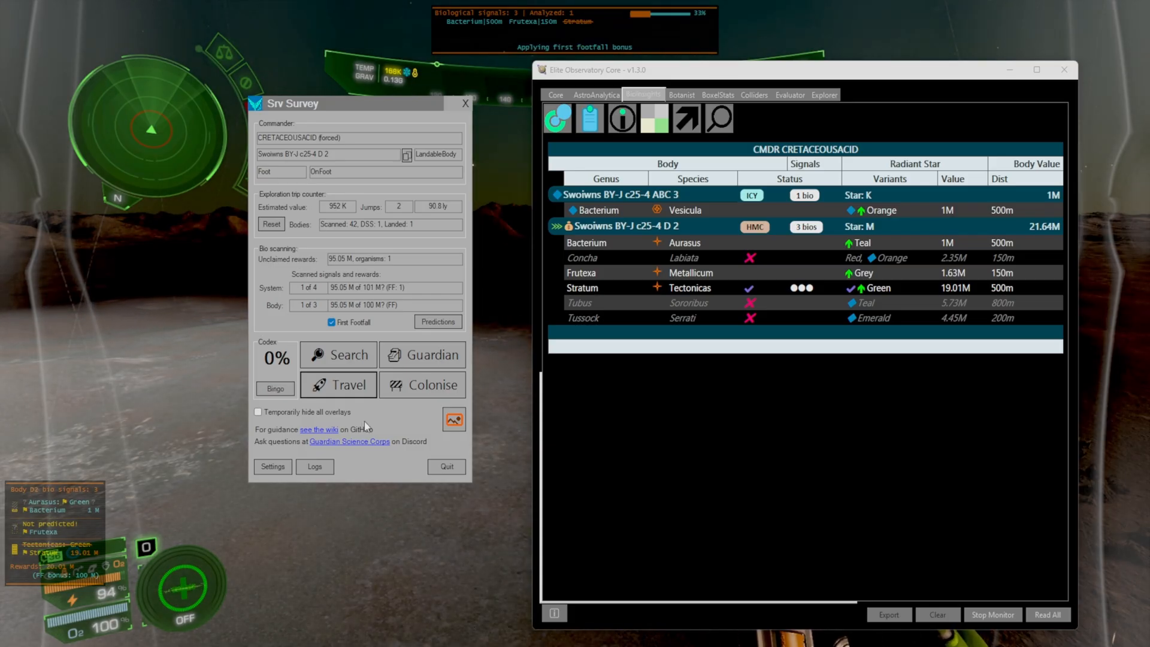
mouse_move(338, 385)
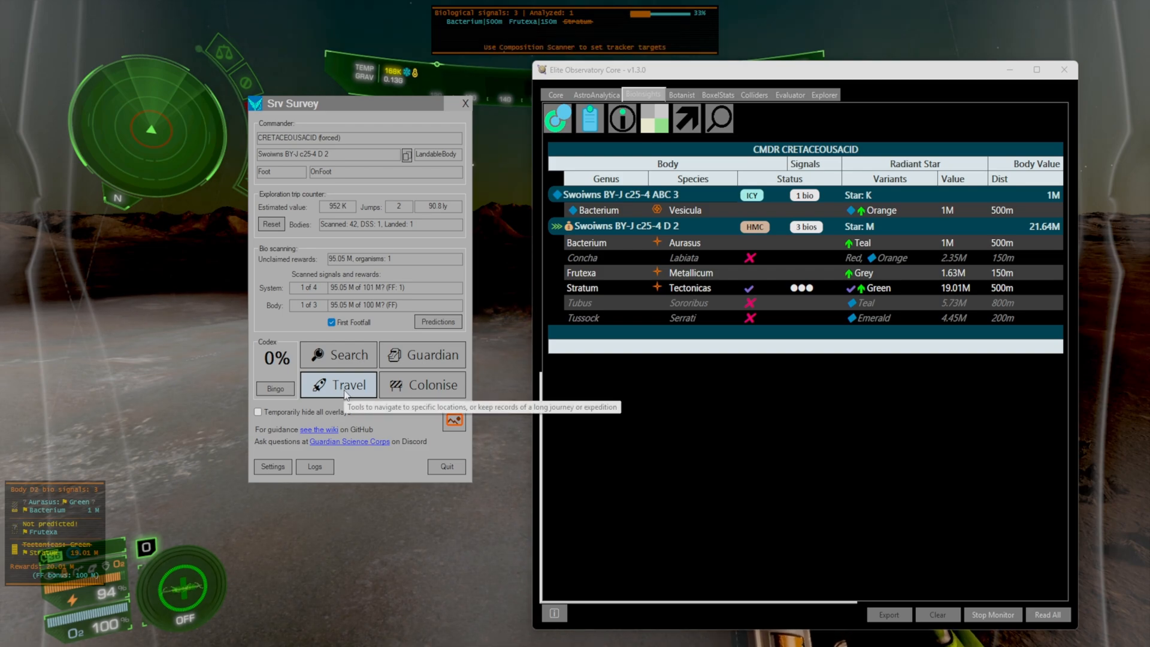
- Bring up the Set lat/long co-ordinates dialog via Travel's Target lat/long option
click(338, 384)
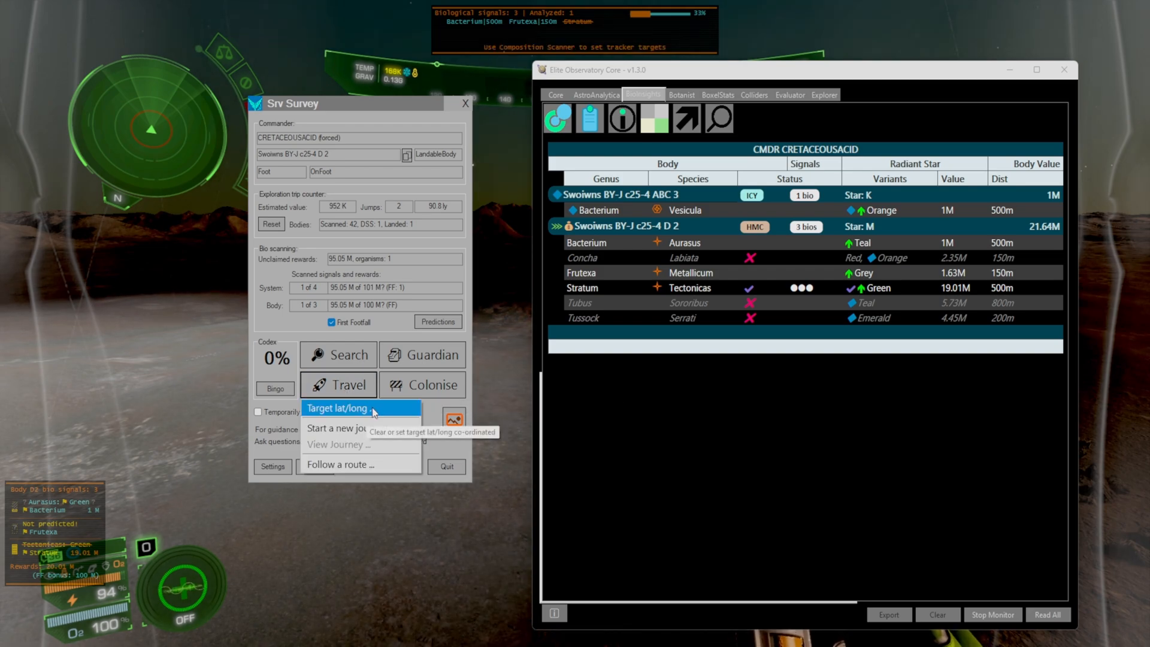
click(337, 409)
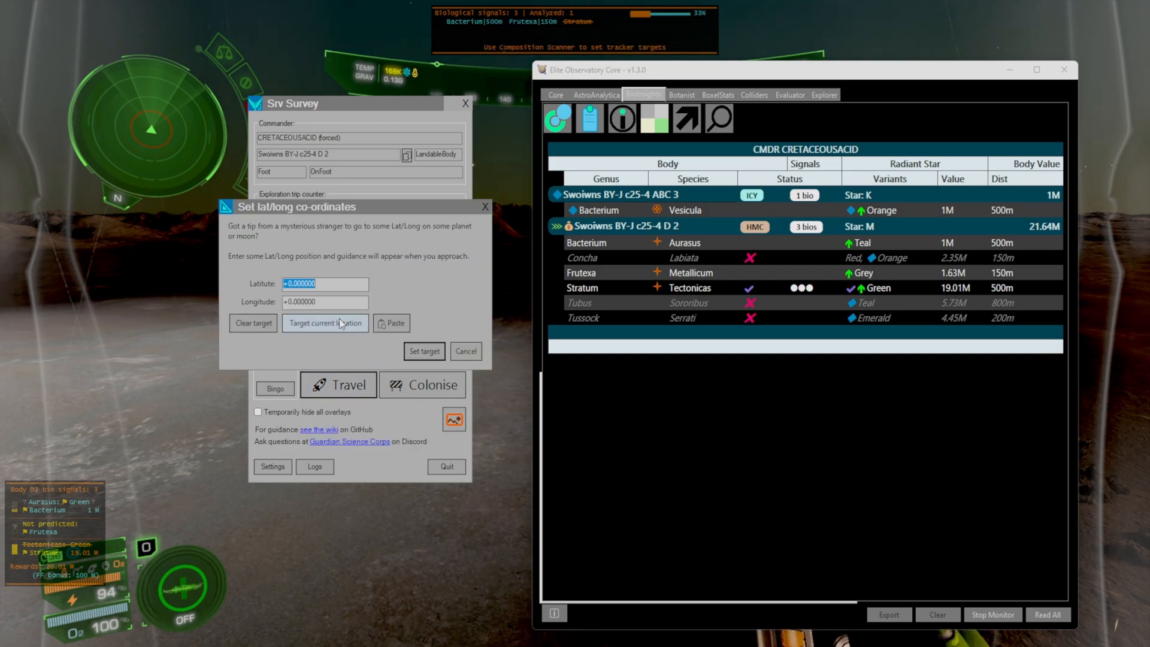